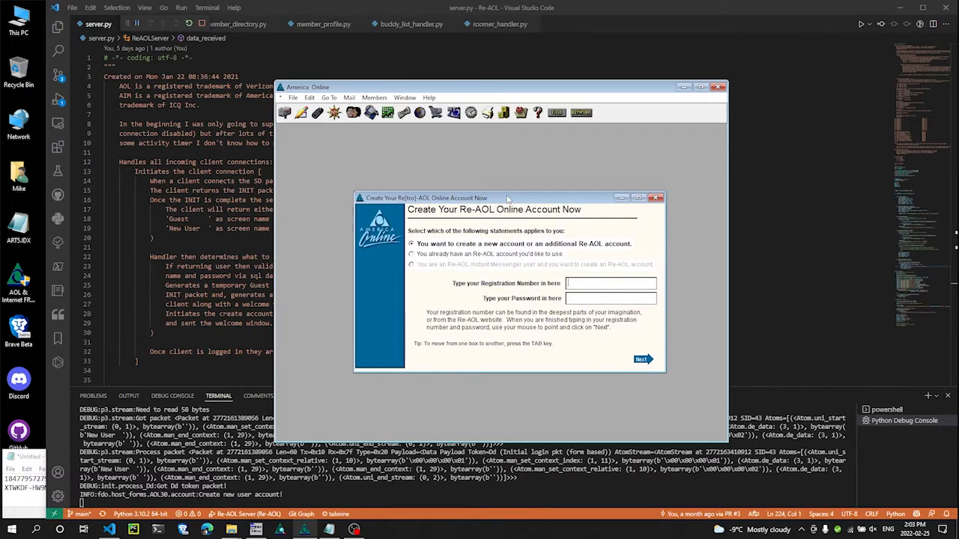
# Step: Reposition the Create Account window and leave the new-account option selected
pyautogui.moveTo(509, 197); pyautogui.dragTo(494, 218)
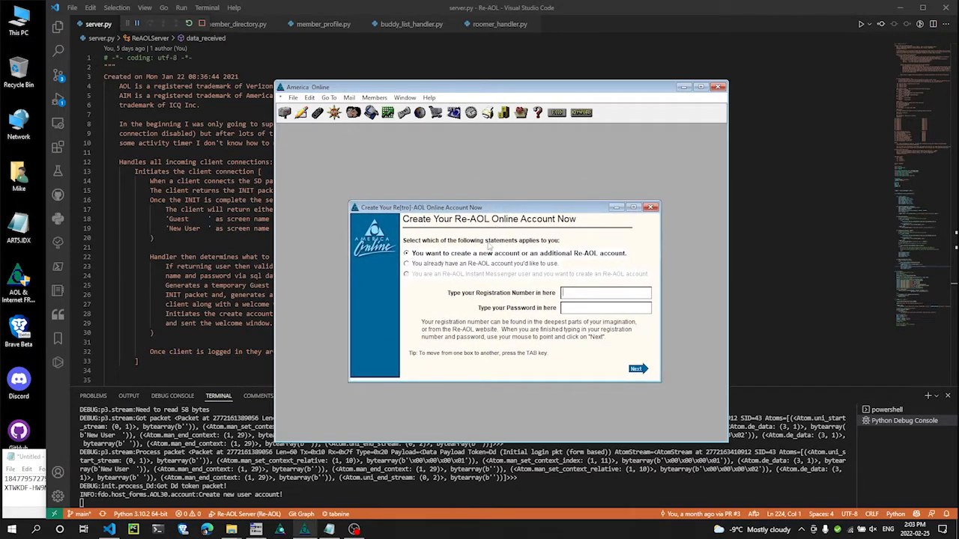
pyautogui.click(406, 264)
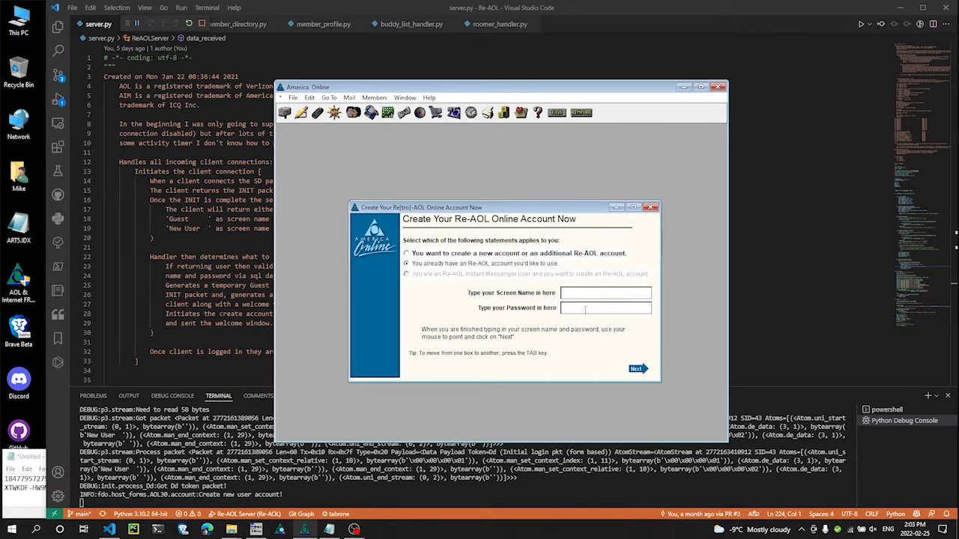
pyautogui.click(407, 252)
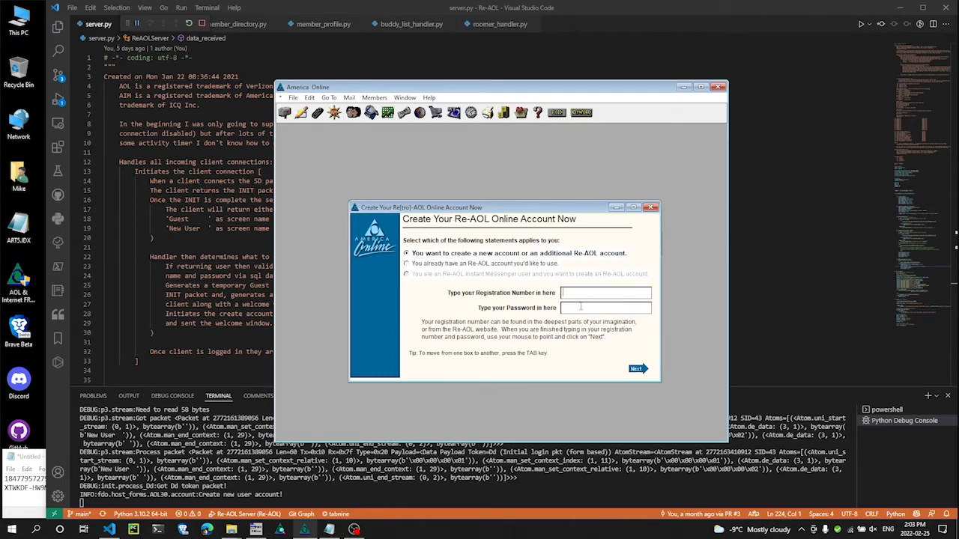
pyautogui.moveTo(581, 308)
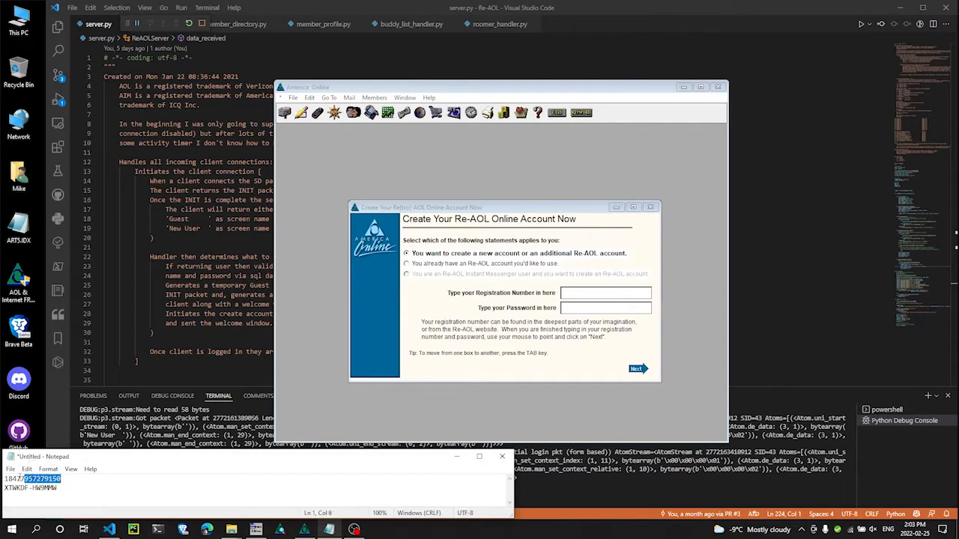
# Step: Submit the registration details and confirm Ch33zE as the screen name
pyautogui.click(637, 369)
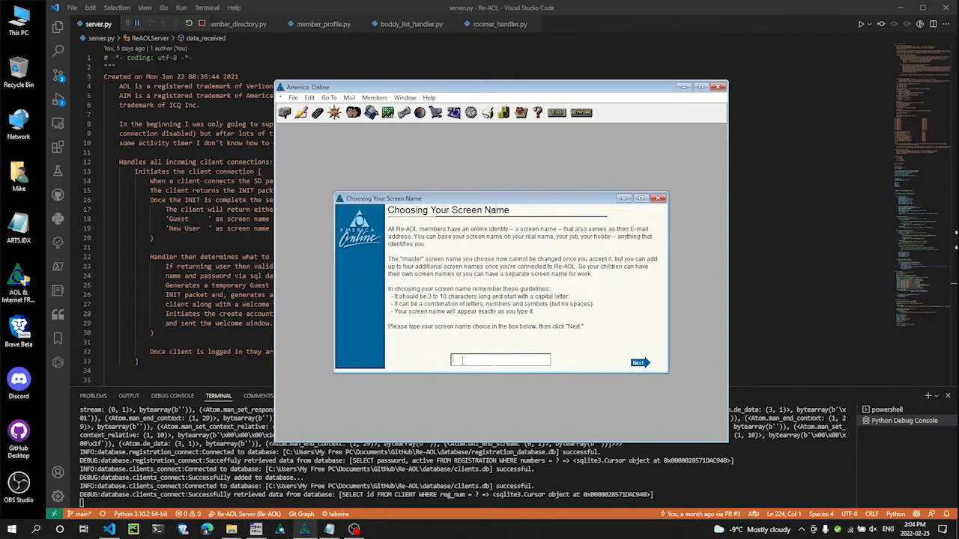
pyautogui.write('Ch')
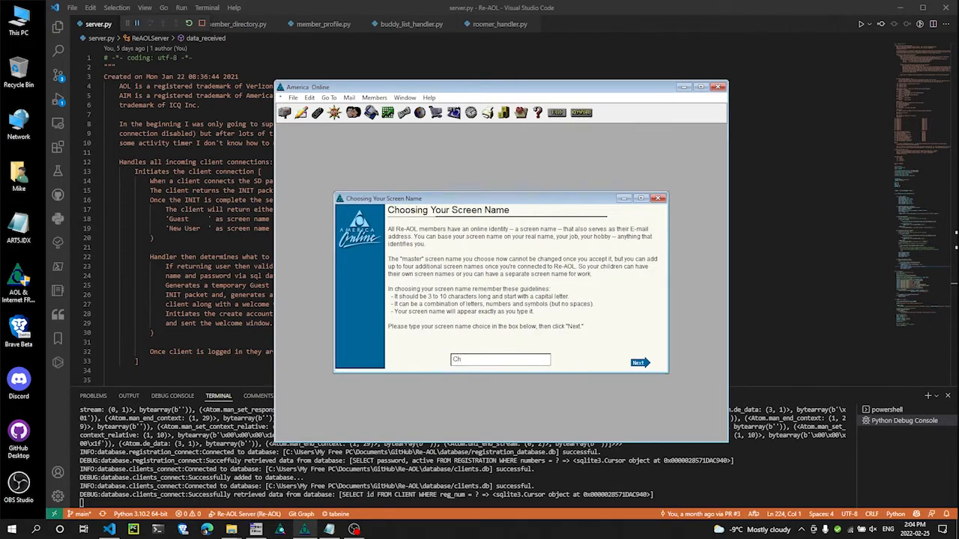
pyautogui.write('33')
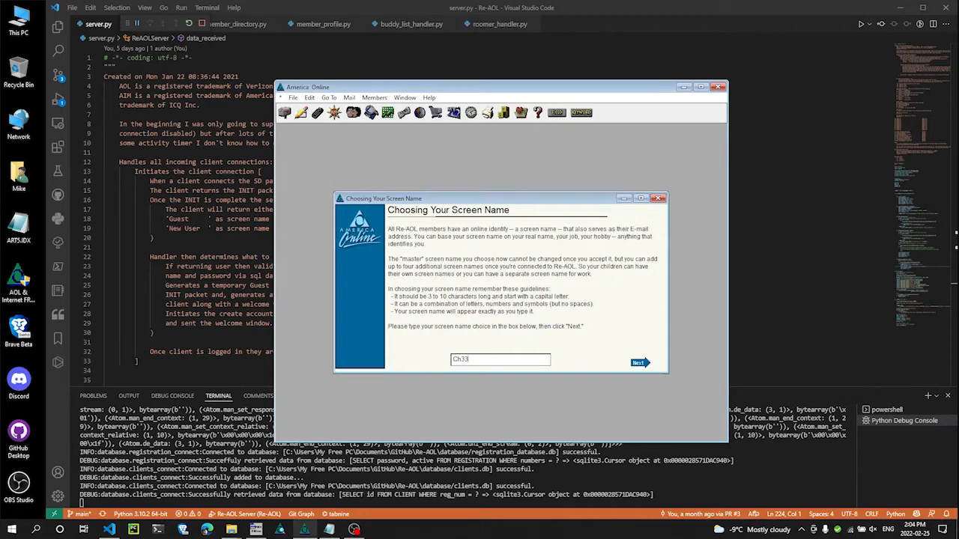
pyautogui.write('zE')
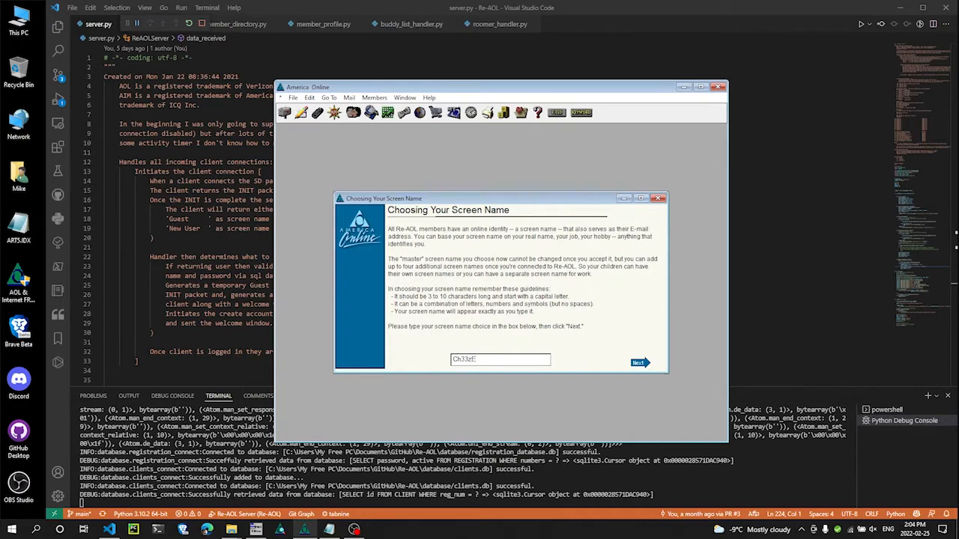
pyautogui.moveTo(637, 363)
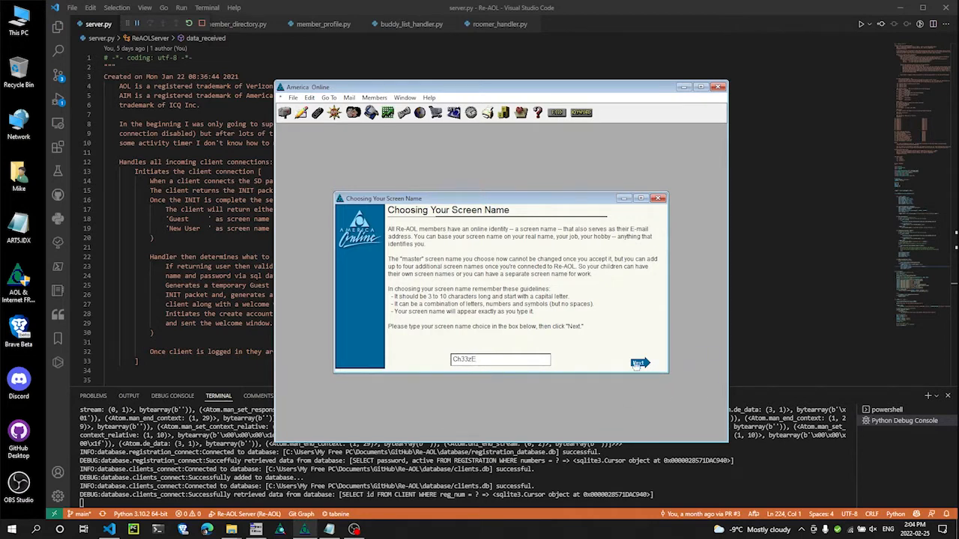
pyautogui.click(637, 364)
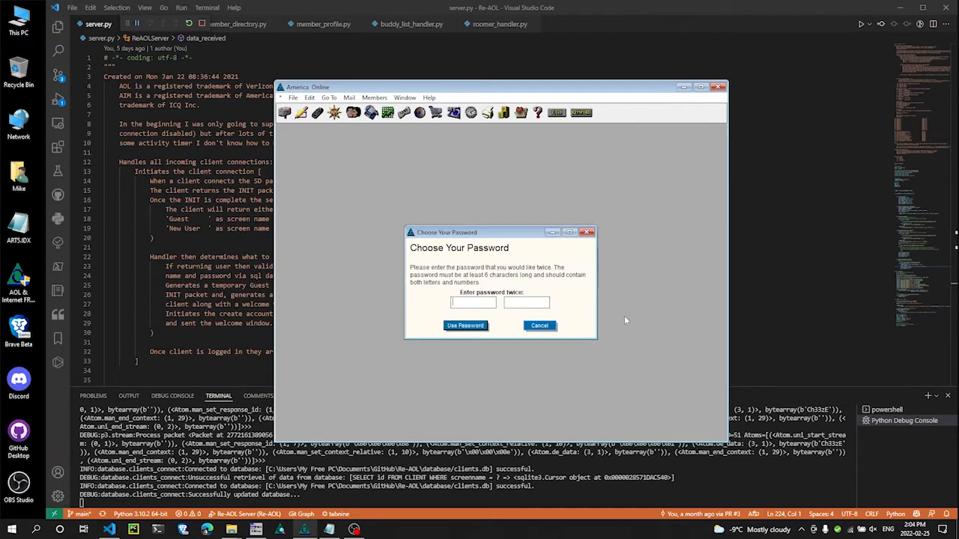
# Step: Begin entering the new account's password in the Choose Your Password dialog
pyautogui.click(474, 303)
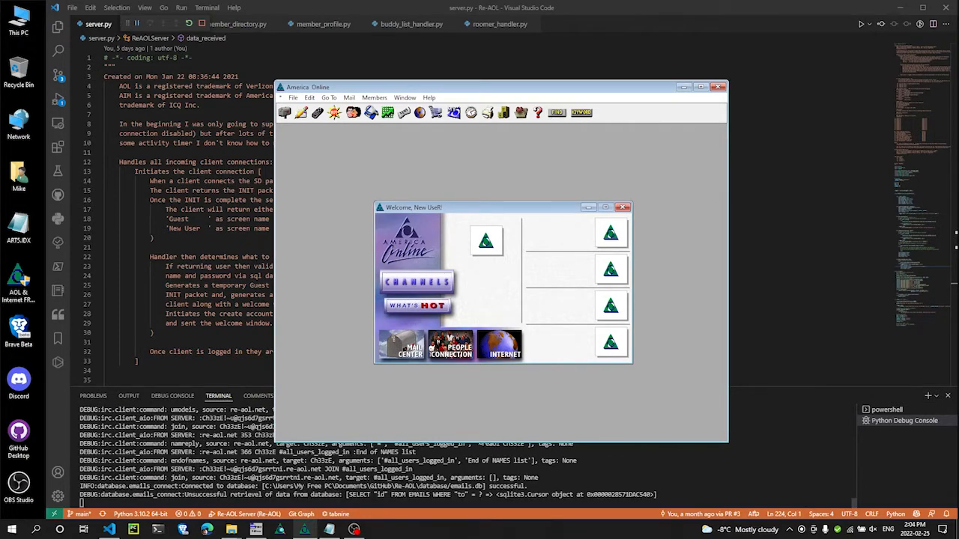
pyautogui.moveTo(469, 416)
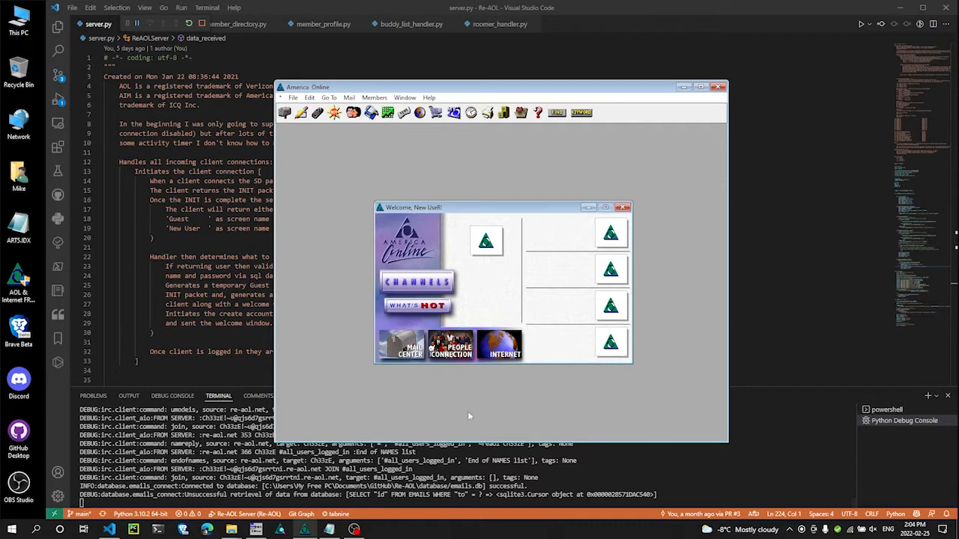
pyautogui.moveTo(477, 202)
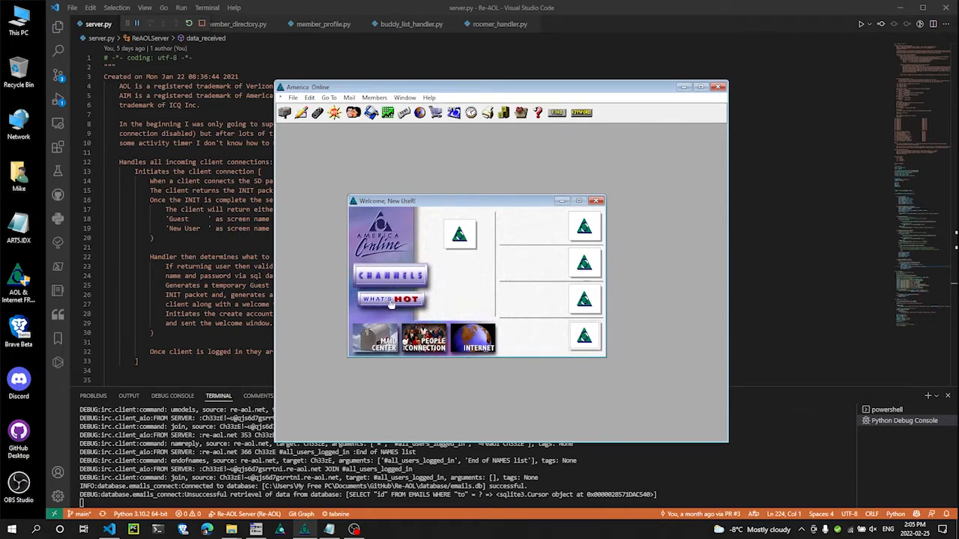
# Step: Try the What's Hot area and dismiss its area-unavailable notice
pyautogui.click(390, 300)
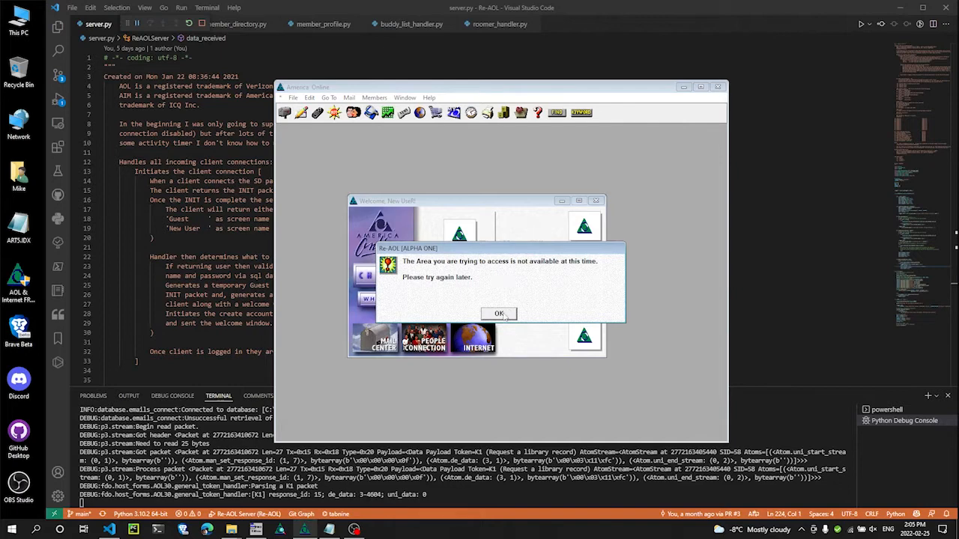
pyautogui.click(499, 313)
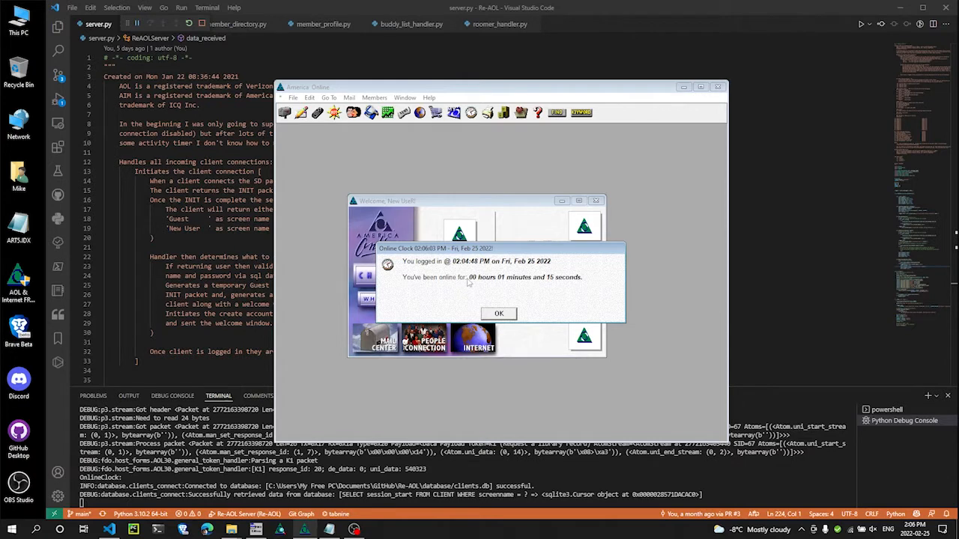
pyautogui.moveTo(512, 295)
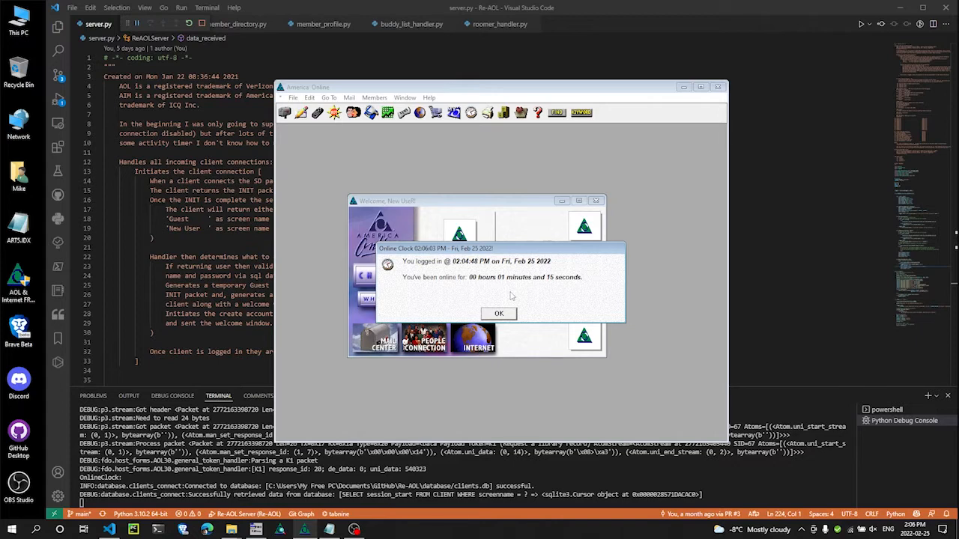
pyautogui.moveTo(462, 294)
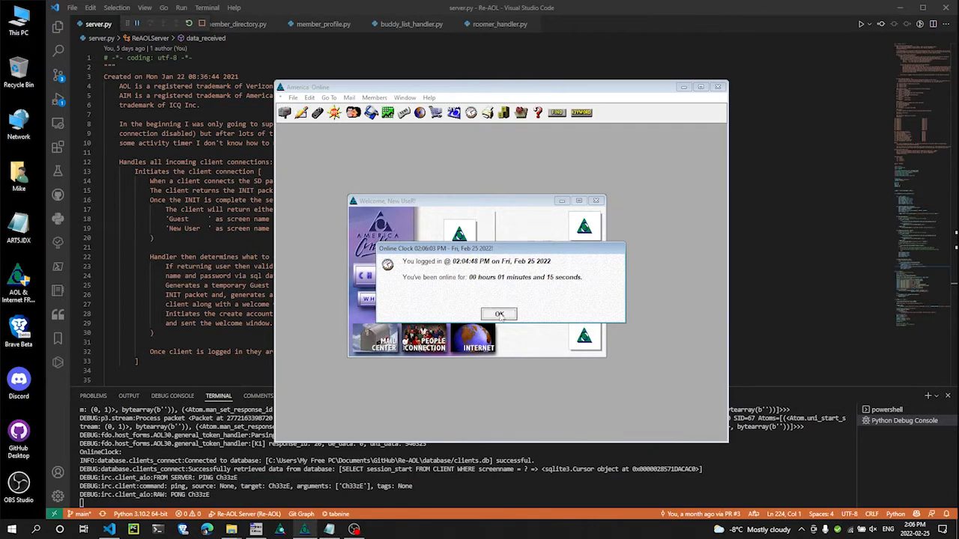
# Step: Close the clock, try Graphics and Animation in Channels, then close Channels
pyautogui.click(499, 313)
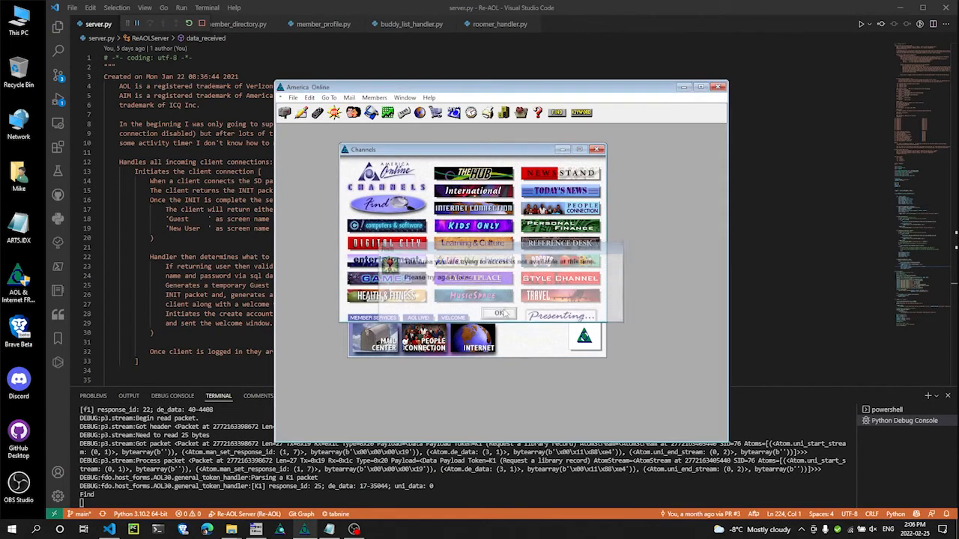
pyautogui.click(385, 225)
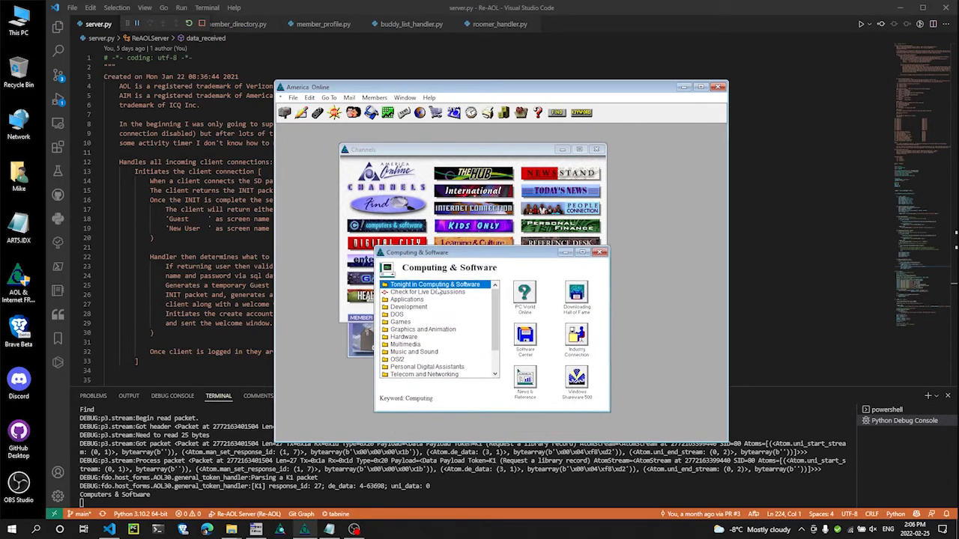
pyautogui.doubleClick(409, 359)
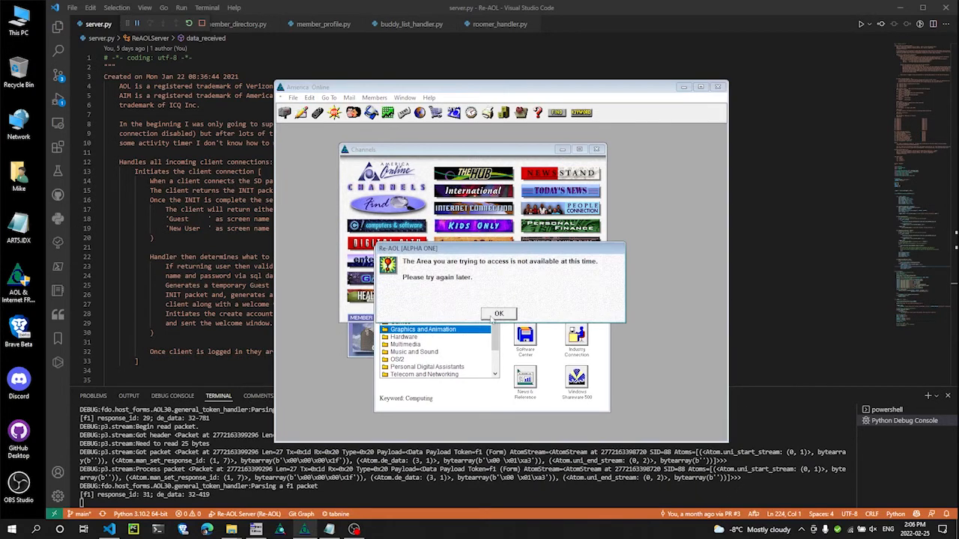
pyautogui.click(499, 313)
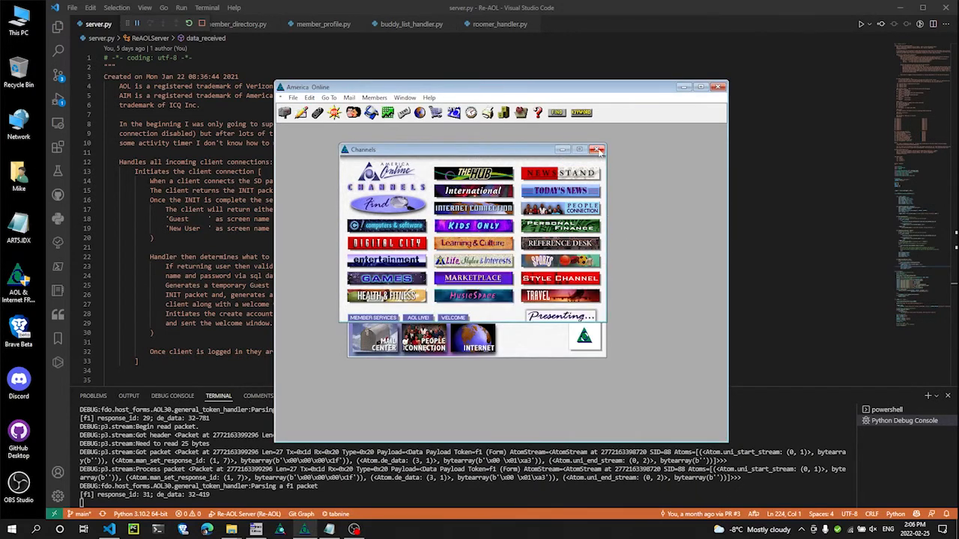
pyautogui.moveTo(598, 150)
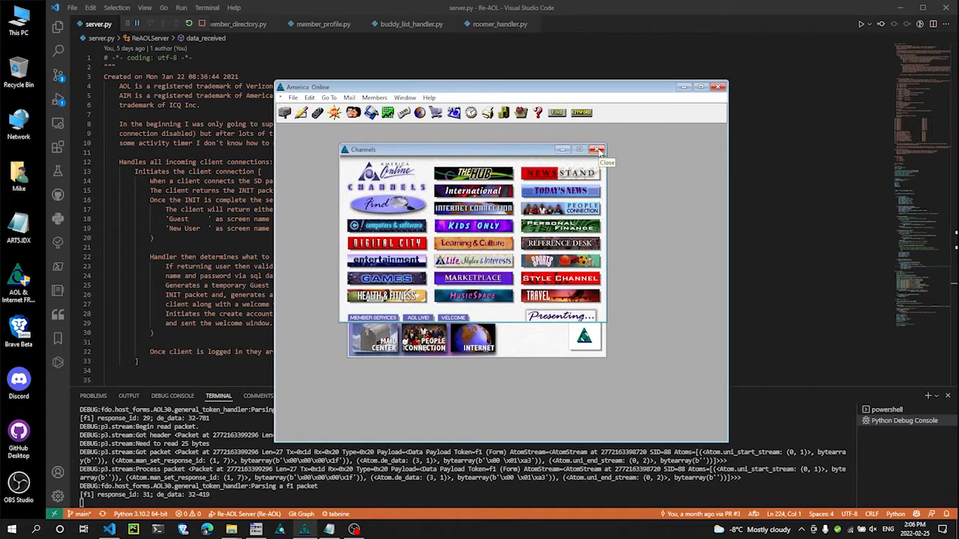
pyautogui.click(597, 150)
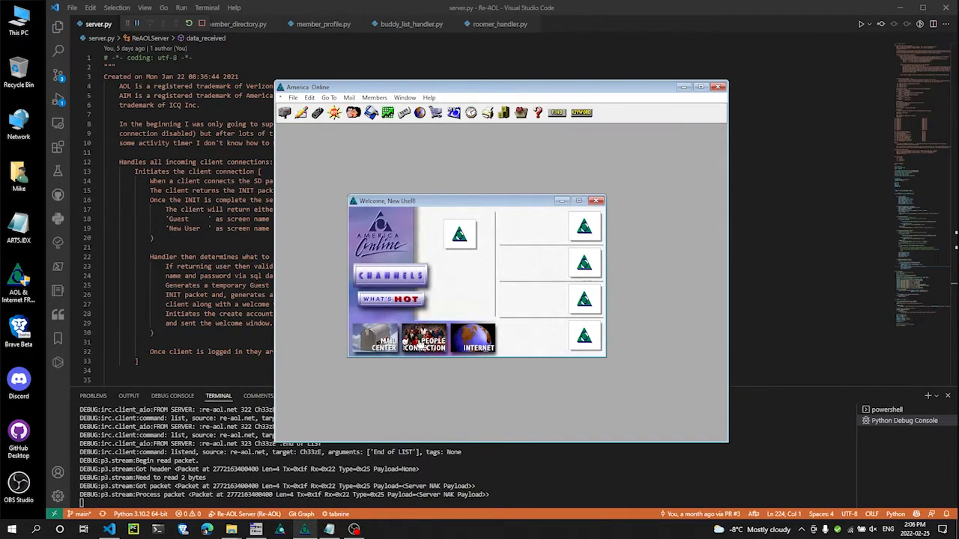
# Step: Bring up the public chat rooms list and position it over the welcome screen
pyautogui.click(424, 338)
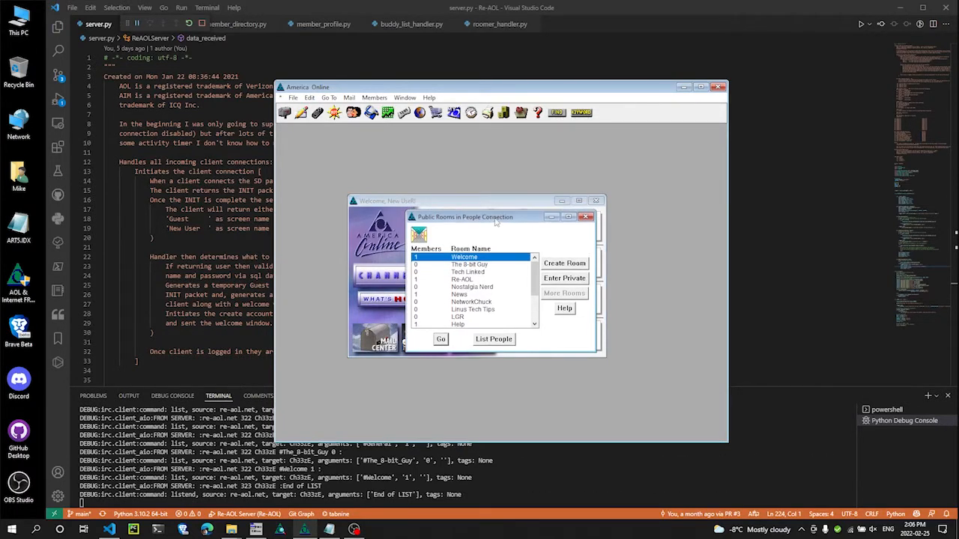
pyautogui.moveTo(464, 216); pyautogui.dragTo(364, 152)
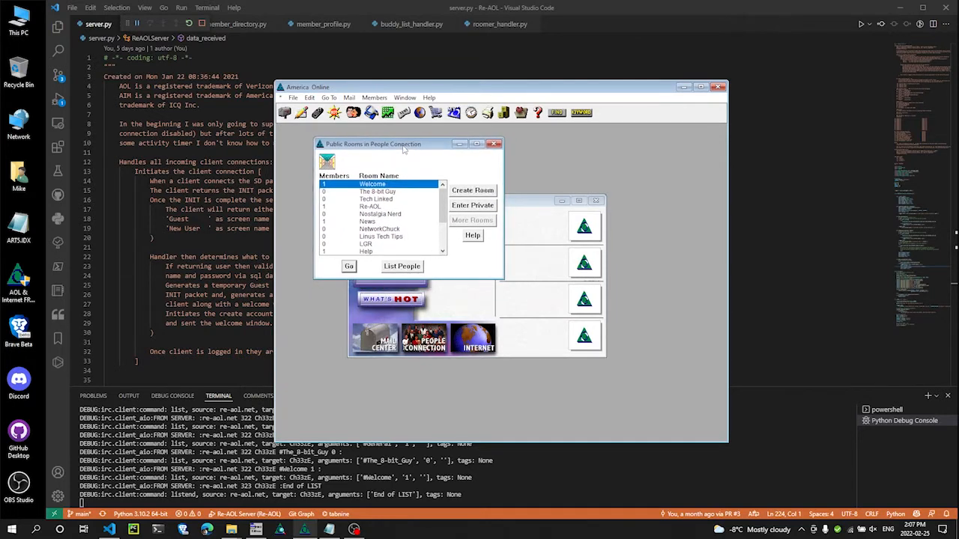
pyautogui.moveTo(389, 156)
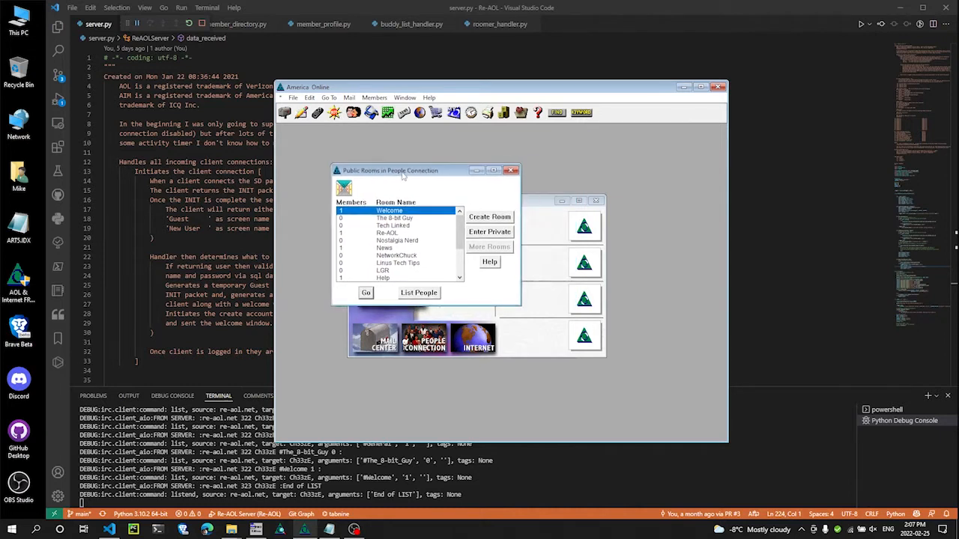
pyautogui.moveTo(402, 170); pyautogui.dragTo(412, 160)
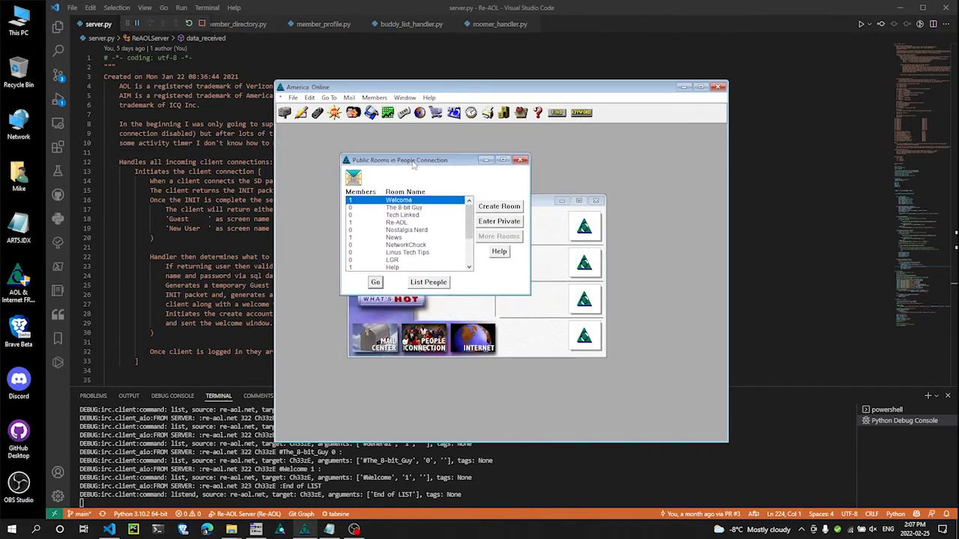
pyautogui.moveTo(400, 160); pyautogui.dragTo(396, 164)
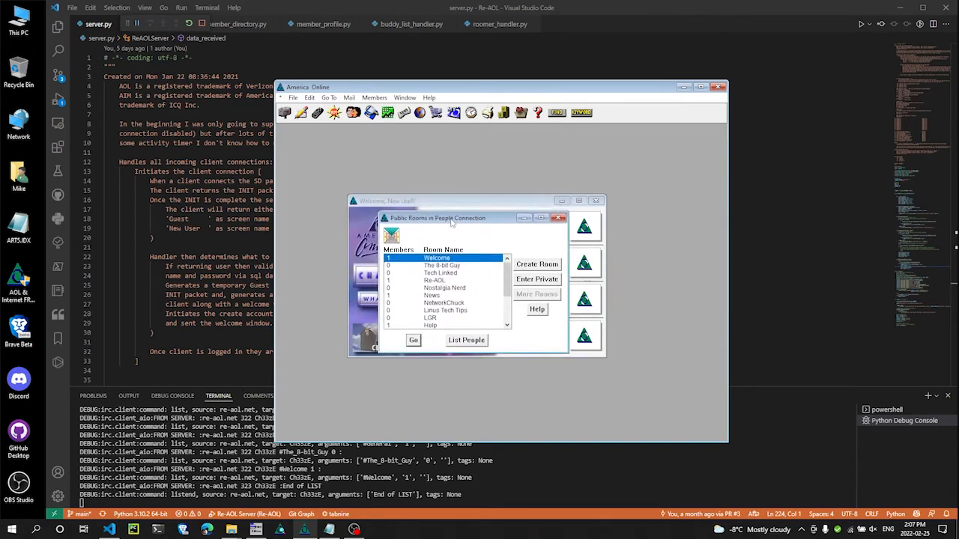
pyautogui.moveTo(442, 218); pyautogui.dragTo(442, 180)
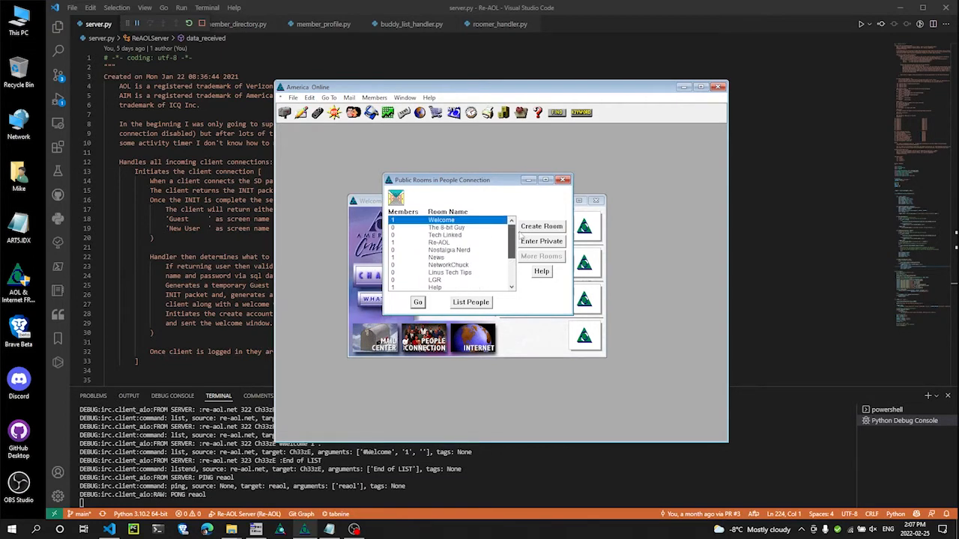
# Step: Browse the rooms list past The 8-bit Guy and Help, selecting Welcome
pyautogui.click(446, 227)
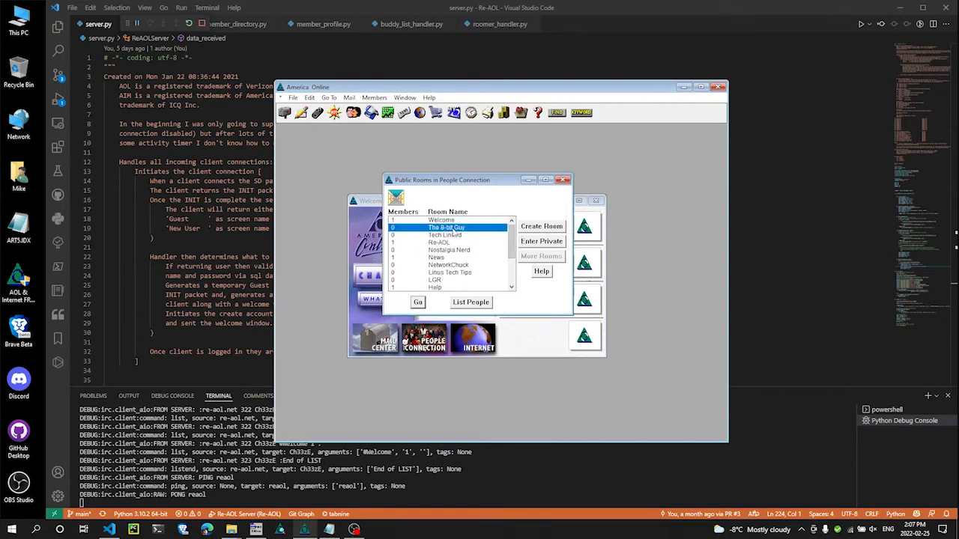
pyautogui.click(447, 219)
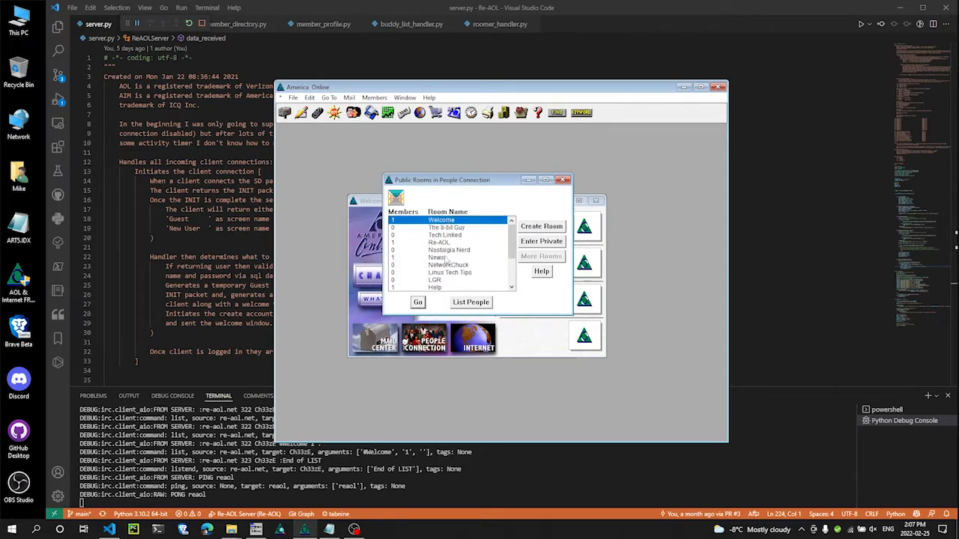
pyautogui.click(446, 287)
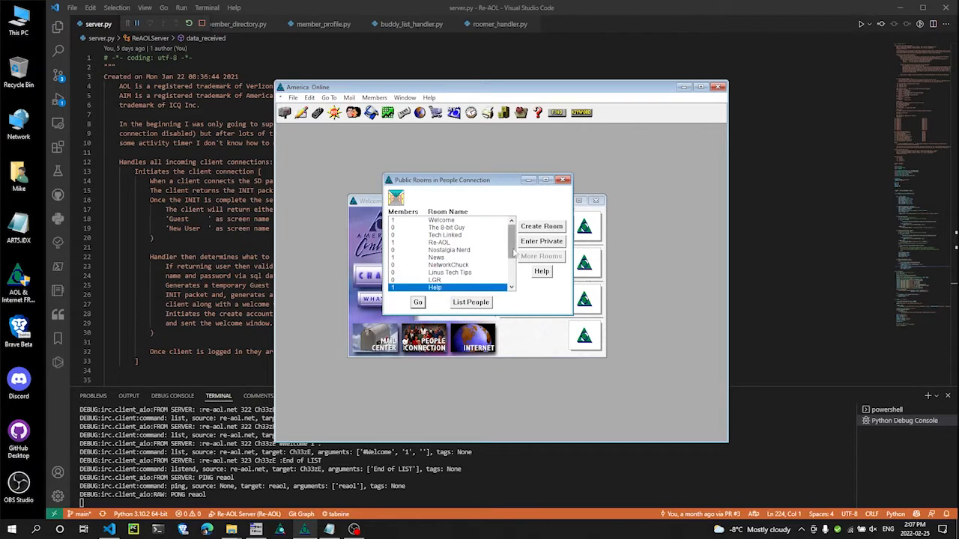
pyautogui.scroll(-3)
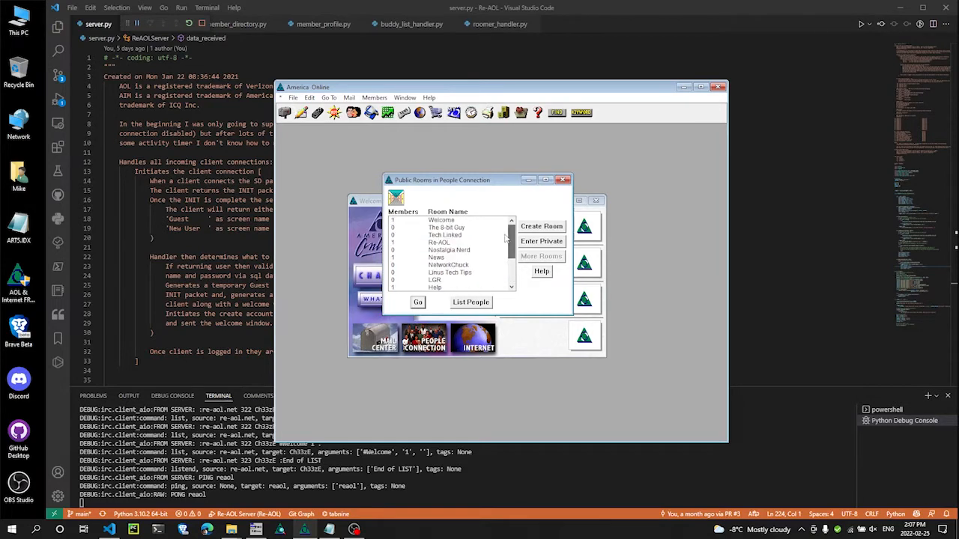
pyautogui.click(447, 220)
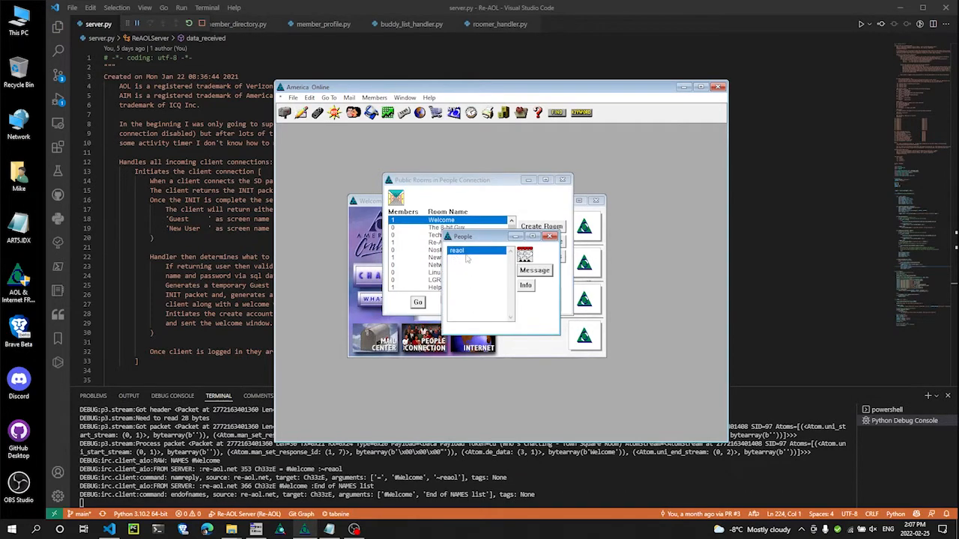
# Step: View reaol's profile, locate which rooms reaol is in, then dismiss the notice
pyautogui.click(533, 271)
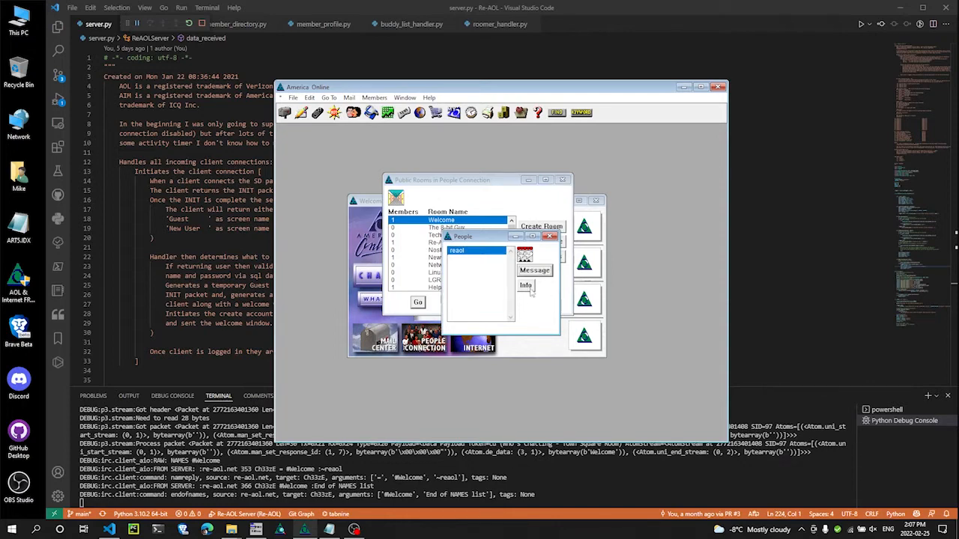
pyautogui.click(525, 286)
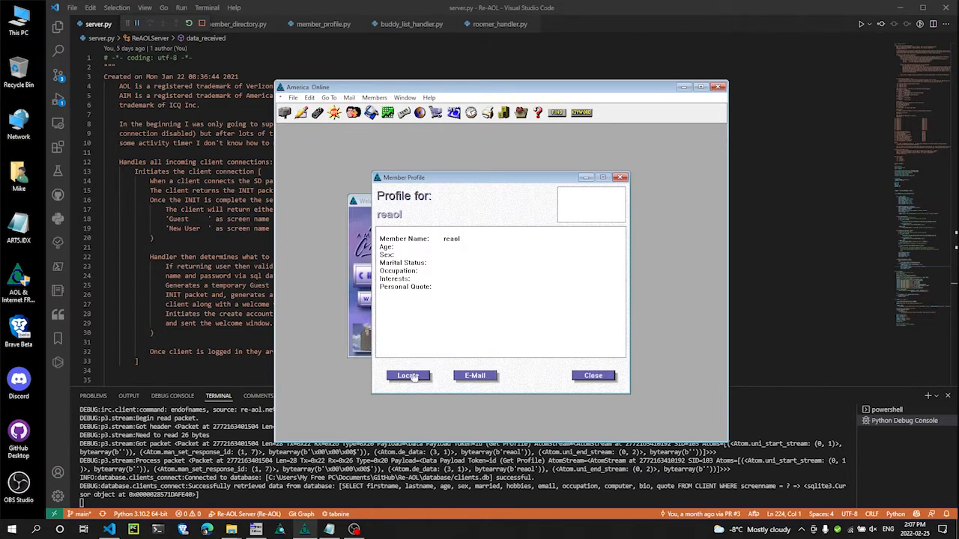
pyautogui.click(408, 376)
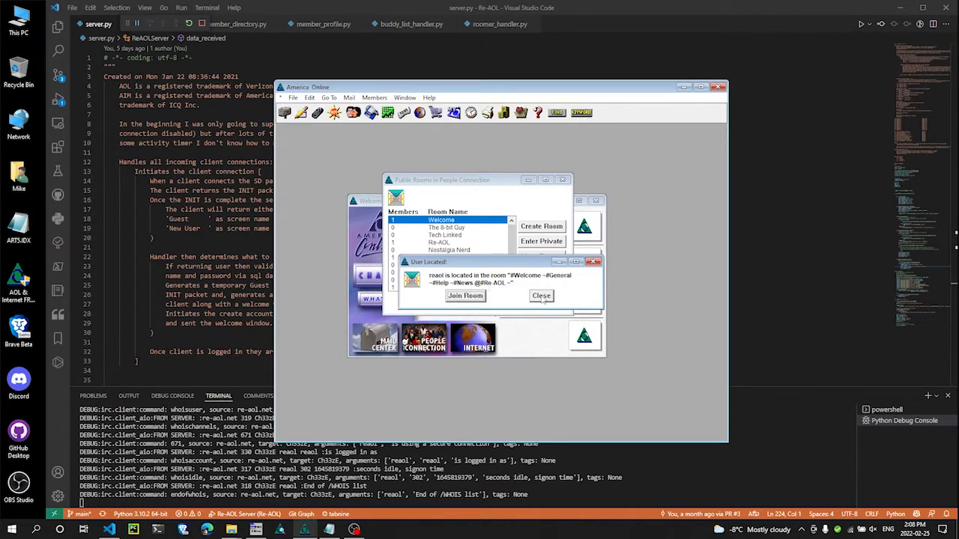
pyautogui.click(541, 295)
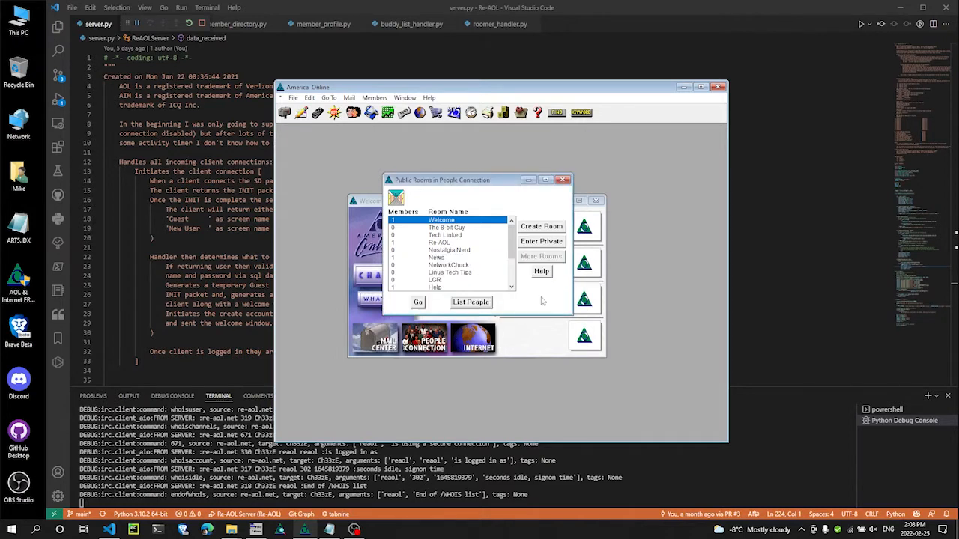
pyautogui.moveTo(535, 279)
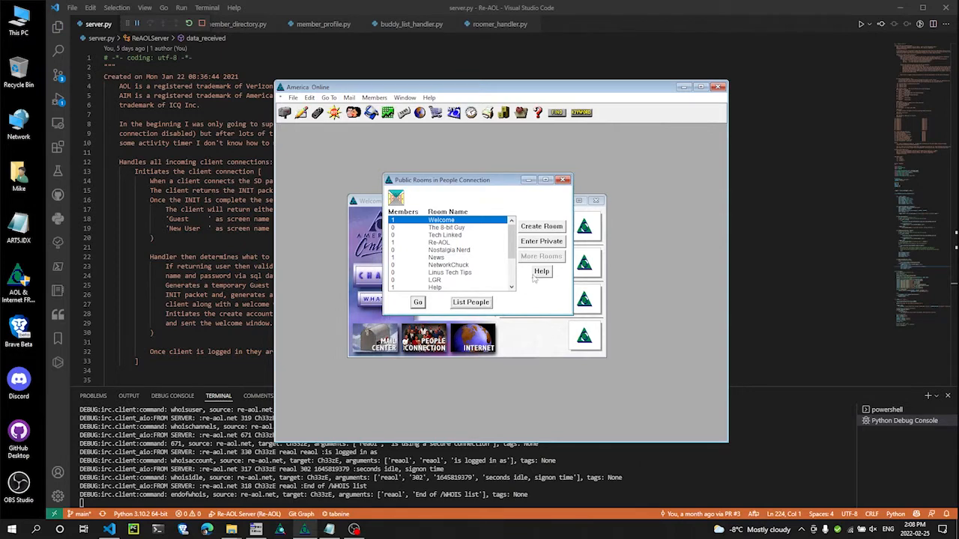
# Step: Start a new chat room form, trying Invisible but ending with Private selected
pyautogui.click(541, 225)
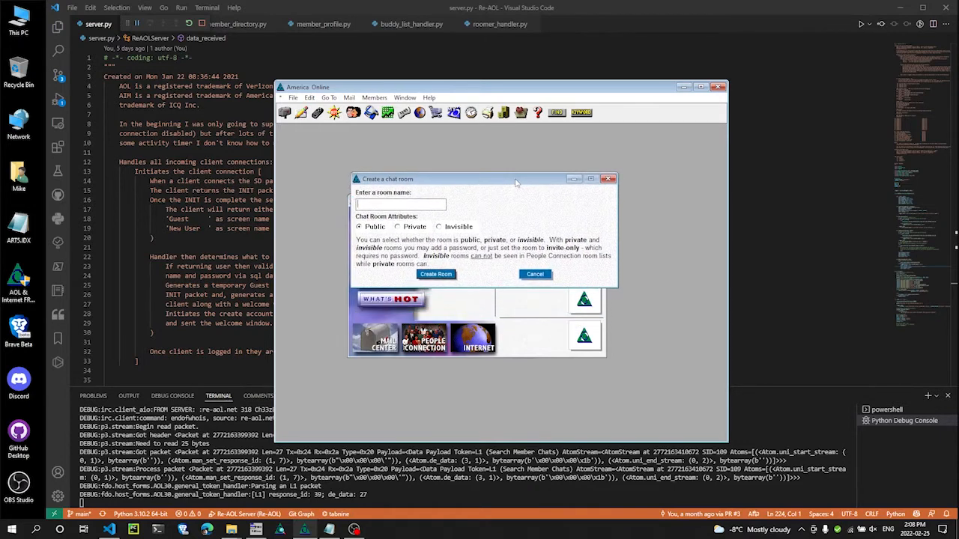
pyautogui.moveTo(522, 213)
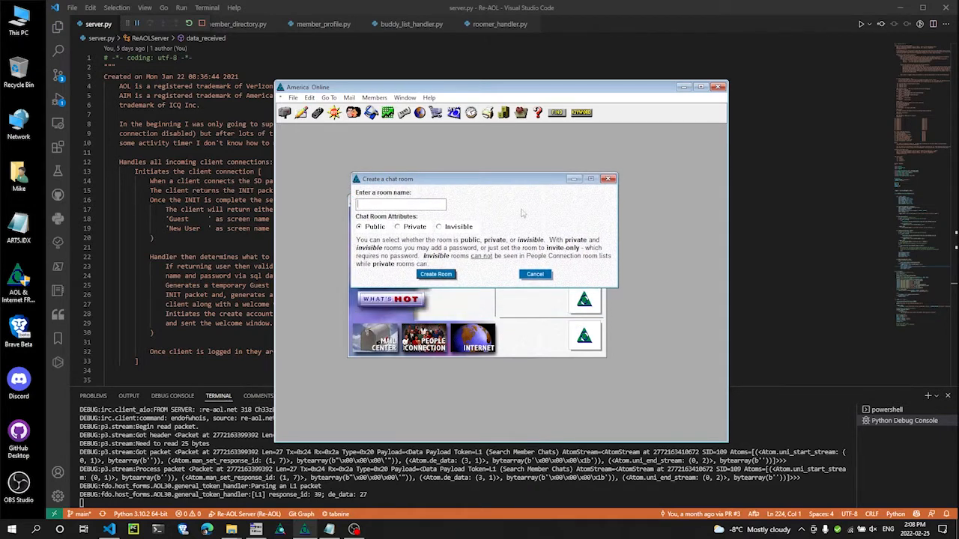
pyautogui.moveTo(380, 232)
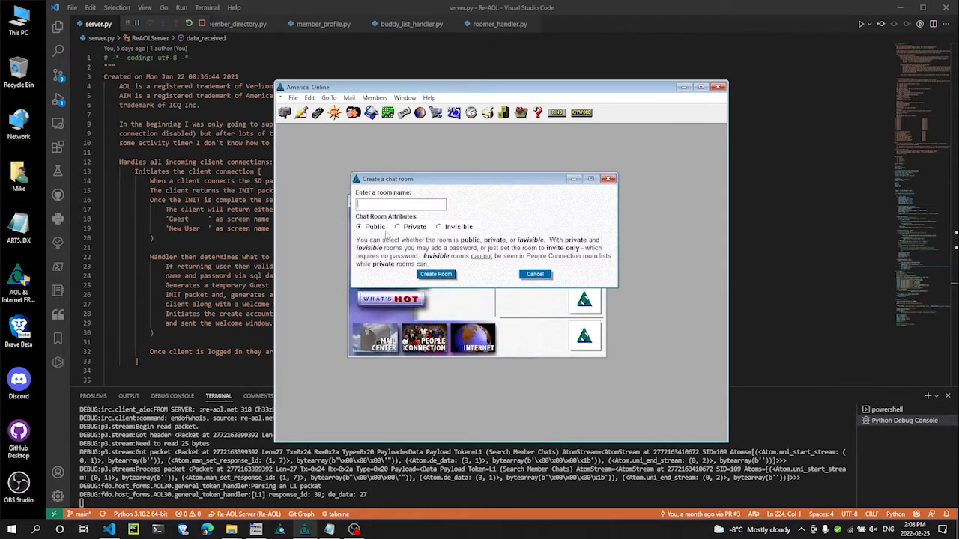
pyautogui.click(397, 226)
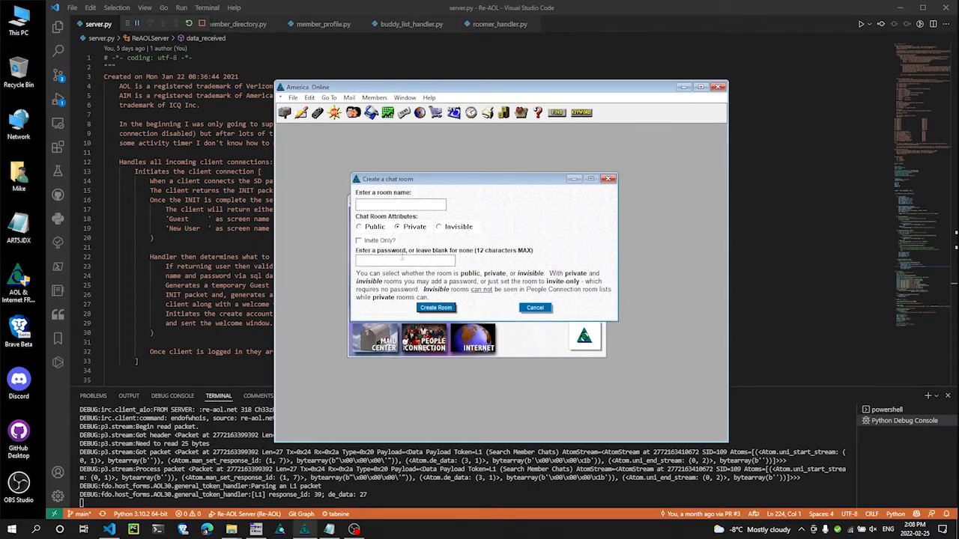
pyautogui.click(358, 241)
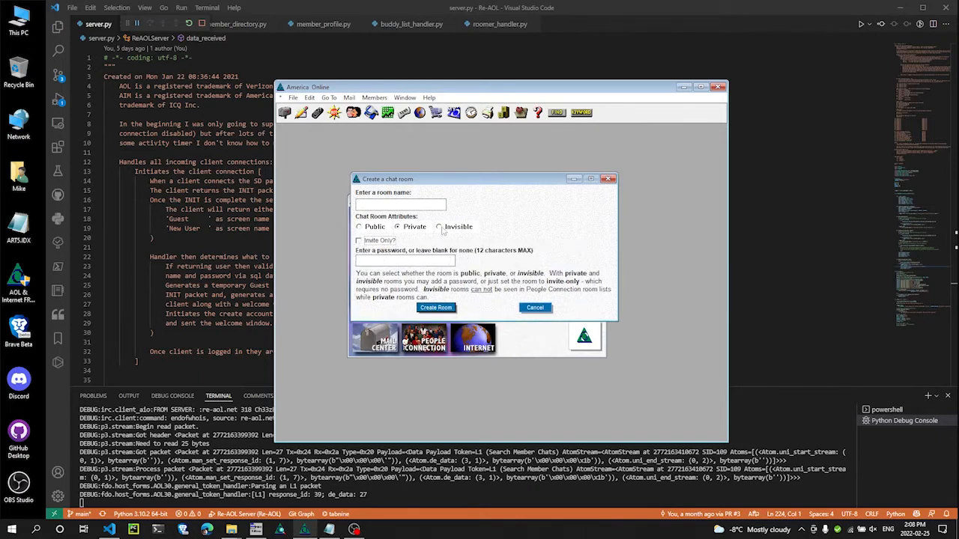
pyautogui.click(439, 227)
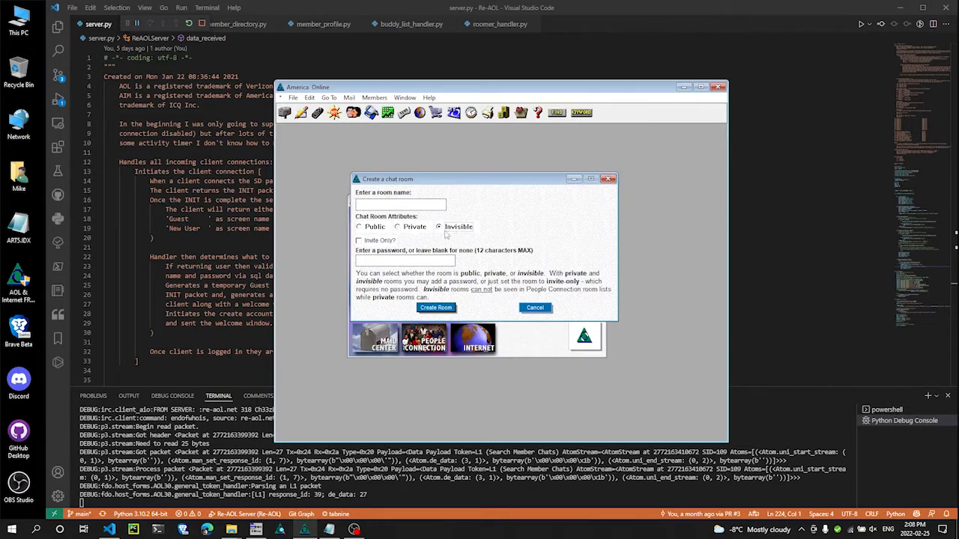
pyautogui.click(398, 227)
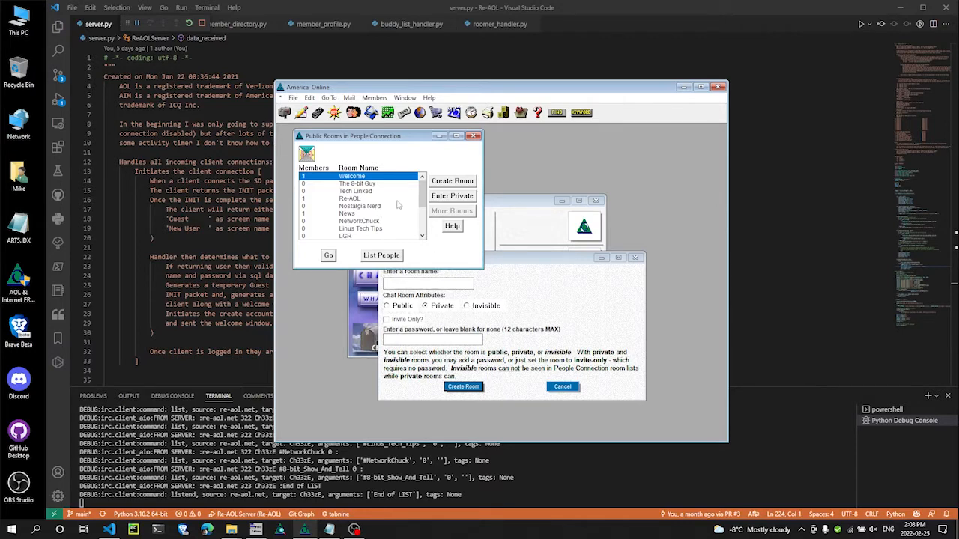
# Step: Set the new room to Public, name it 'Hello mang', and create it
pyautogui.moveTo(509, 264); pyautogui.dragTo(536, 272)
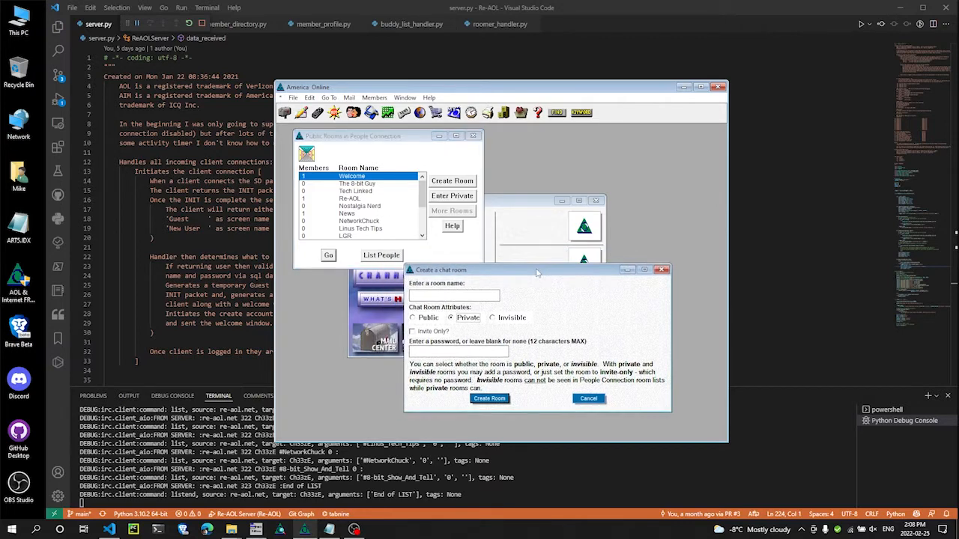
pyautogui.moveTo(535, 290)
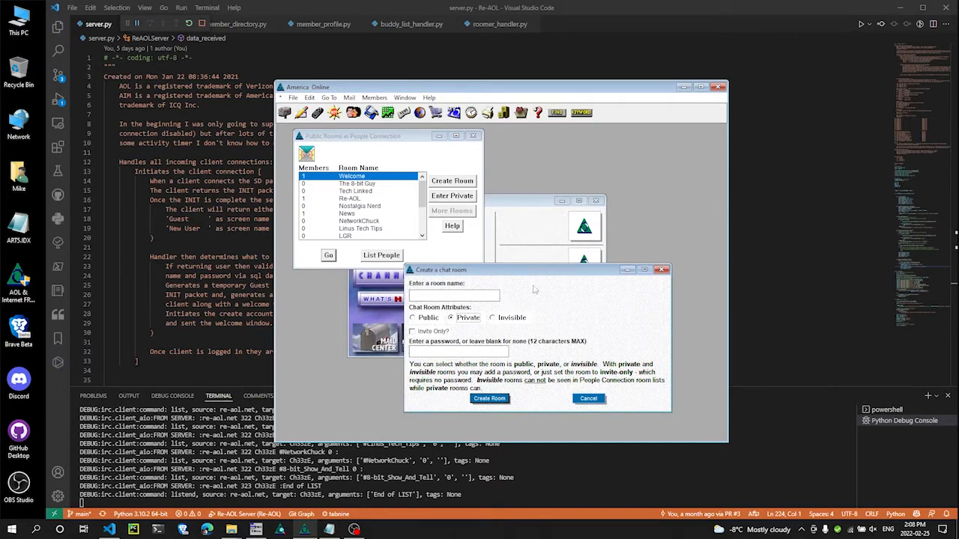
pyautogui.click(454, 295)
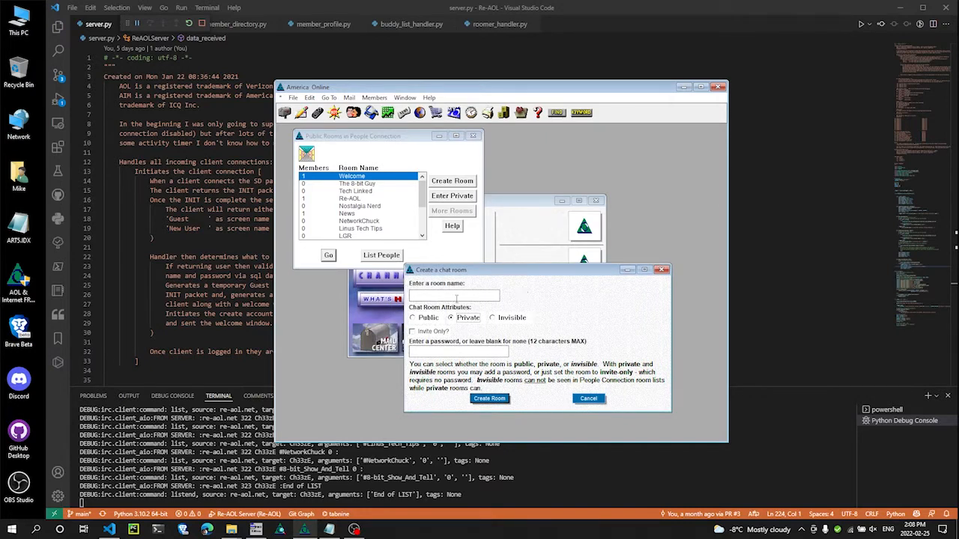
pyautogui.click(413, 318)
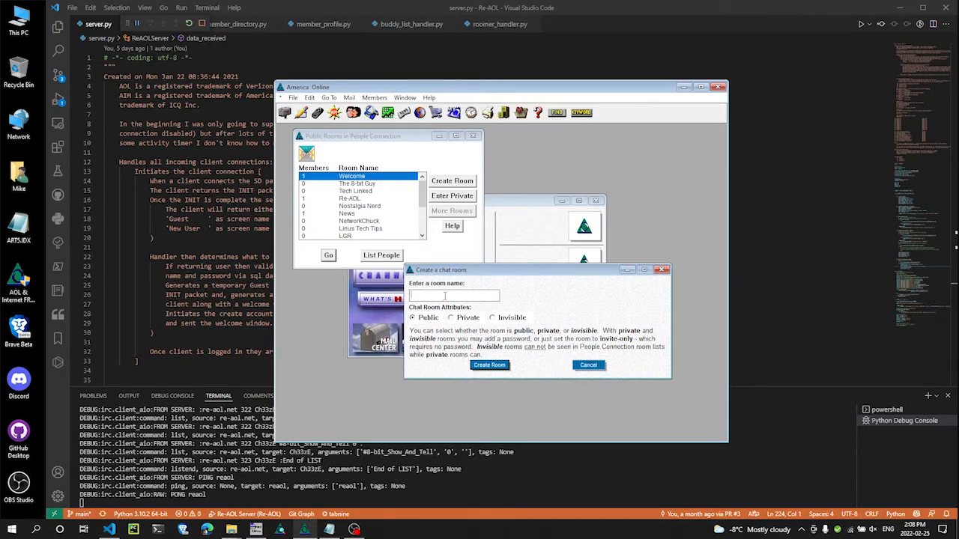
pyautogui.write('Hello m')
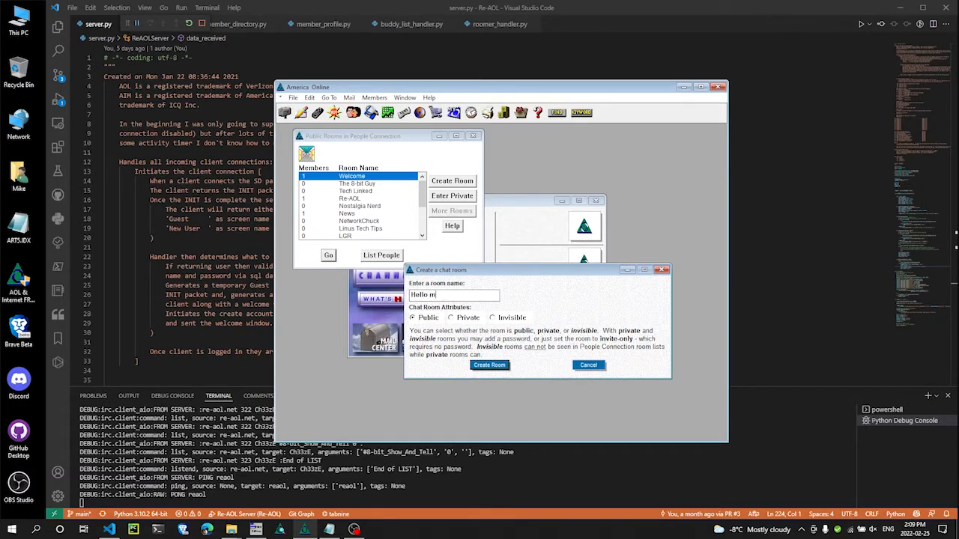
pyautogui.write('ang')
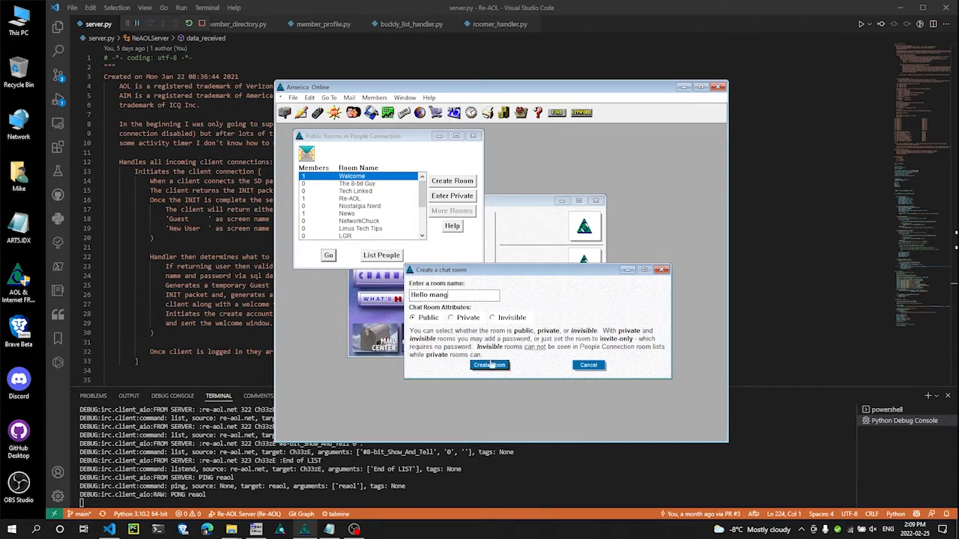
pyautogui.click(489, 365)
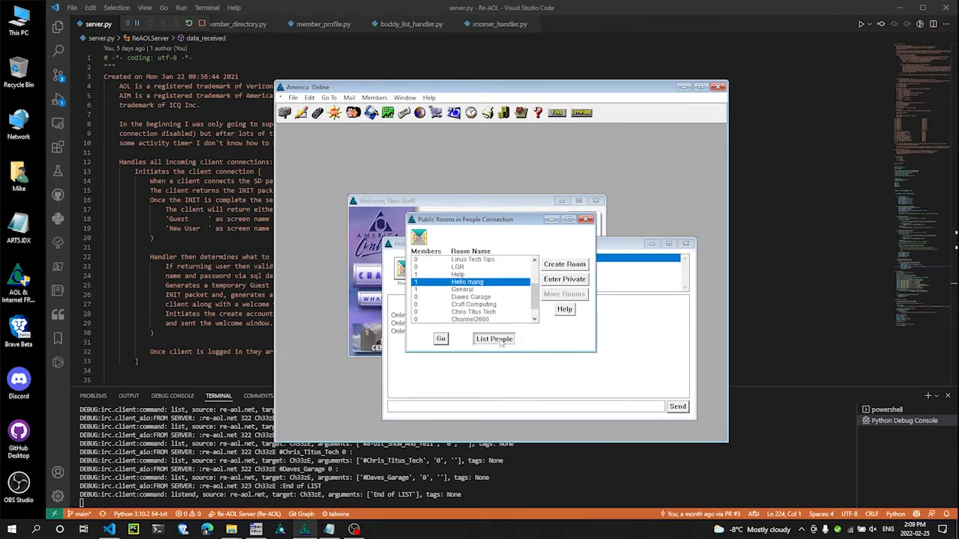
# Step: List Hello mang's members, view and close the member's profile, then type 'h'
pyautogui.click(493, 339)
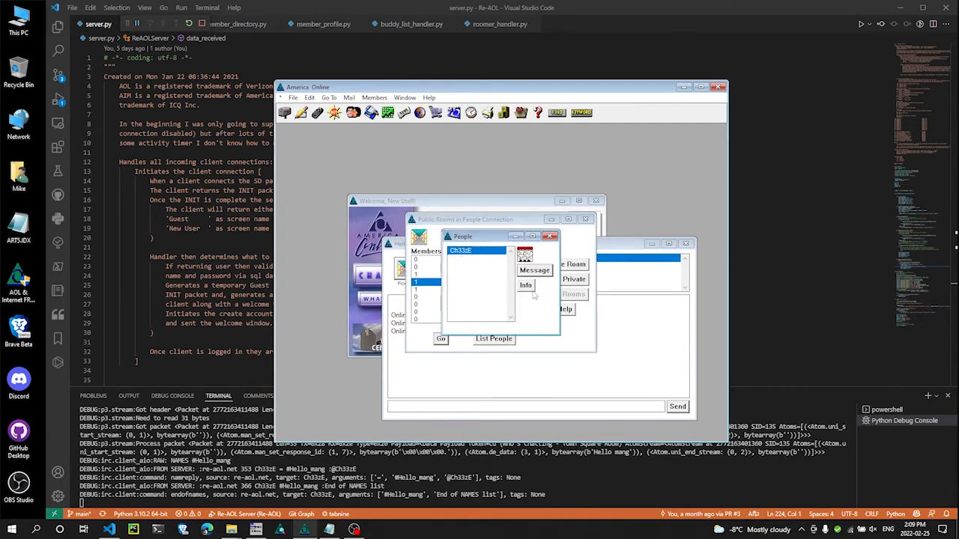
pyautogui.click(525, 285)
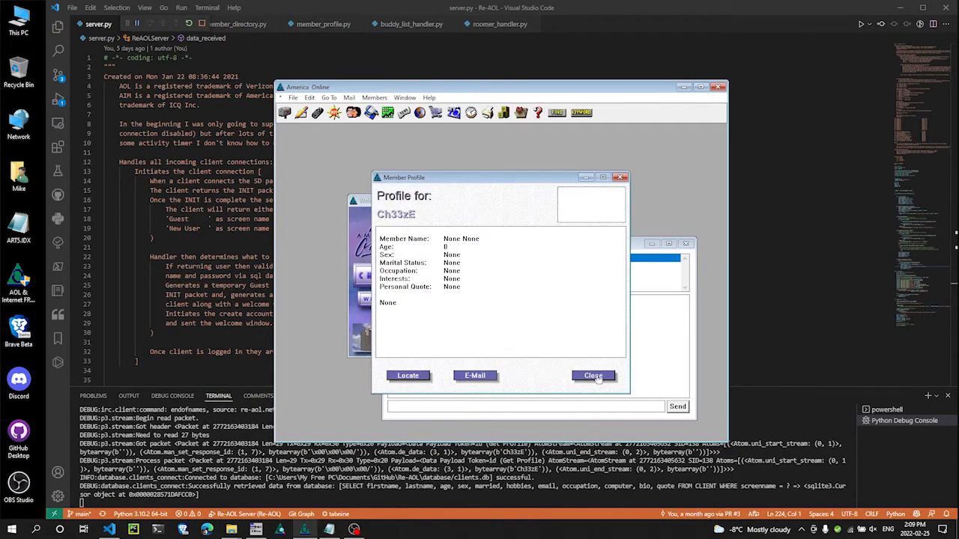
pyautogui.click(594, 376)
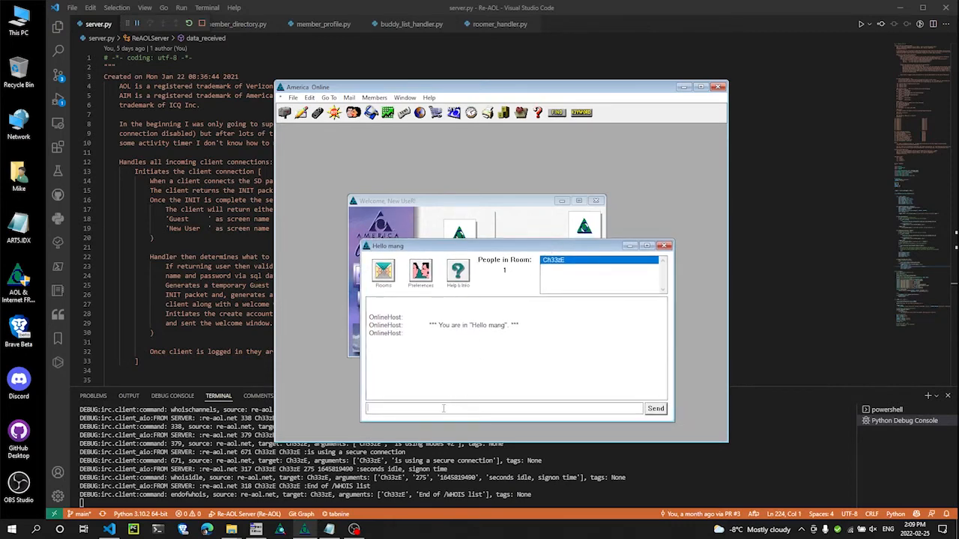
pyautogui.write('h')
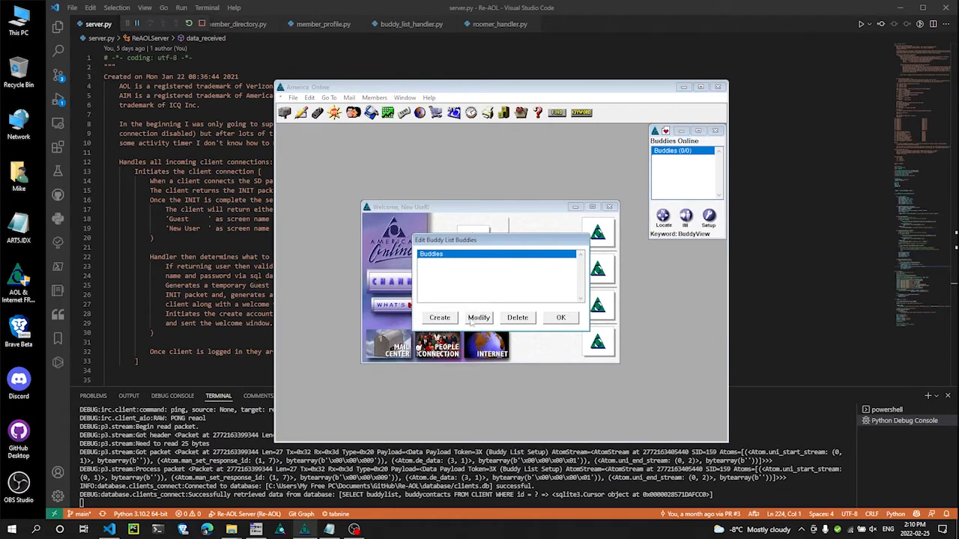
pyautogui.click(478, 318)
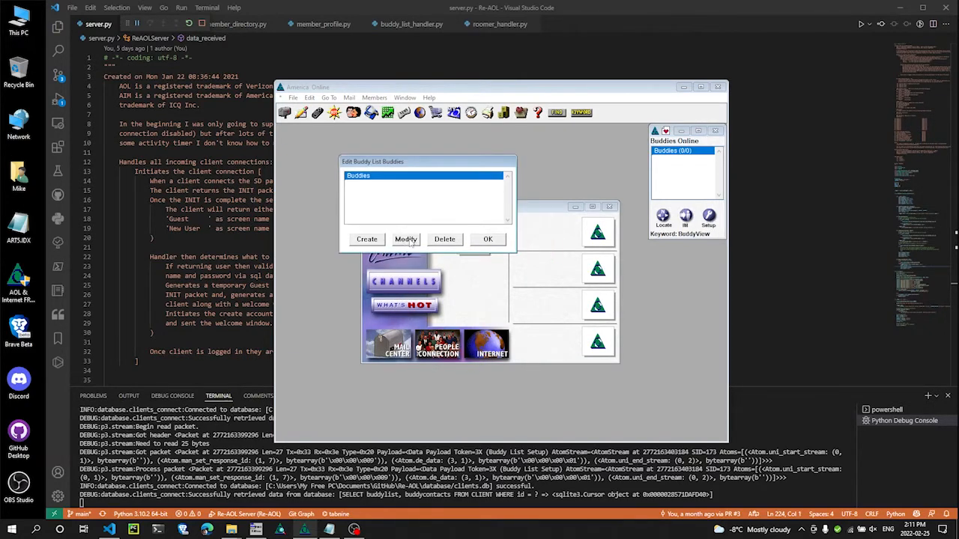
pyautogui.click(406, 239)
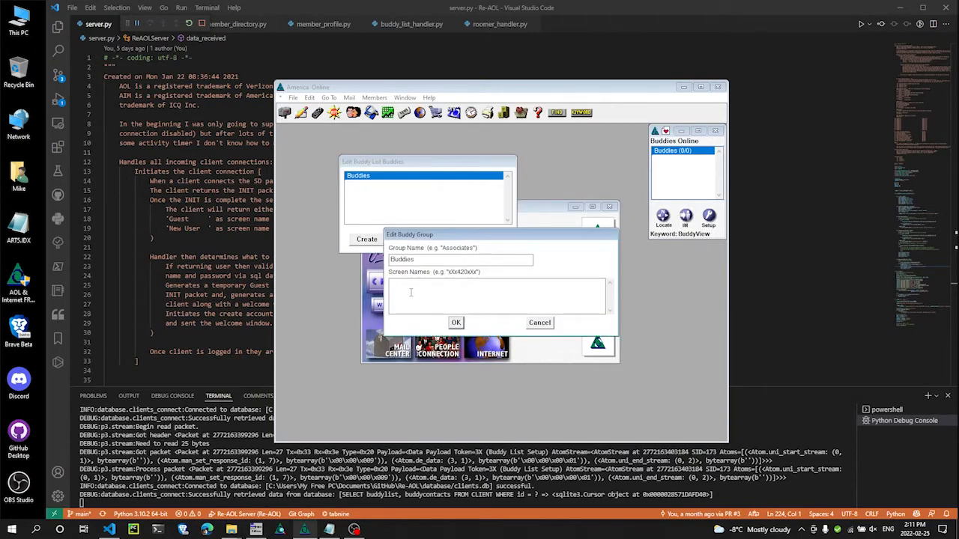
pyautogui.write('SlaptU')
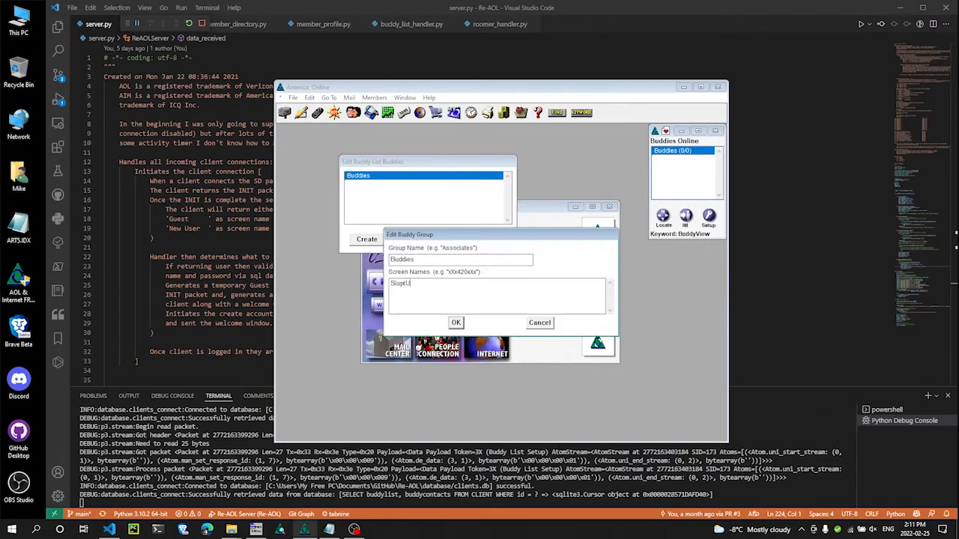
pyautogui.write('PoSsE4uS')
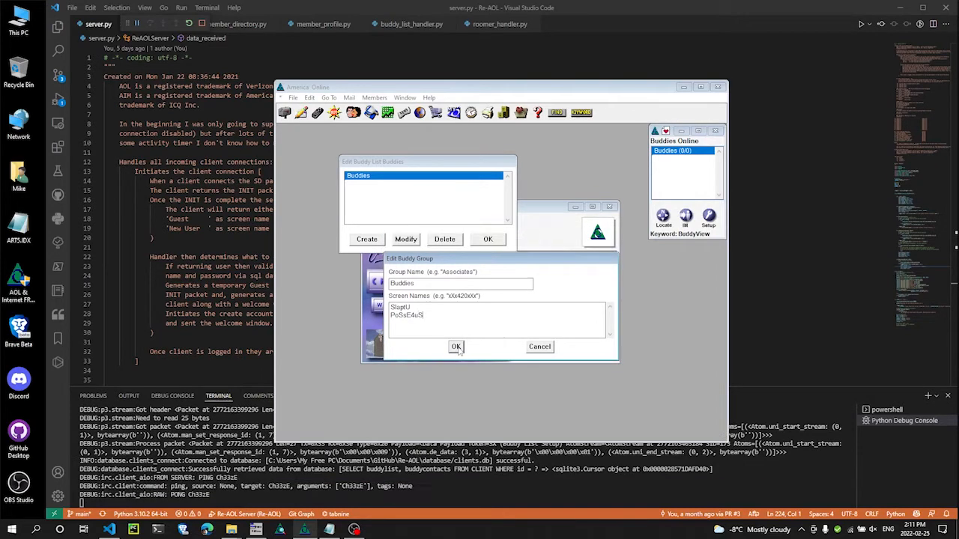
pyautogui.click(456, 347)
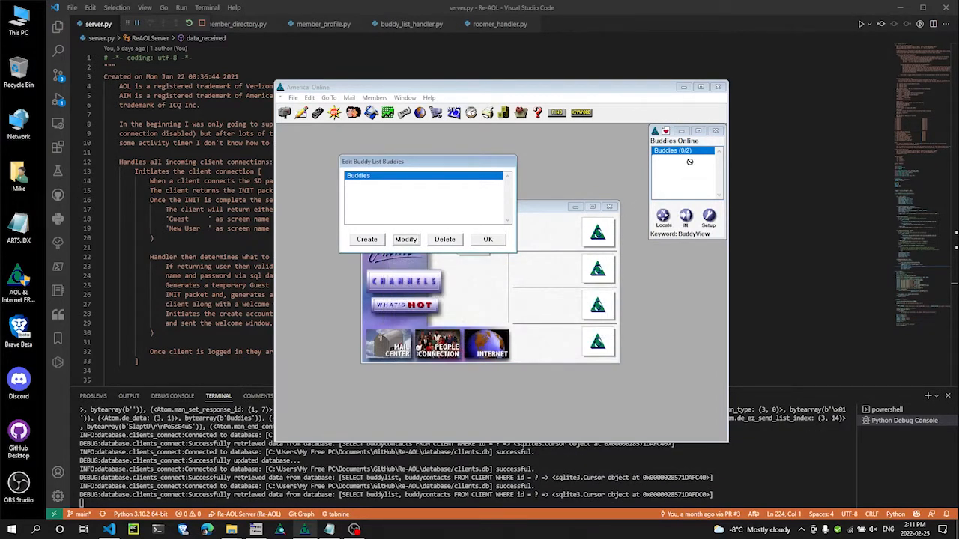
pyautogui.moveTo(492, 218)
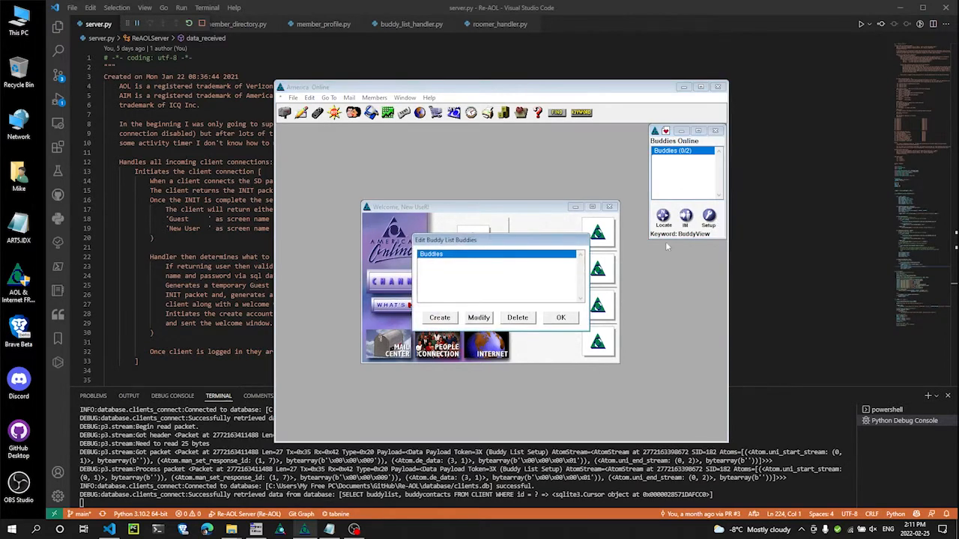
# Step: Check the Buddies group unchanged, then create group Jerks with one screen name
pyautogui.click(478, 317)
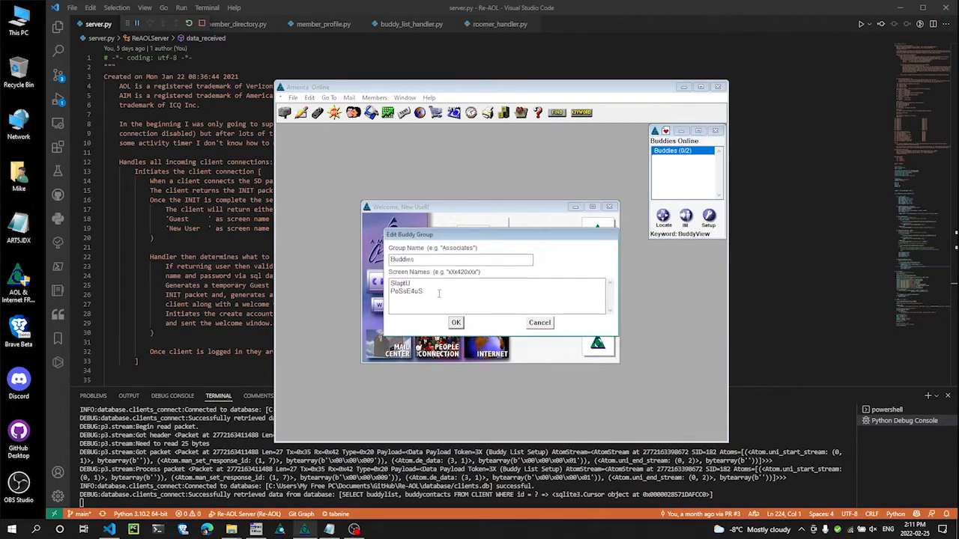
pyautogui.click(456, 322)
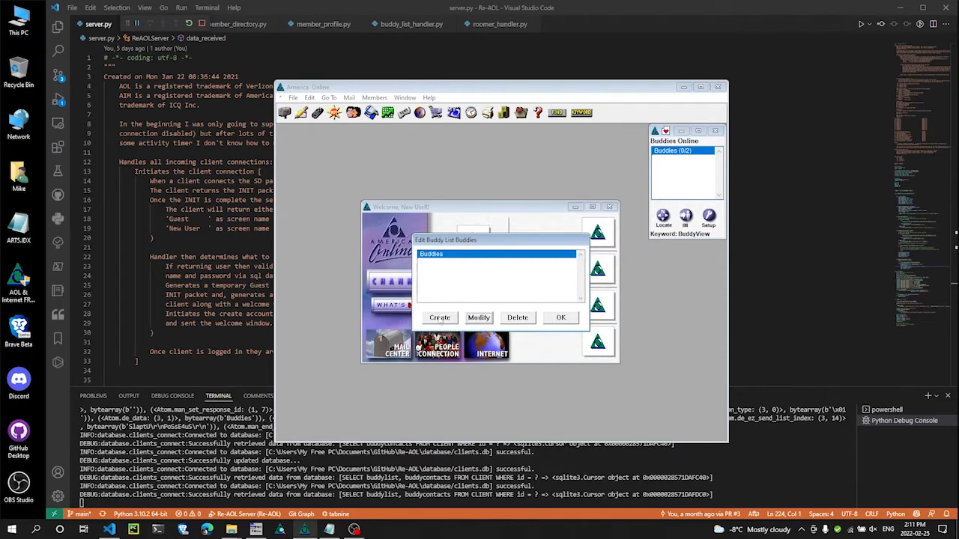
pyautogui.click(439, 317)
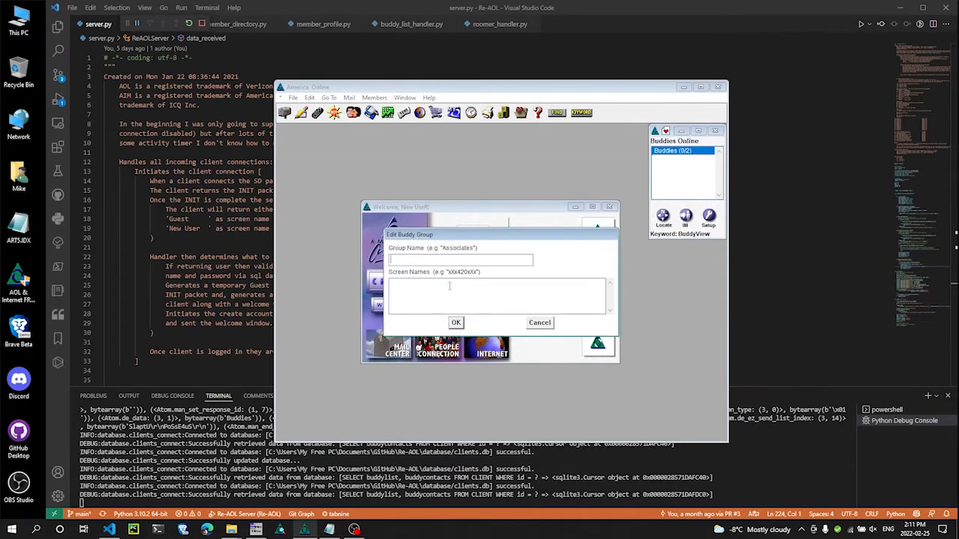
pyautogui.write('Jerks')
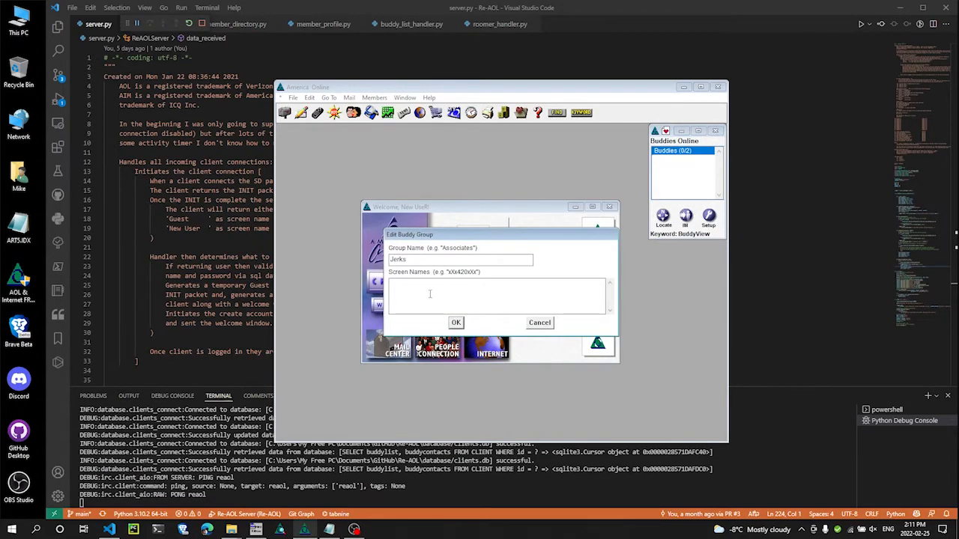
pyautogui.write('AS')
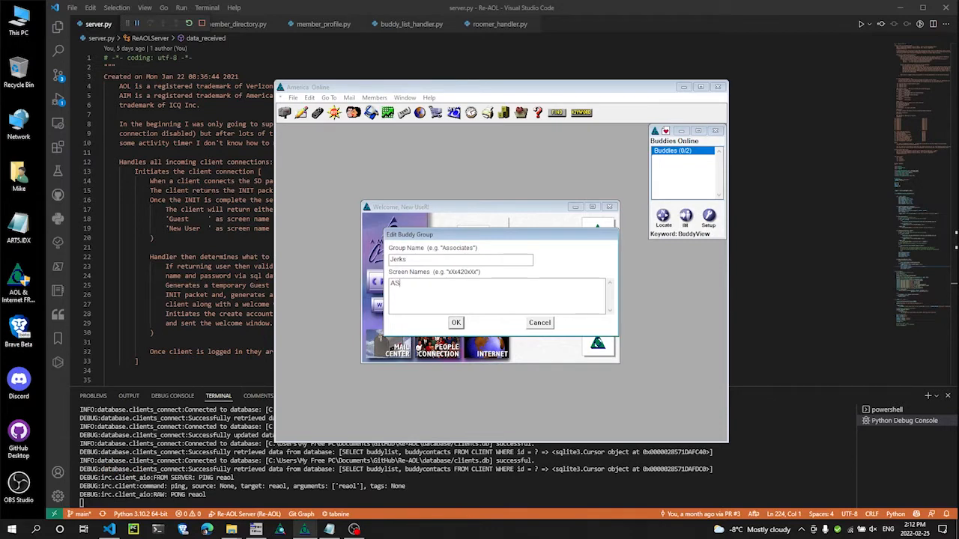
pyautogui.write('DFGH')
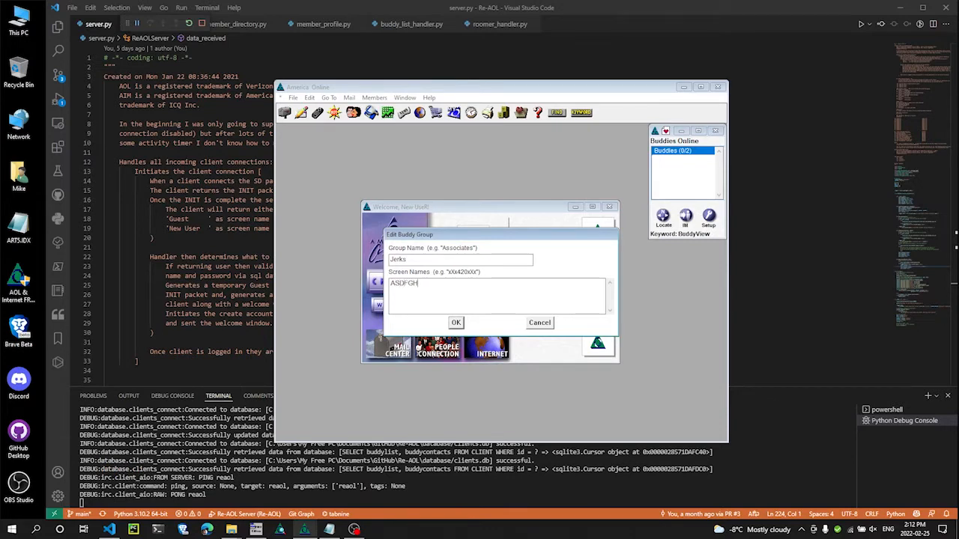
pyautogui.click(455, 322)
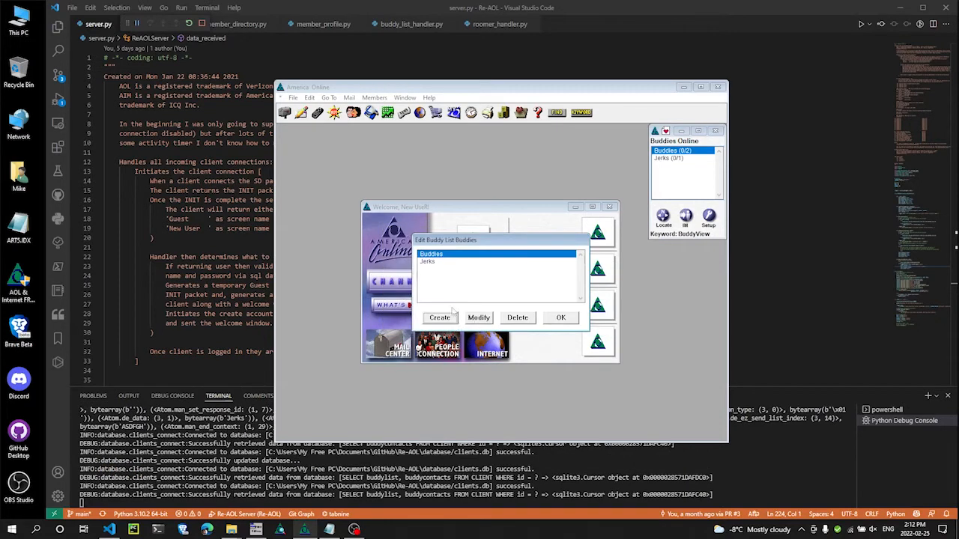
pyautogui.moveTo(693, 152)
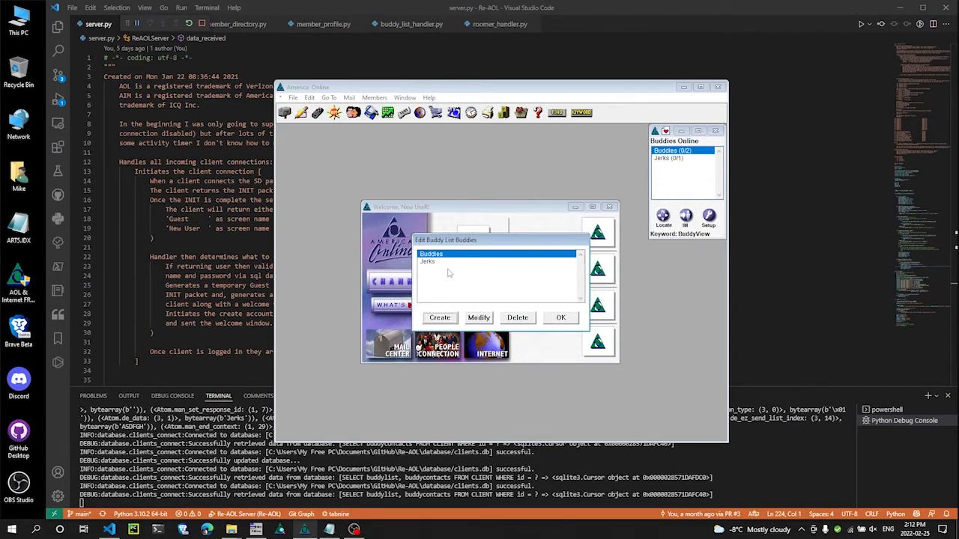
# Step: Create a group named Bro's holding SlaptU and PoSsE4uS
pyautogui.click(517, 318)
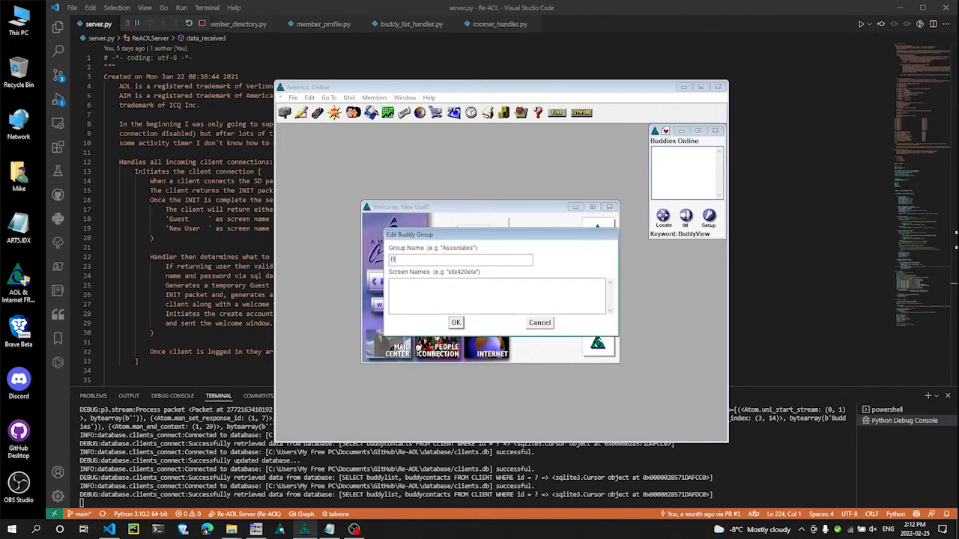
pyautogui.write("ro's")
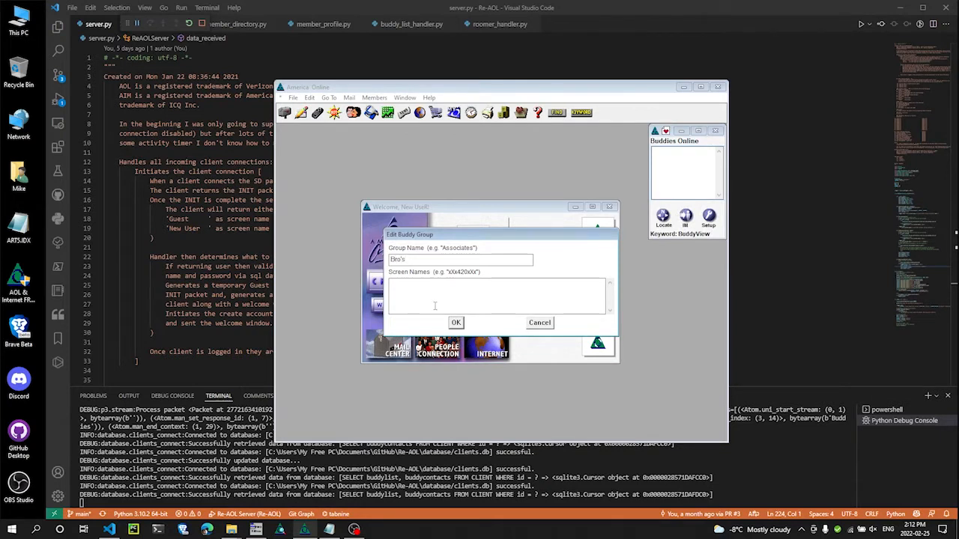
pyautogui.write('SlaptU')
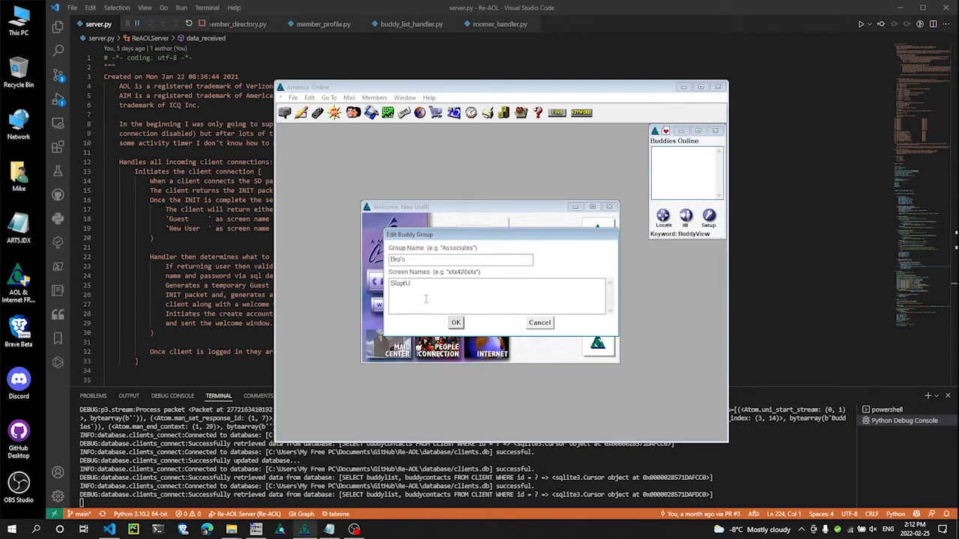
pyautogui.write('PoSs')
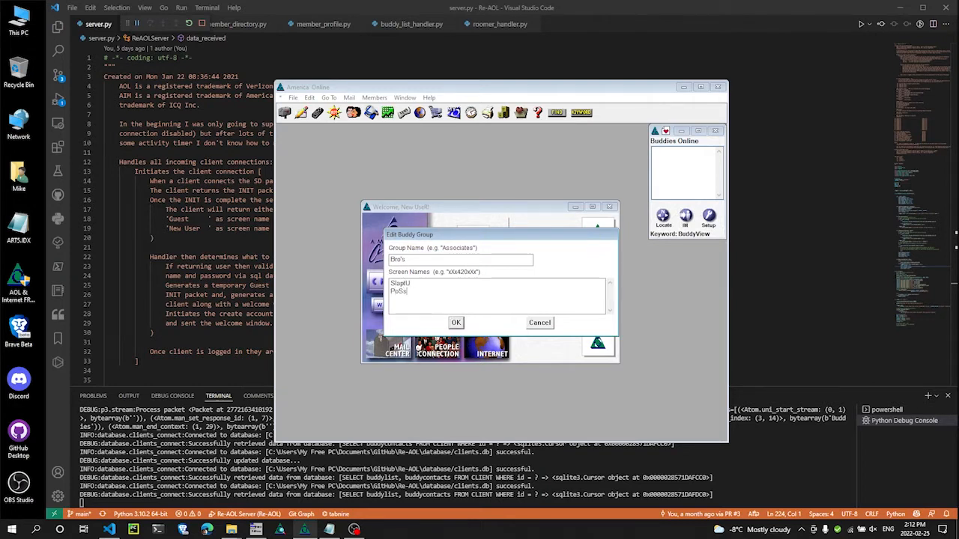
pyautogui.write('E4uS')
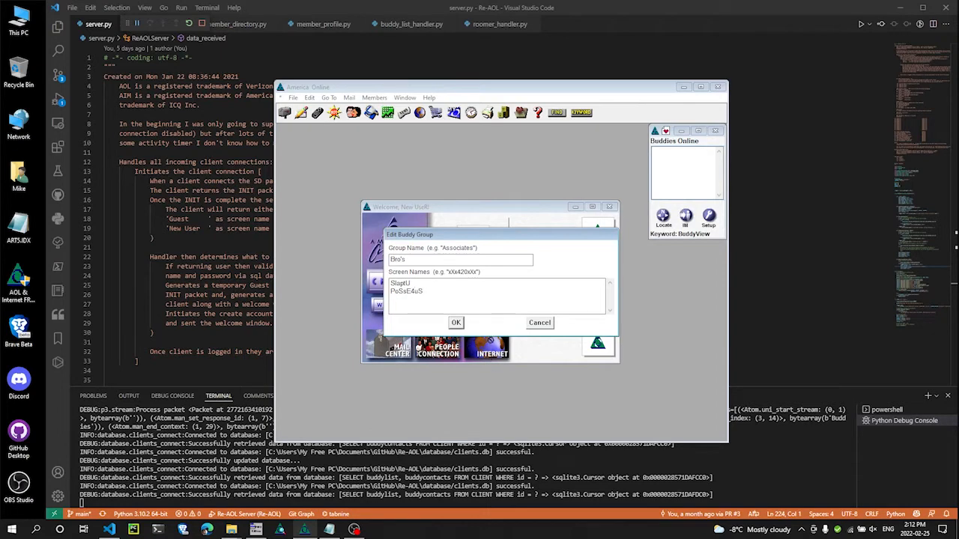
pyautogui.click(455, 322)
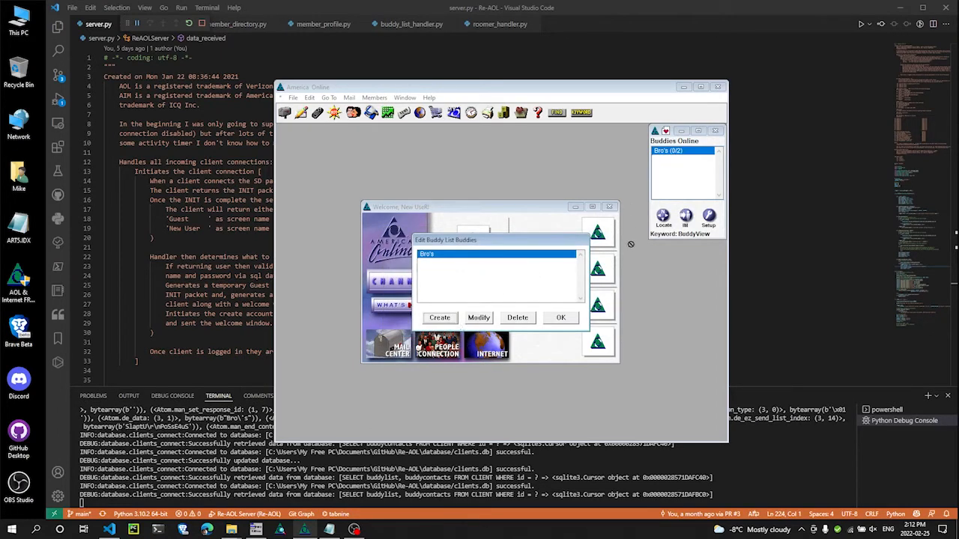
# Step: Close the buddy list editor, open Members > Member Directory and move it up-left
pyautogui.click(559, 318)
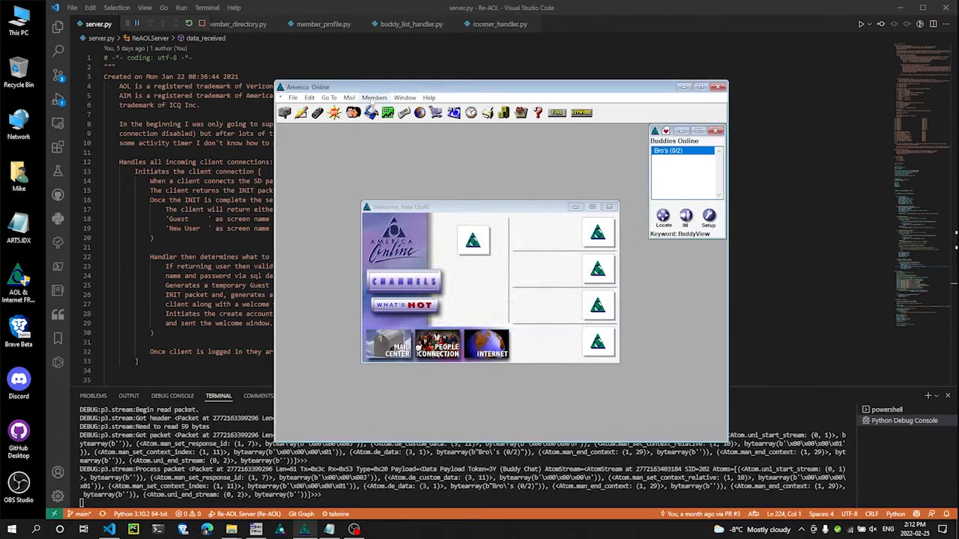
pyautogui.click(374, 97)
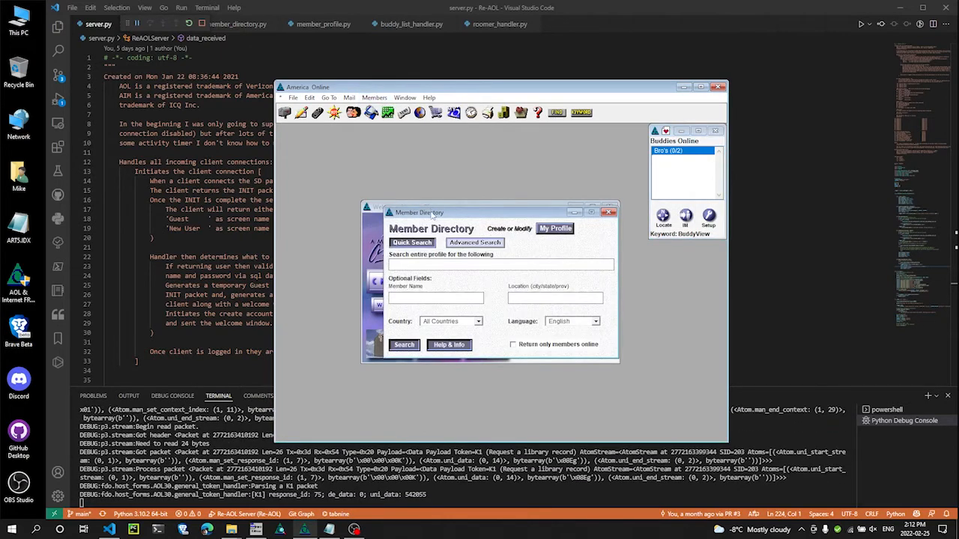
pyautogui.moveTo(419, 212); pyautogui.dragTo(332, 139)
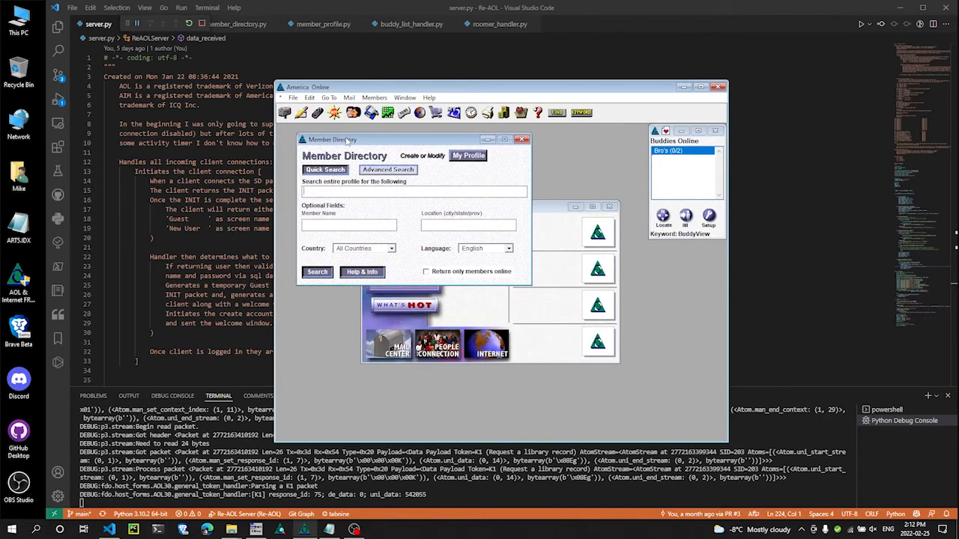
pyautogui.moveTo(443, 174)
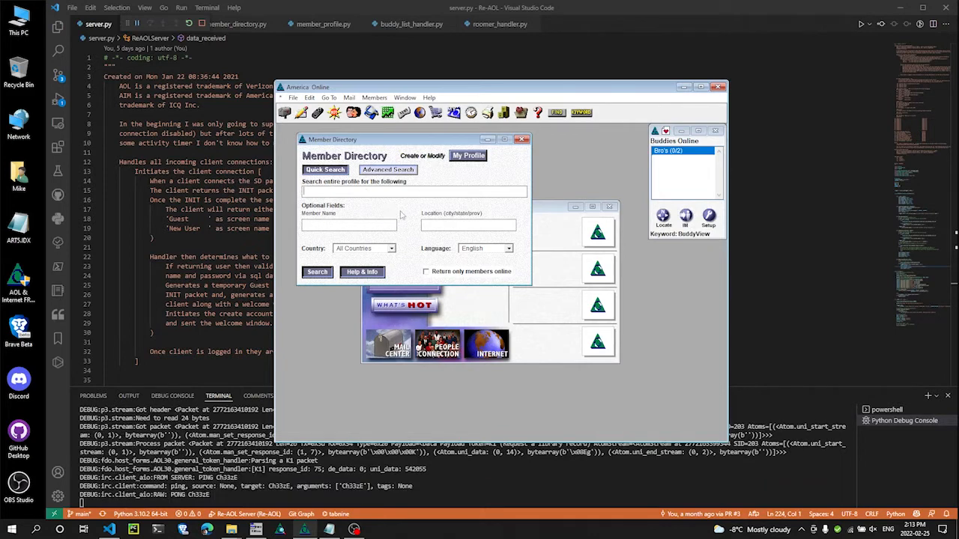
pyautogui.moveTo(309, 401)
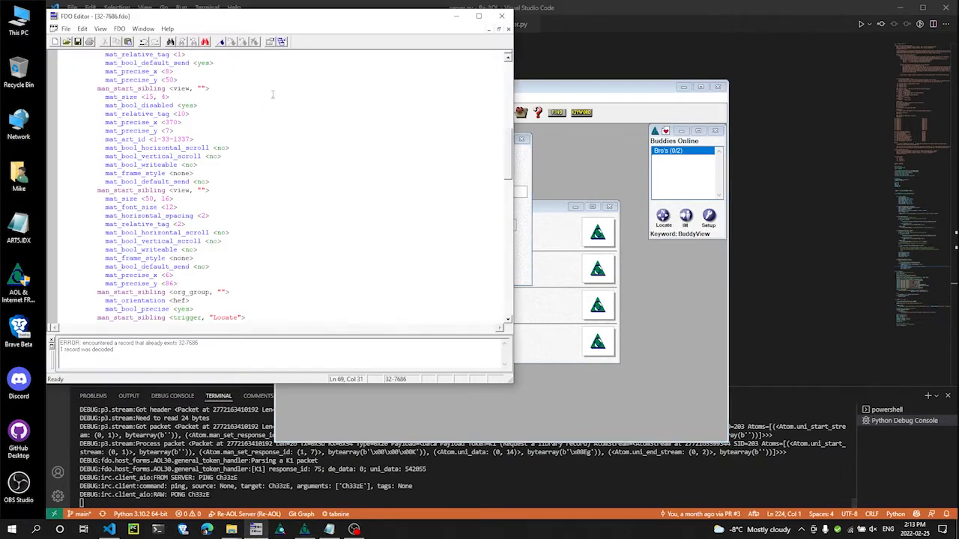
# Step: Move the FDO Editor window, view About FDOEditor, and dismiss the notice
pyautogui.moveTo(270, 17); pyautogui.dragTo(291, 43)
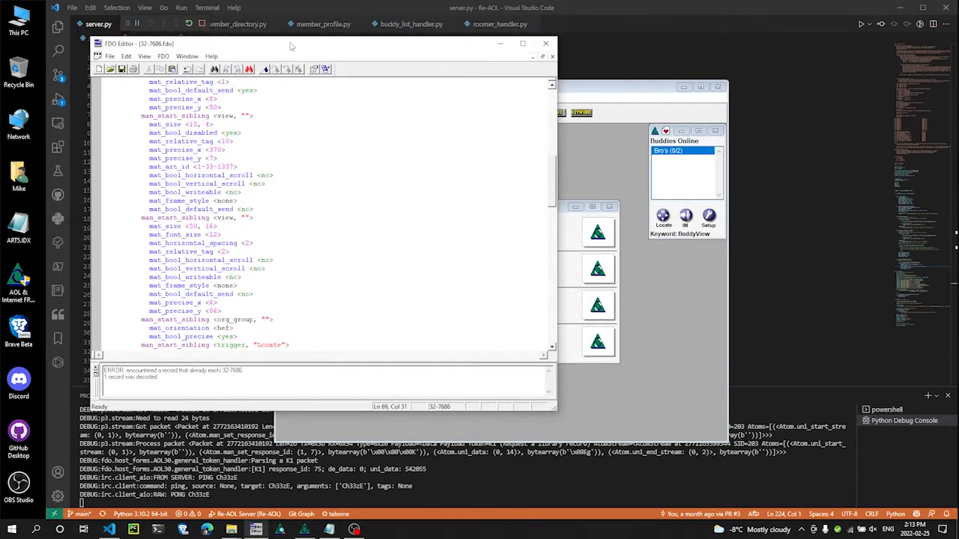
pyautogui.click(212, 56)
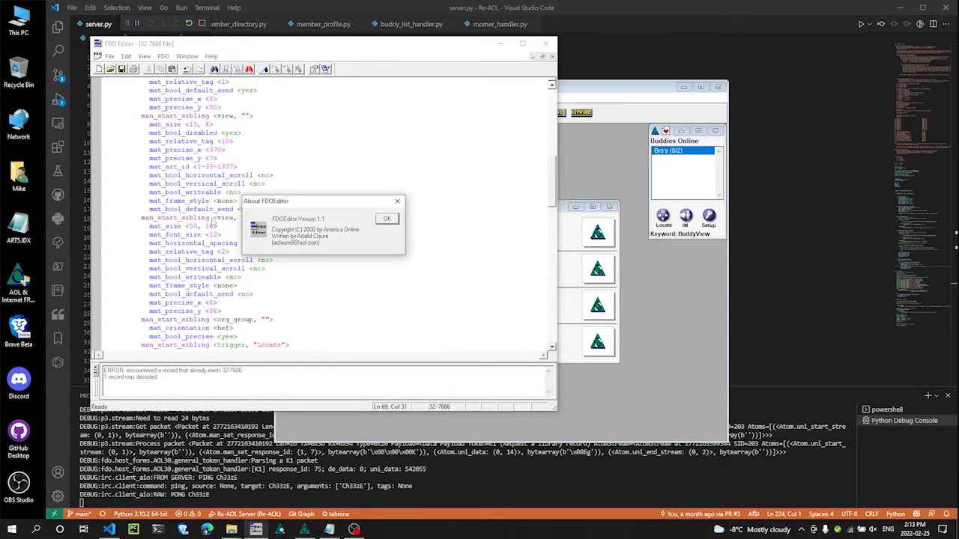
pyautogui.moveTo(379, 238)
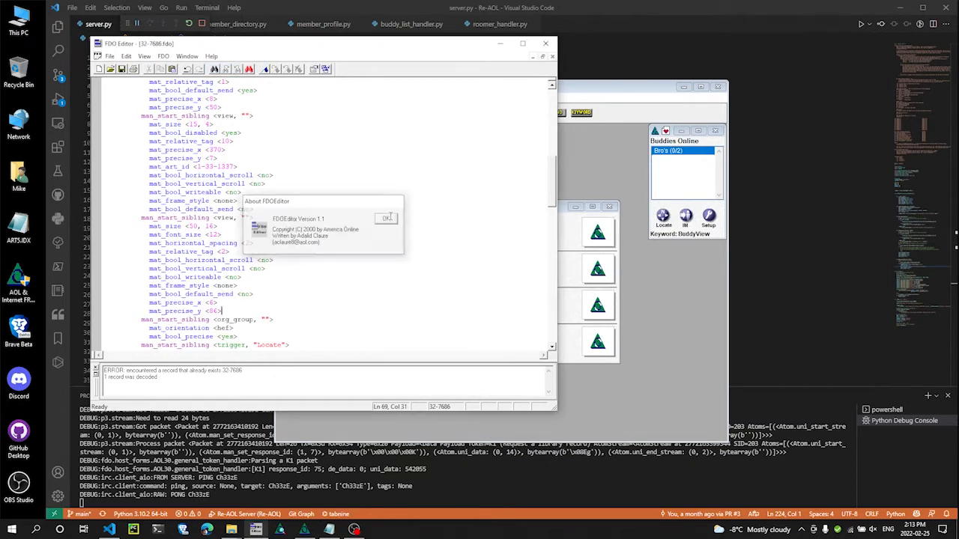
pyautogui.click(386, 217)
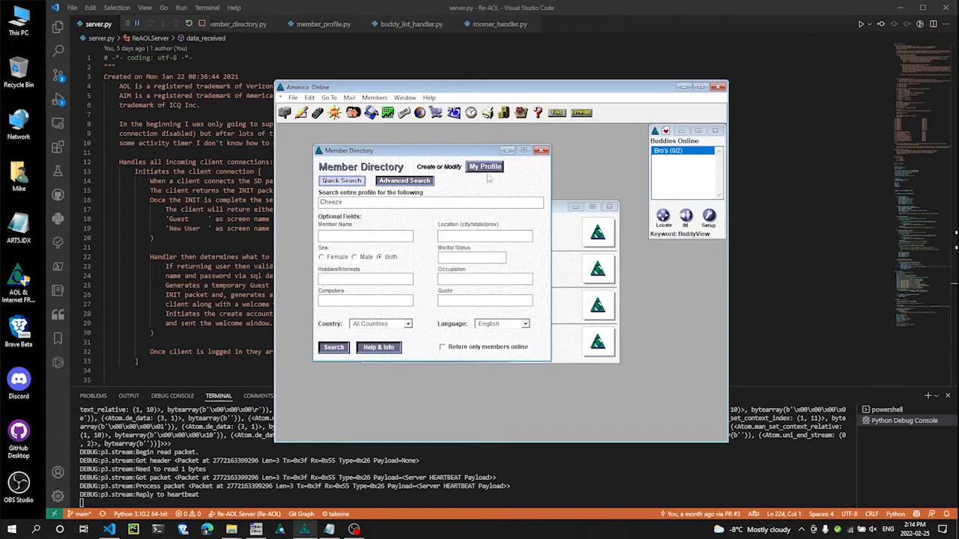
pyautogui.moveTo(478, 175)
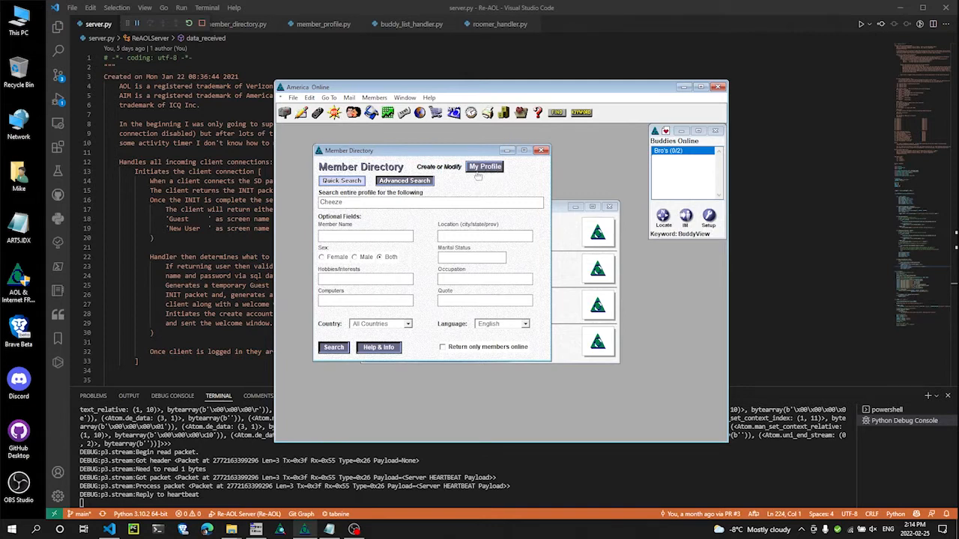
pyautogui.moveTo(478, 183)
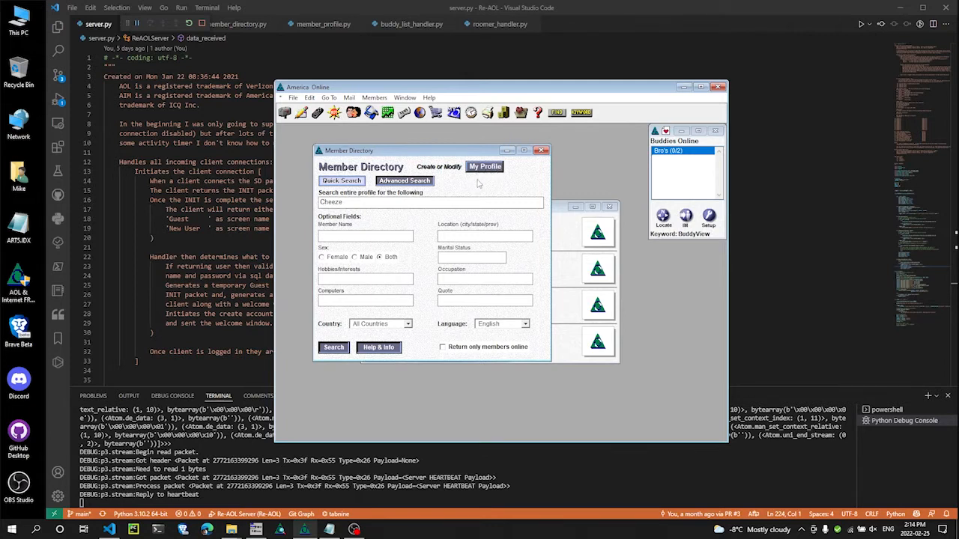
pyautogui.moveTo(488, 171)
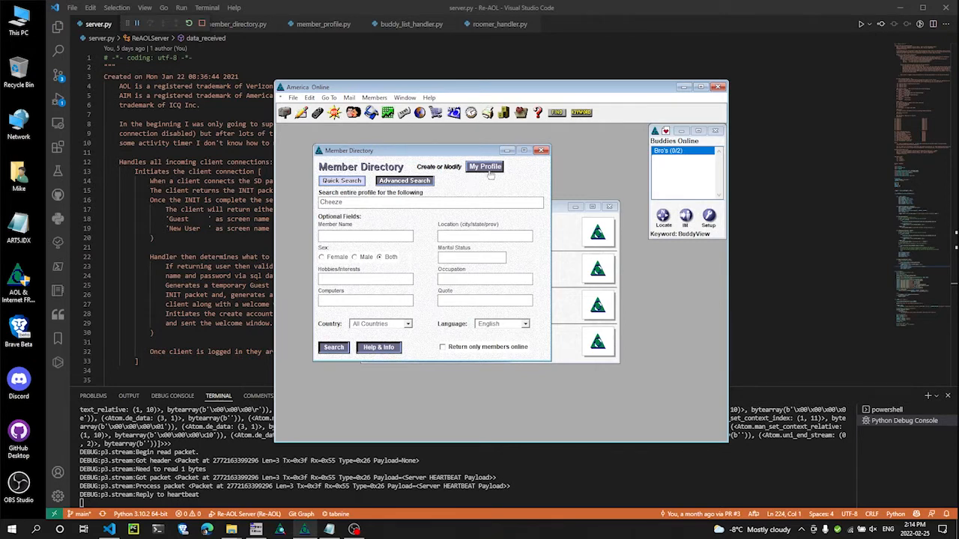
pyautogui.moveTo(488, 172)
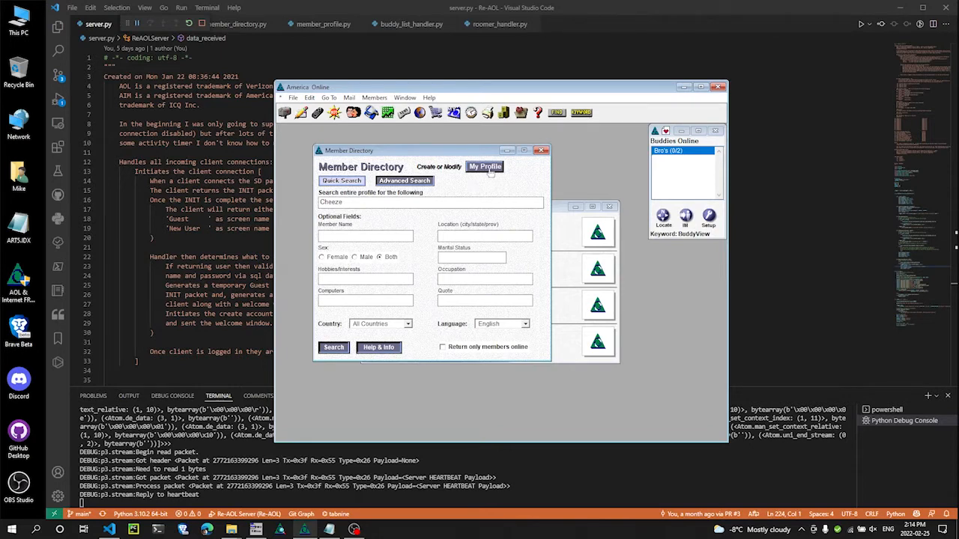
# Step: Edit this account's Member Directory profile, entering '11', and save it
pyautogui.click(484, 166)
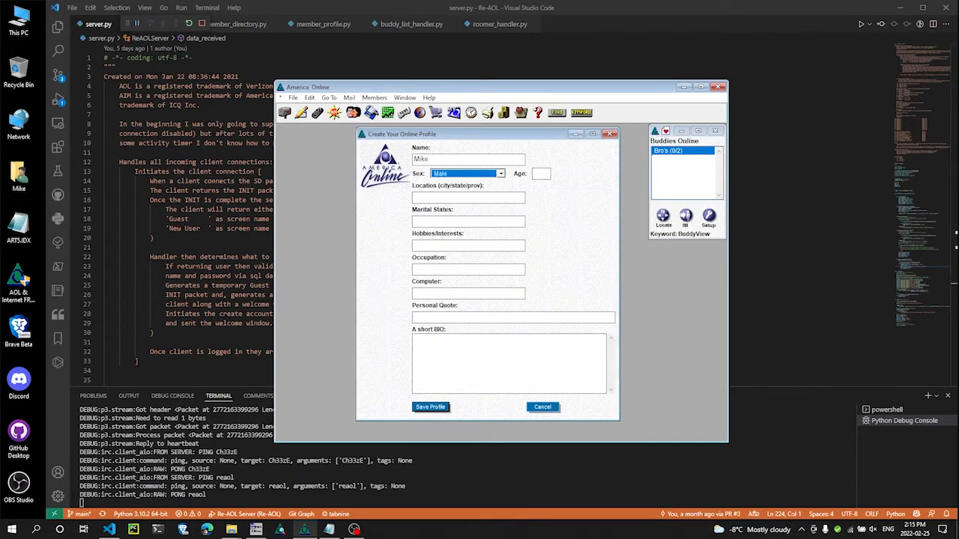
pyautogui.write('11')
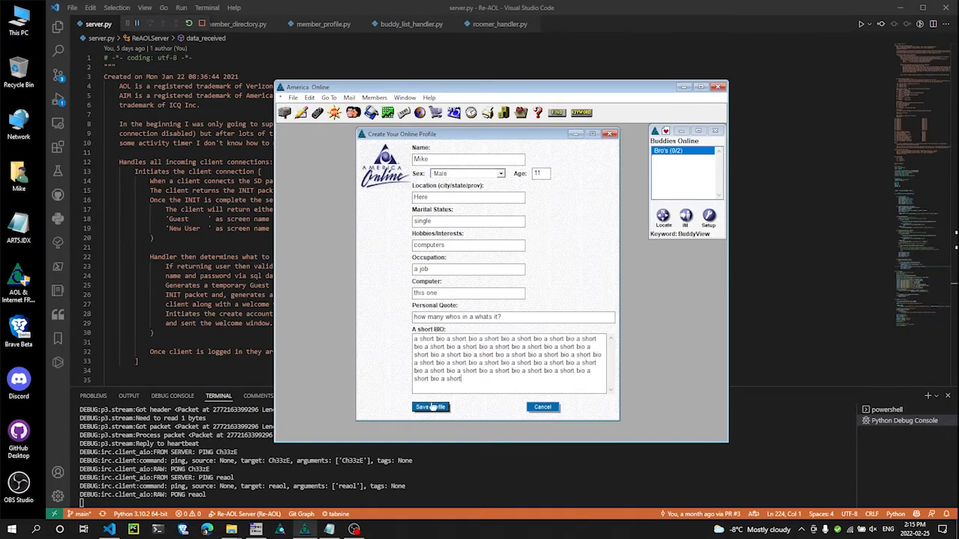
pyautogui.click(430, 407)
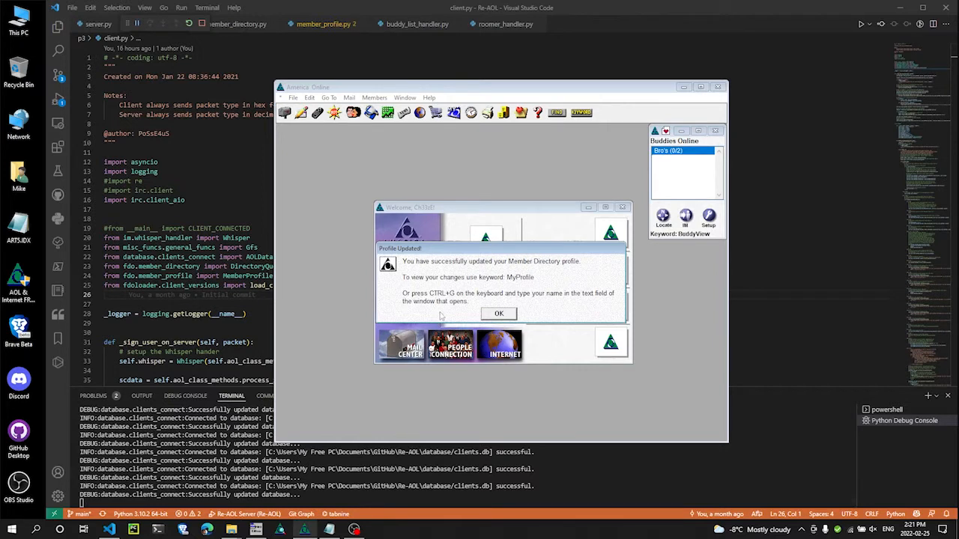
pyautogui.moveTo(495, 287)
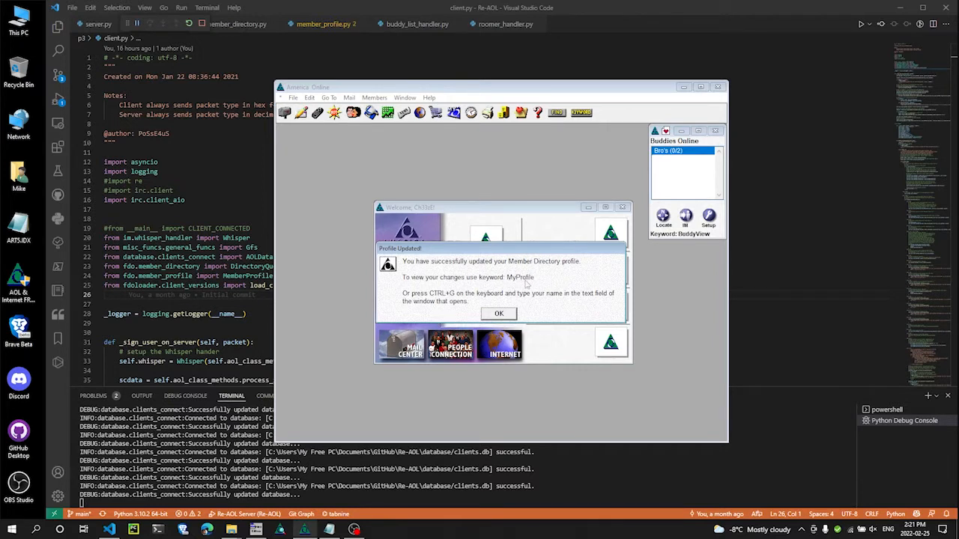
pyautogui.moveTo(444, 313)
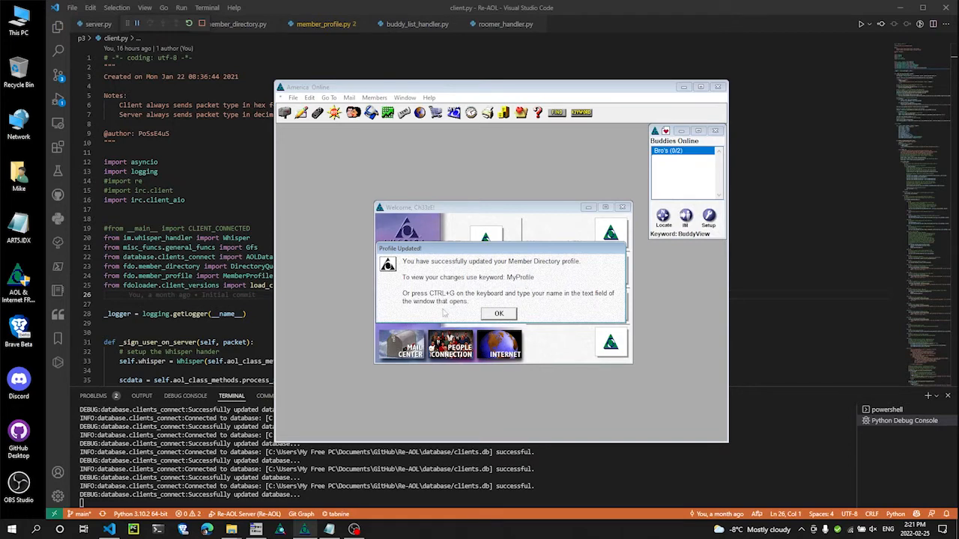
pyautogui.click(498, 313)
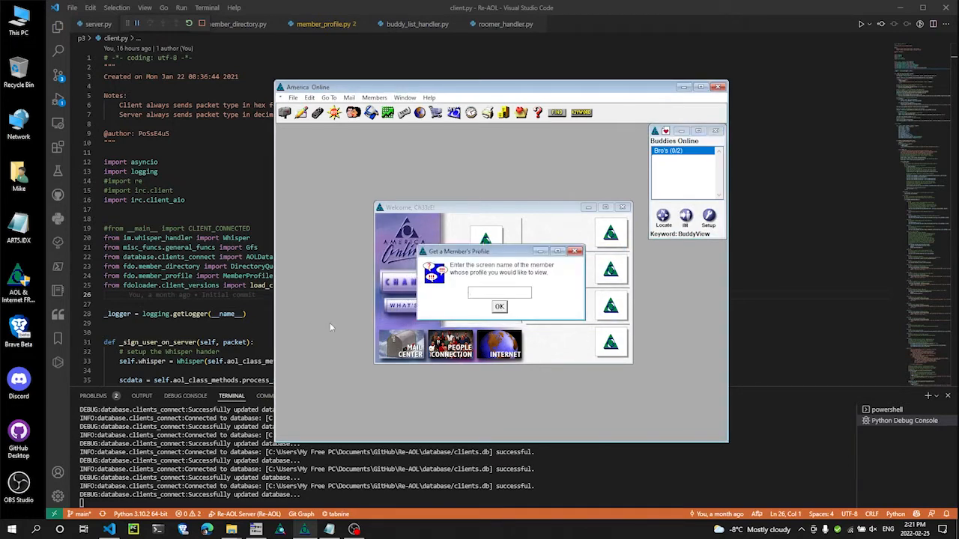
pyautogui.write('Cl')
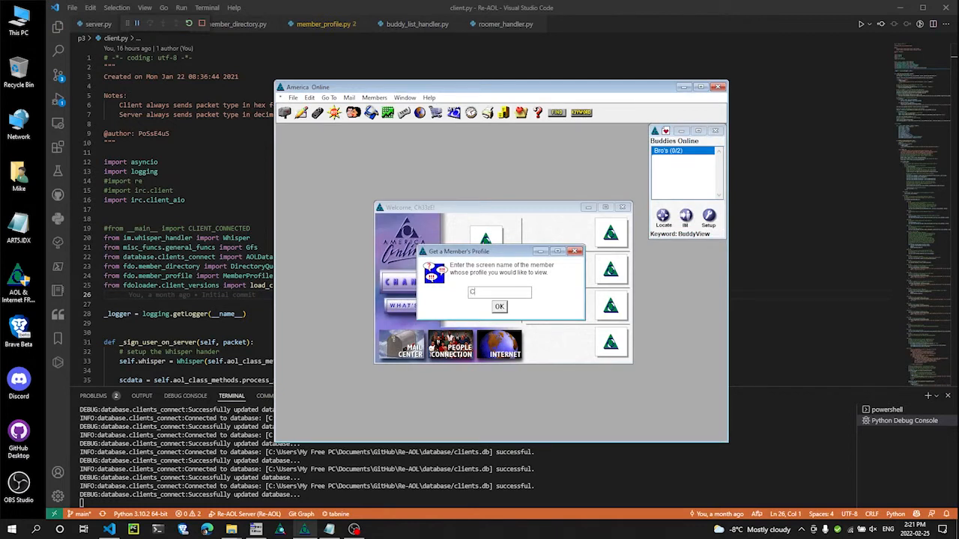
pyautogui.write('h33z')
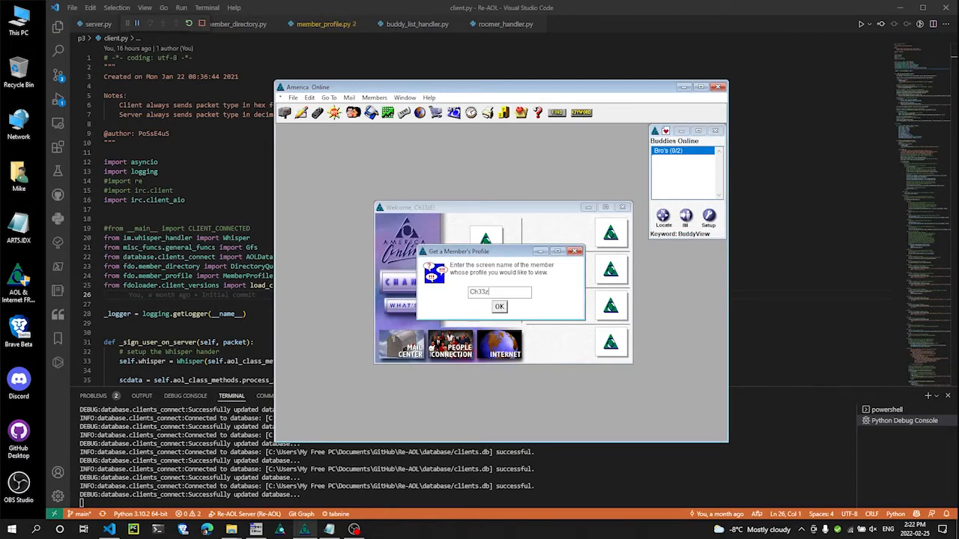
pyautogui.click(499, 306)
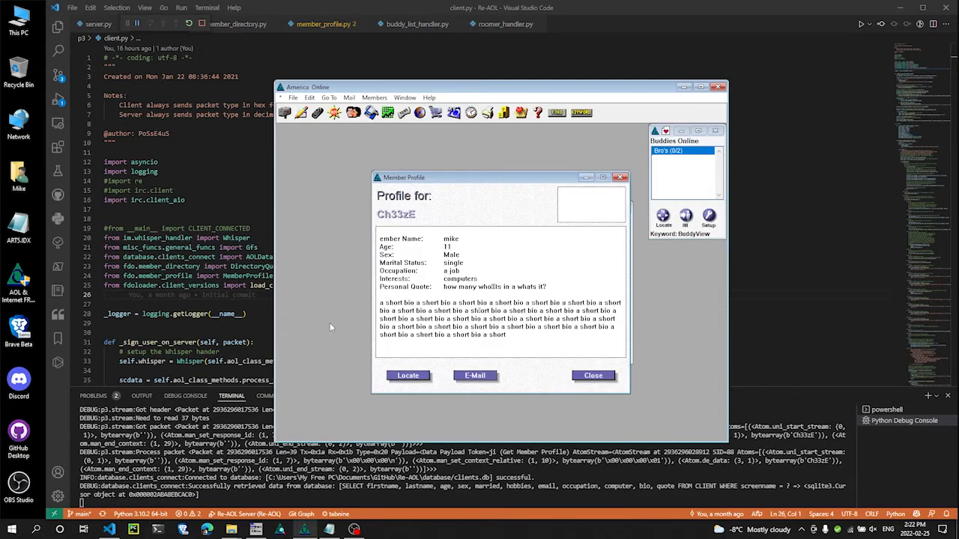
pyautogui.moveTo(476, 336)
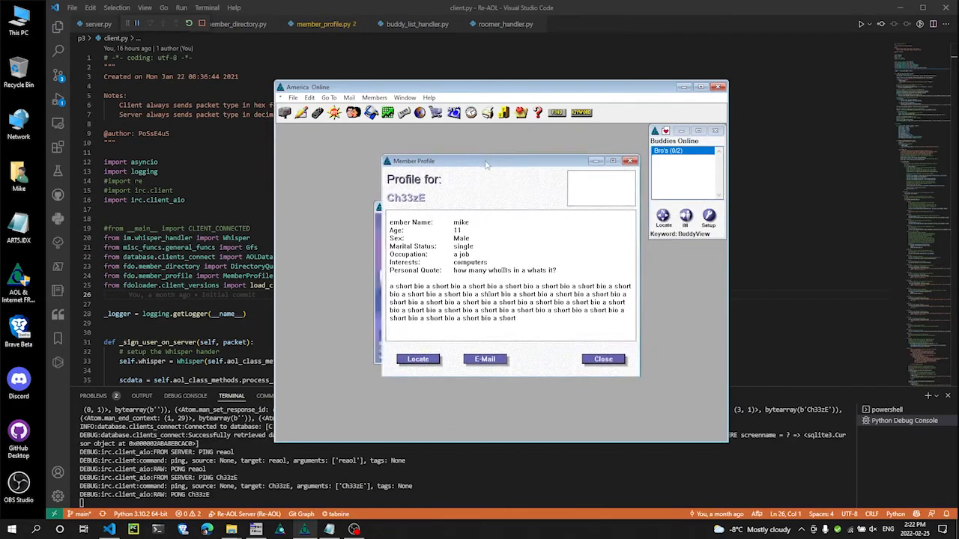
# Step: Reposition the Member Profile window and choose E-Mail to contact the member
pyautogui.moveTo(485, 160); pyautogui.dragTo(461, 167)
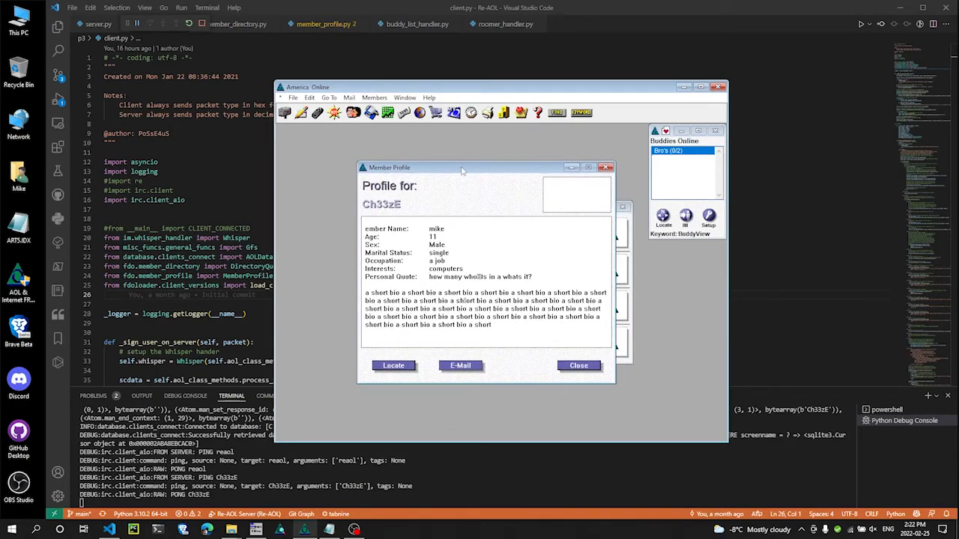
pyautogui.moveTo(463, 168); pyautogui.dragTo(474, 170)
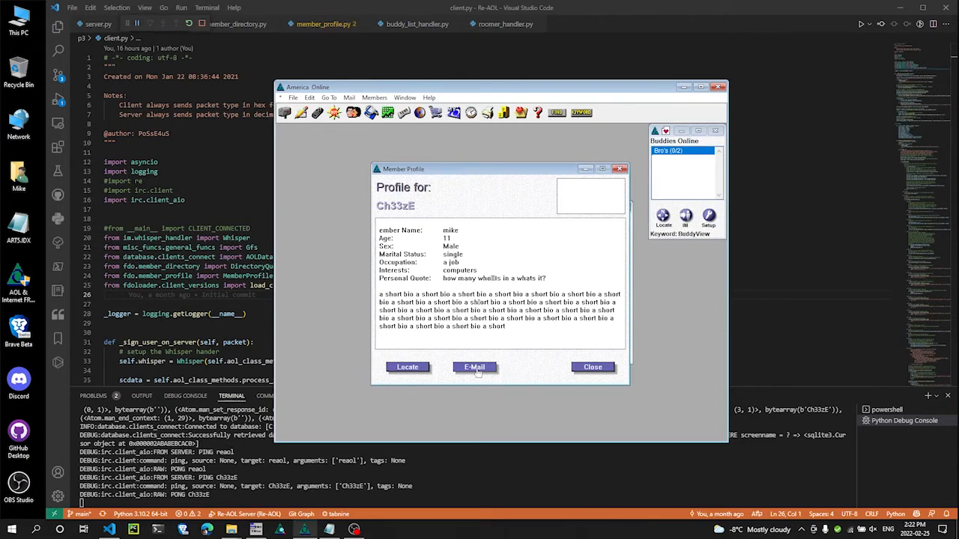
pyautogui.click(475, 367)
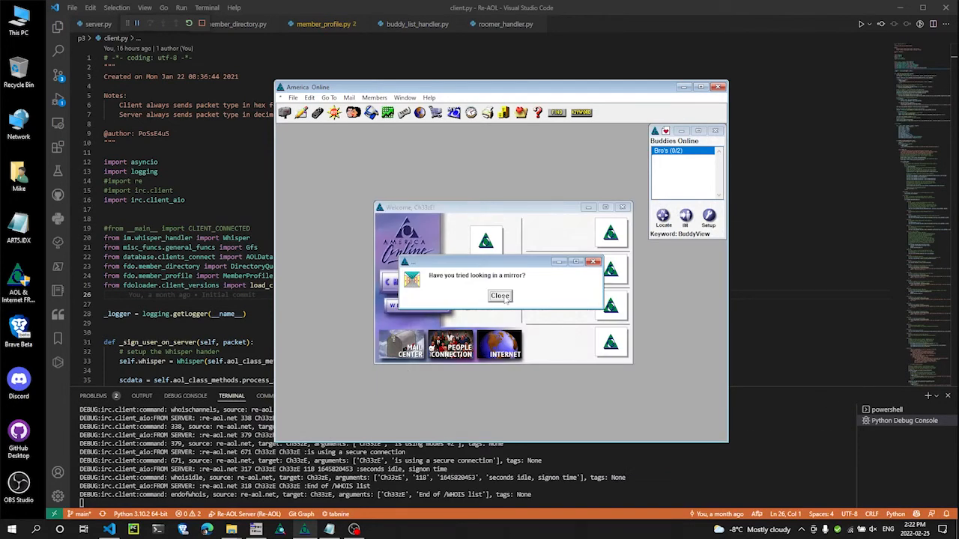
# Step: Dismiss the mirror message, pick the Guest screen name, and sign on again
pyautogui.click(500, 296)
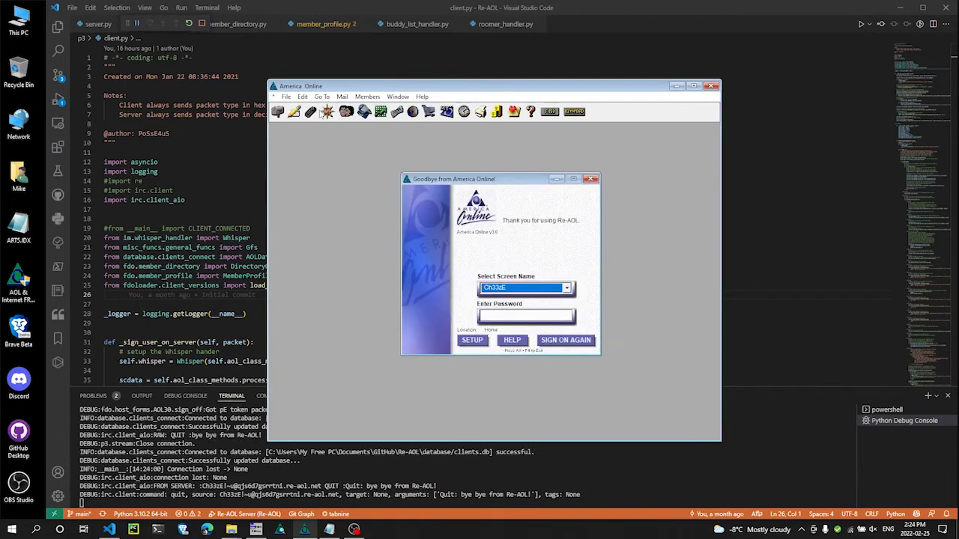
pyautogui.click(567, 288)
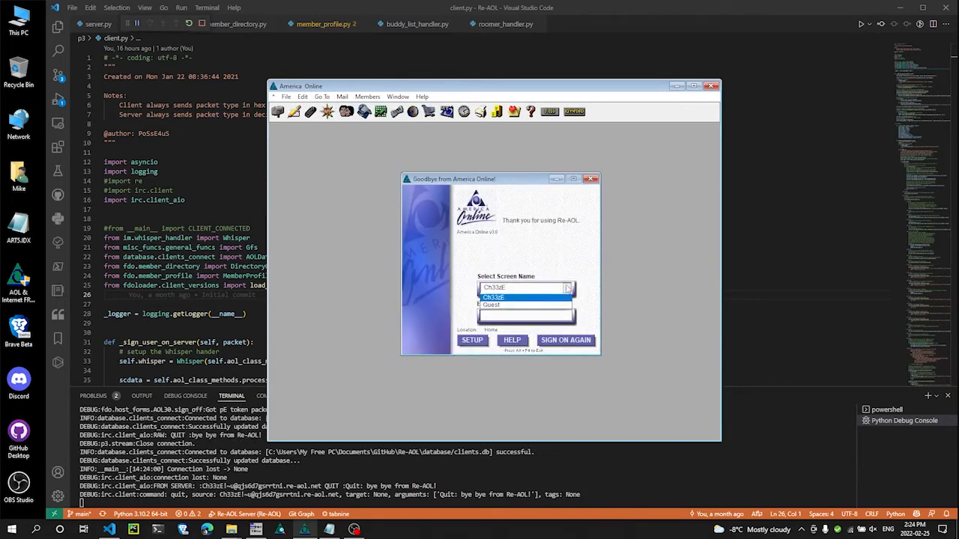
pyautogui.click(491, 305)
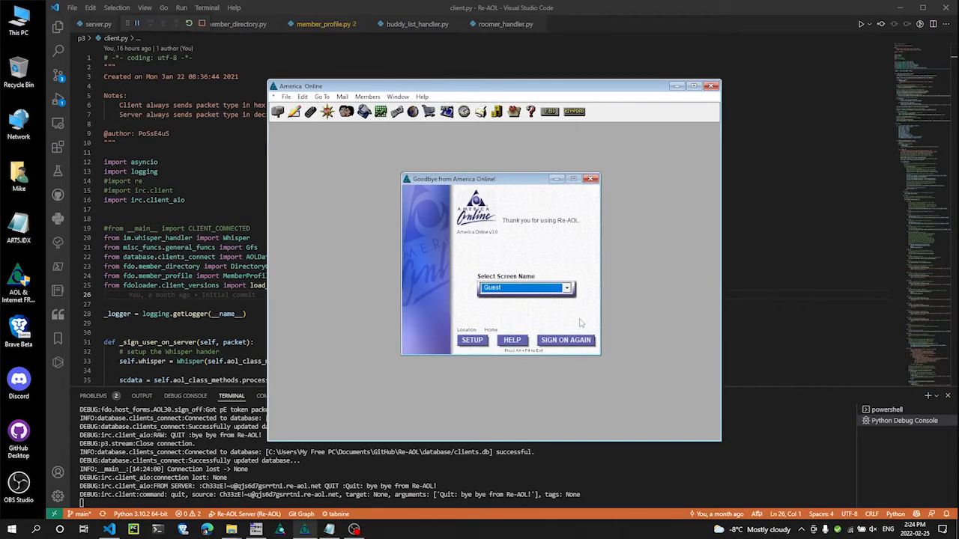
pyautogui.click(566, 340)
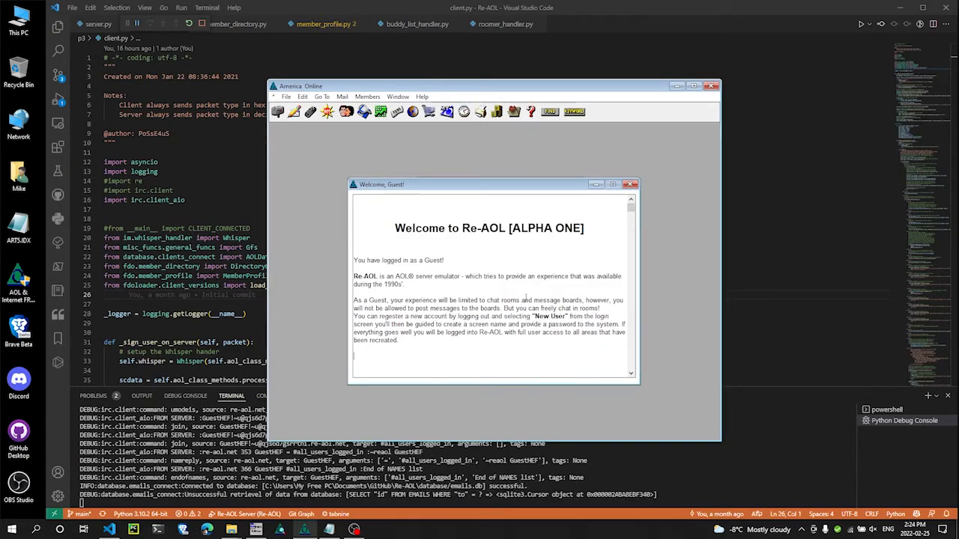
pyautogui.moveTo(470, 359)
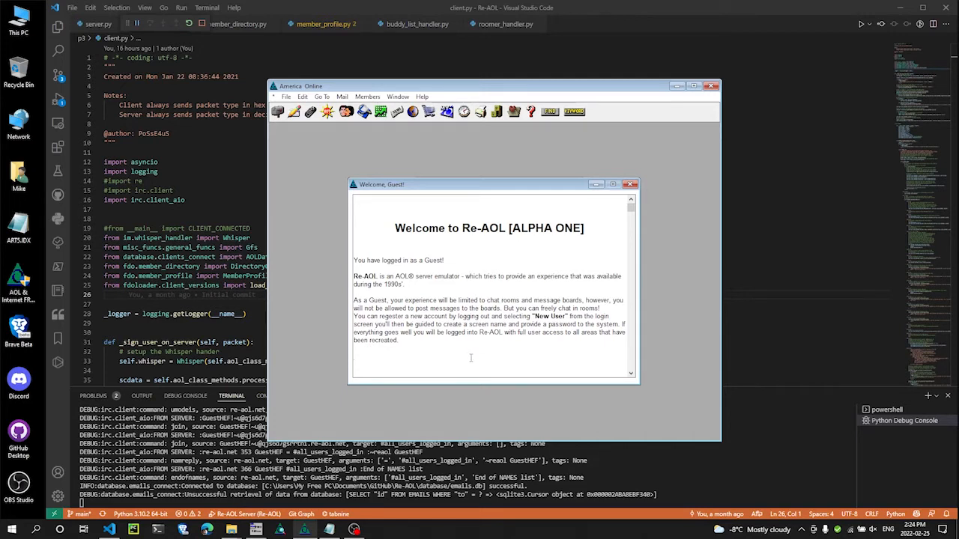
pyautogui.moveTo(492, 276)
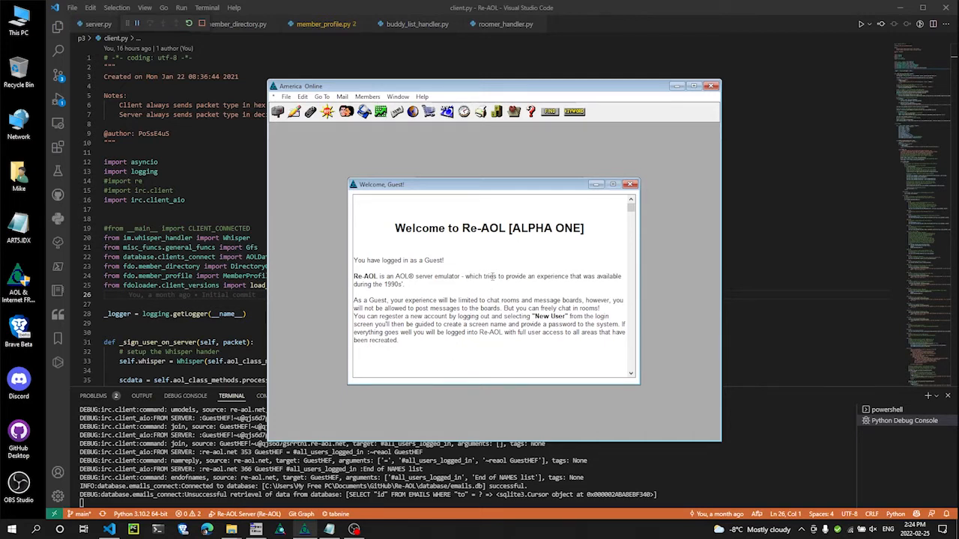
pyautogui.moveTo(544, 218)
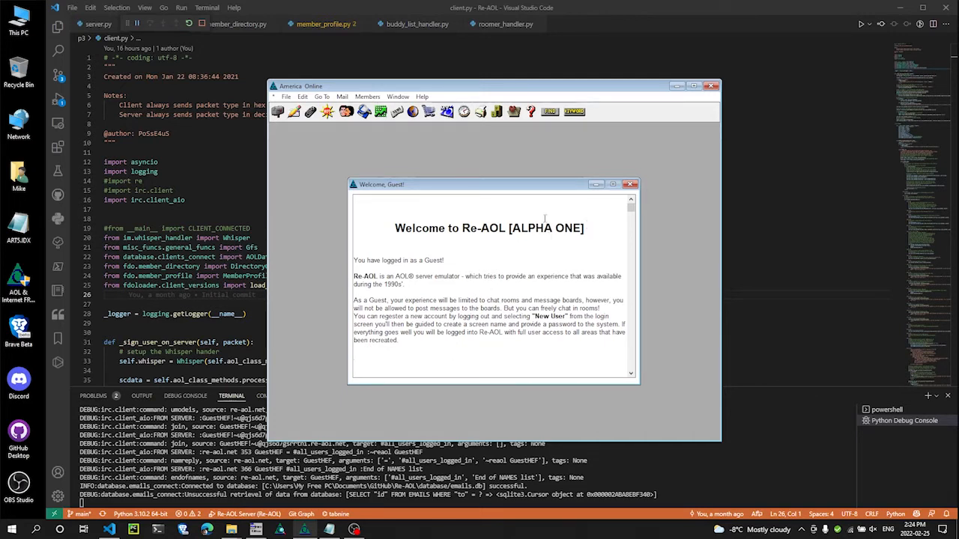
# Step: Open the public rooms list and select Tech Linked, Nostalgia Nerd and The 8-bit Guy
pyautogui.click(613, 184)
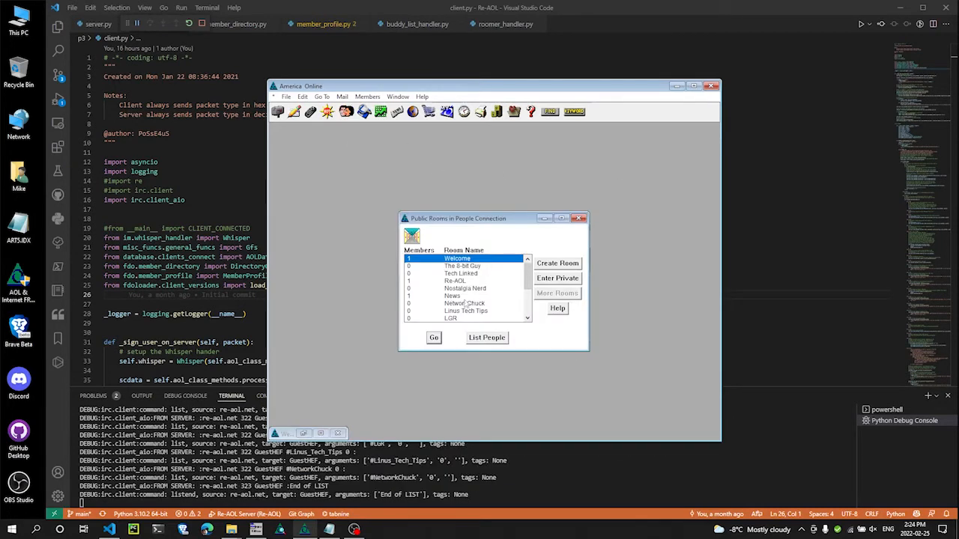
pyautogui.scroll(-3)
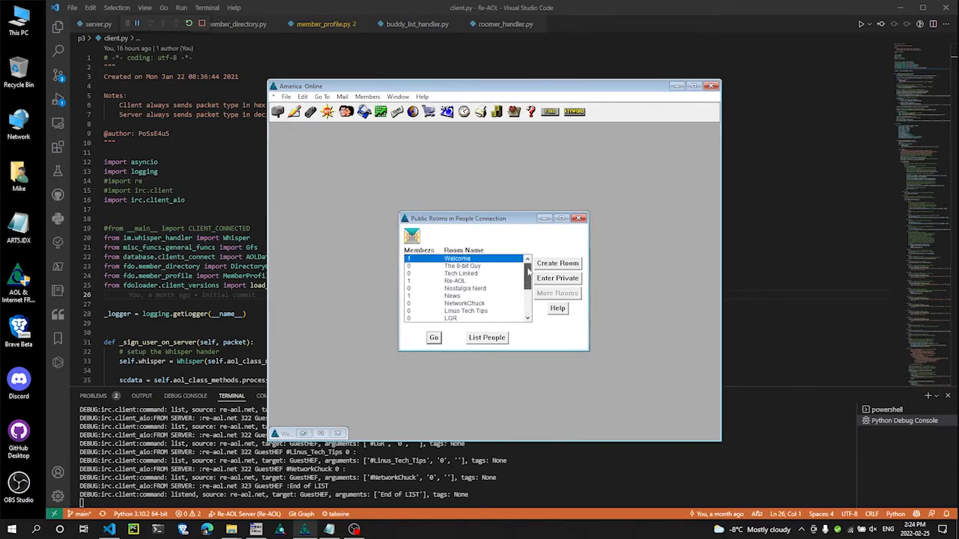
pyautogui.moveTo(490, 273)
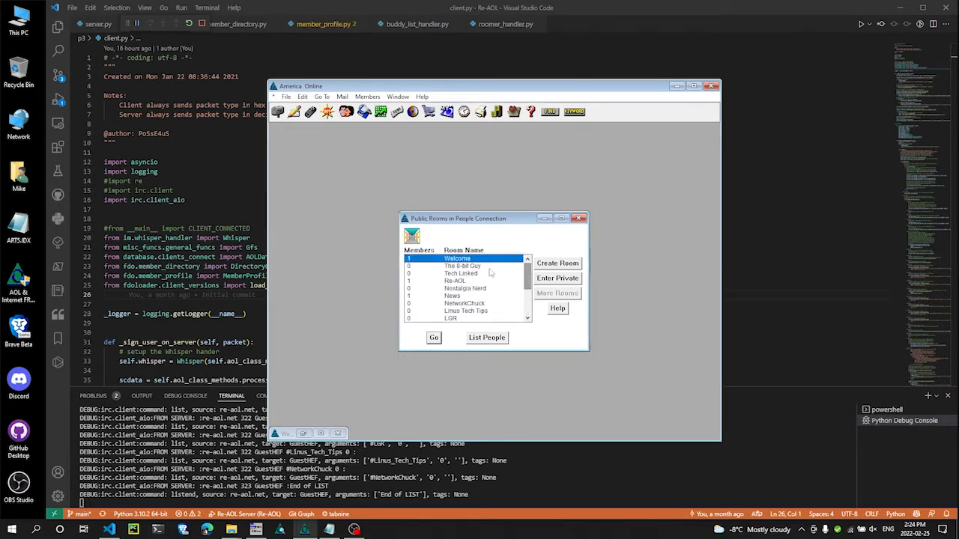
pyautogui.click(461, 274)
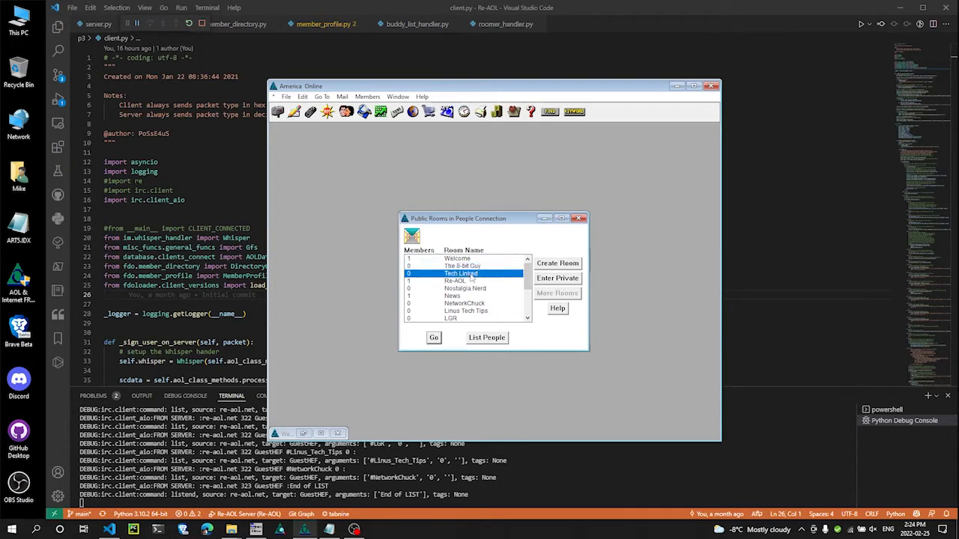
pyautogui.click(465, 289)
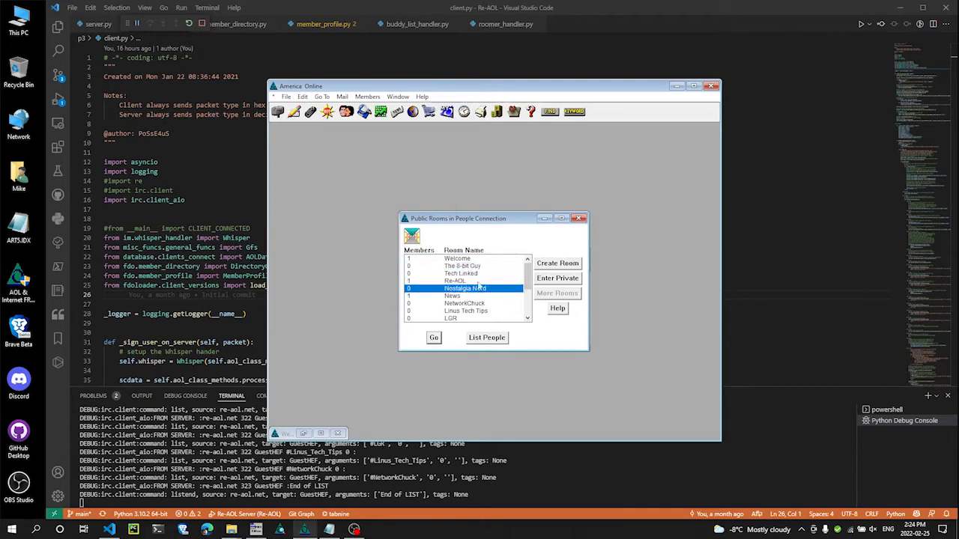
pyautogui.click(462, 266)
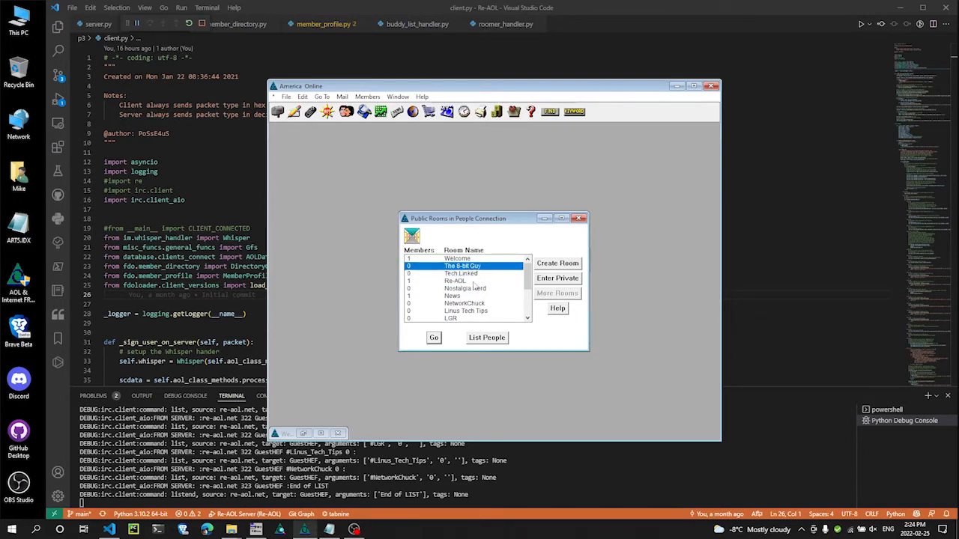
# Step: Browse more rooms: Tech Linked, NetworkChuck, Linus Tech Tips, LGR, Daves Garage
pyautogui.click(460, 274)
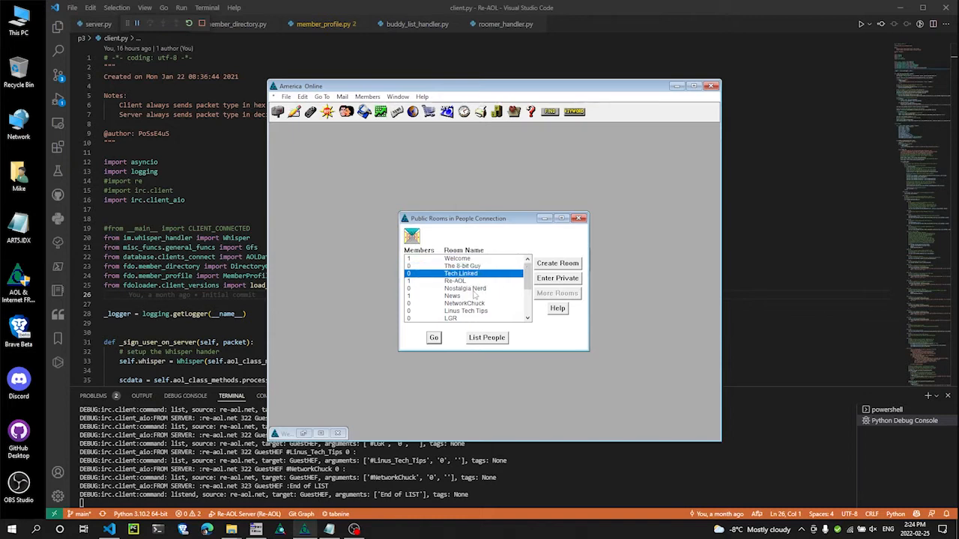
pyautogui.click(464, 303)
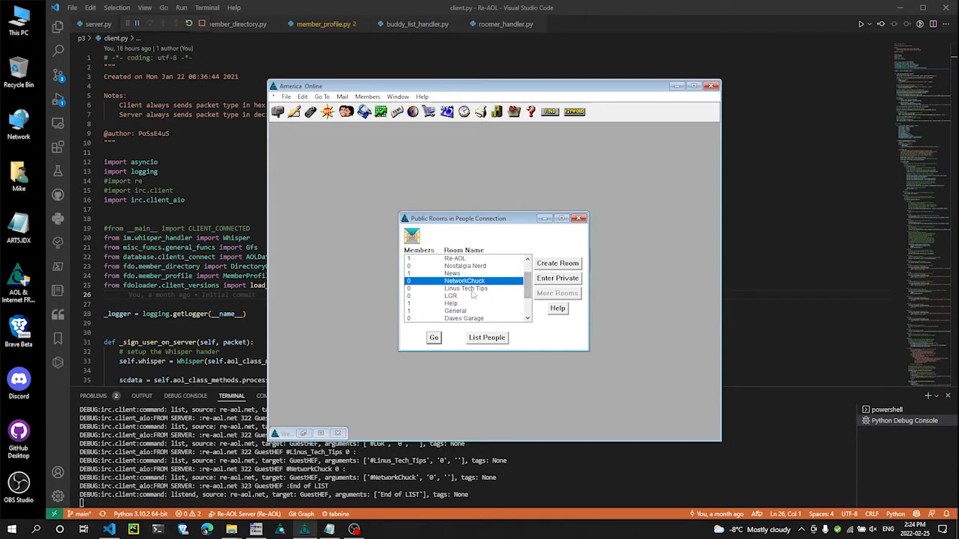
pyautogui.click(467, 289)
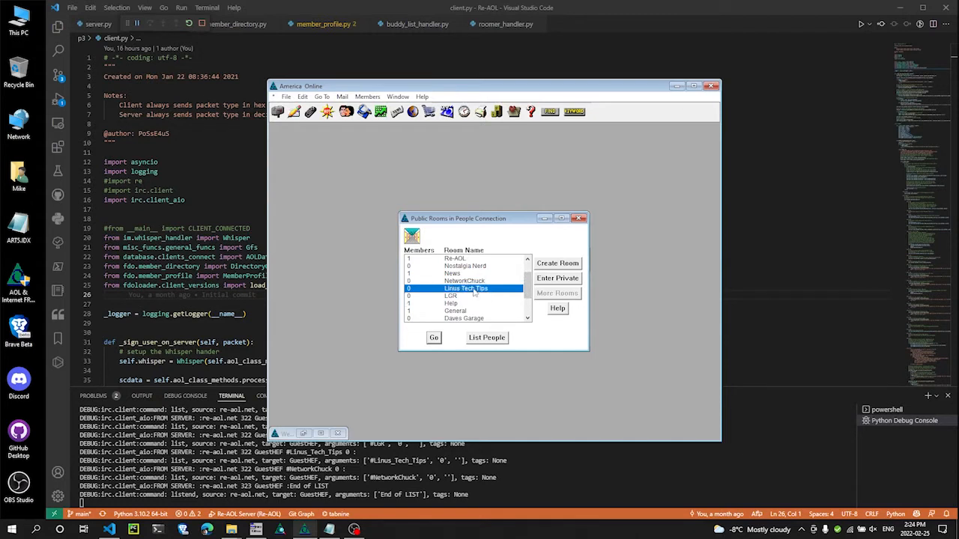
pyautogui.click(451, 295)
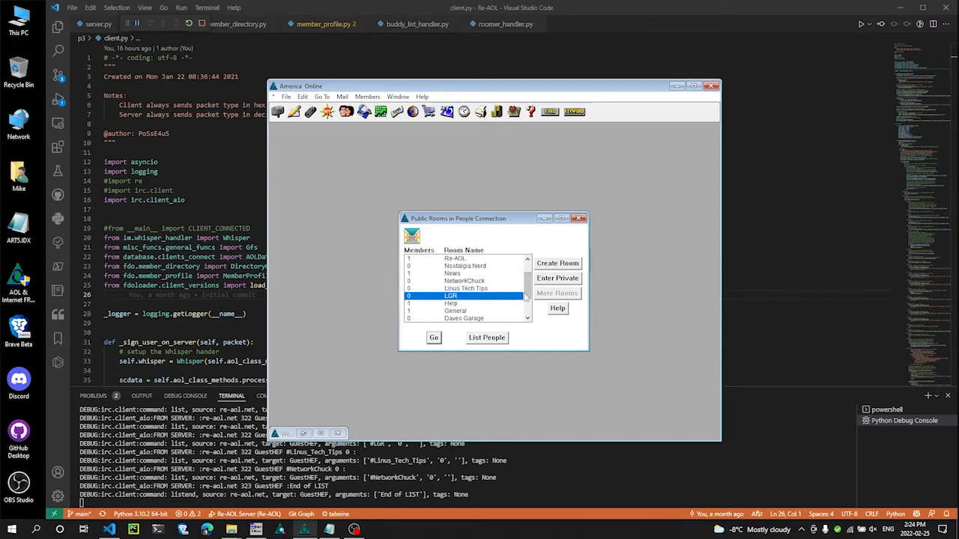
pyautogui.scroll(-3)
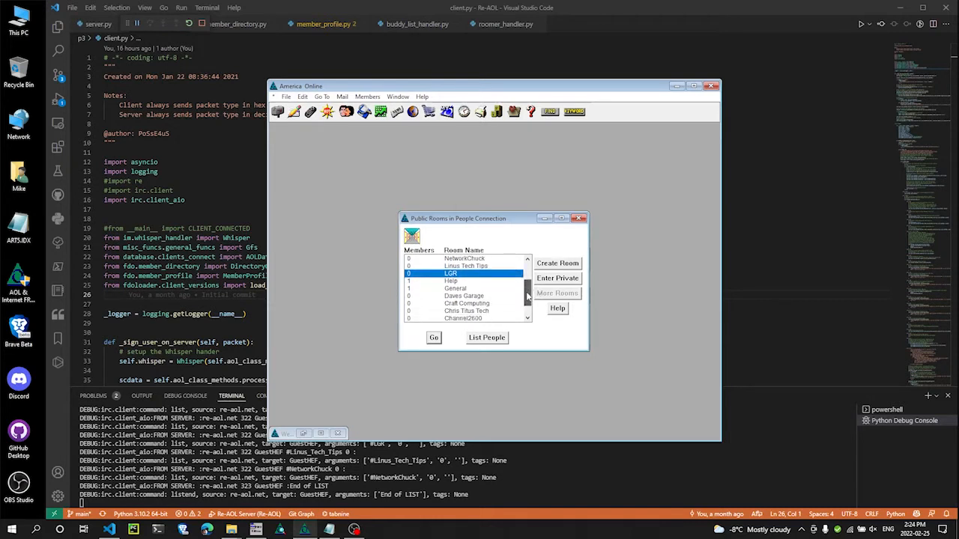
pyautogui.click(464, 296)
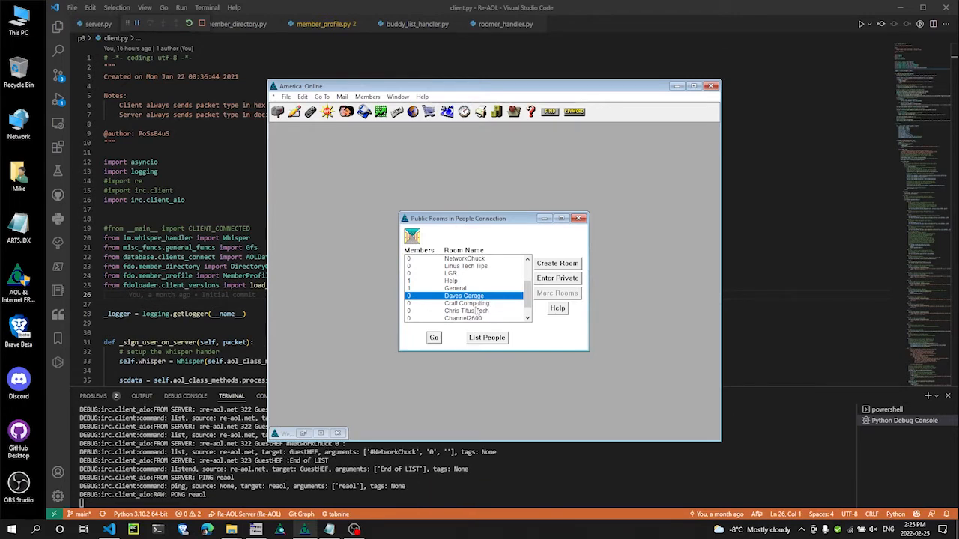
pyautogui.moveTo(467, 303)
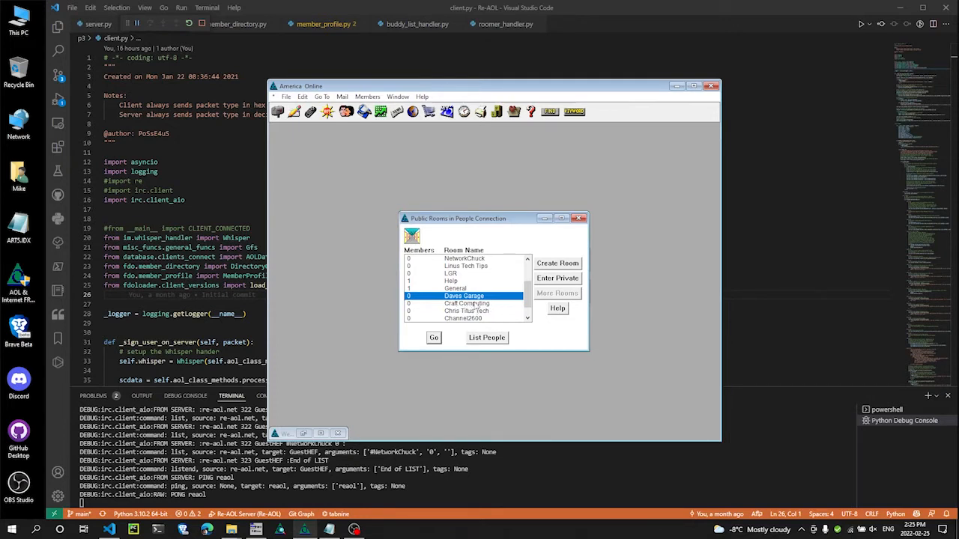
pyautogui.click(465, 311)
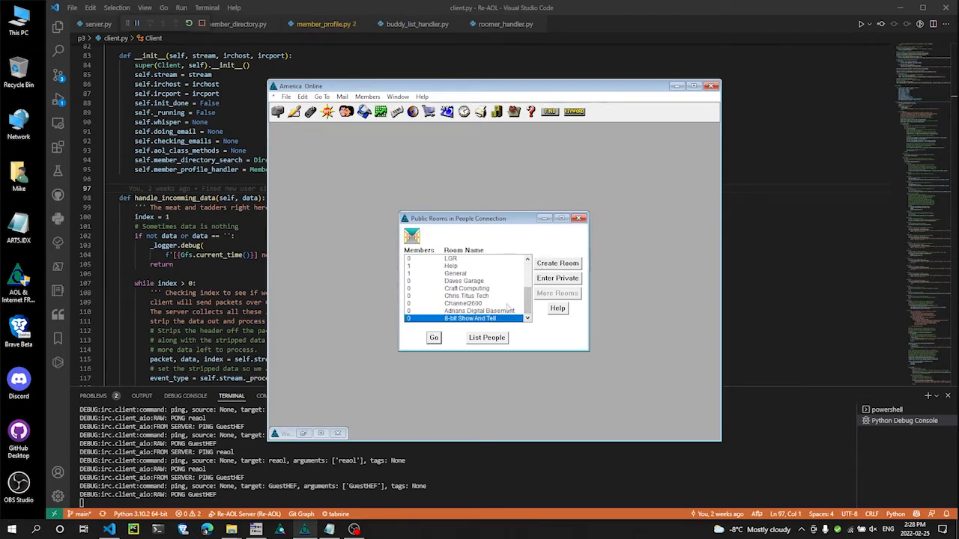
pyautogui.moveTo(528, 341)
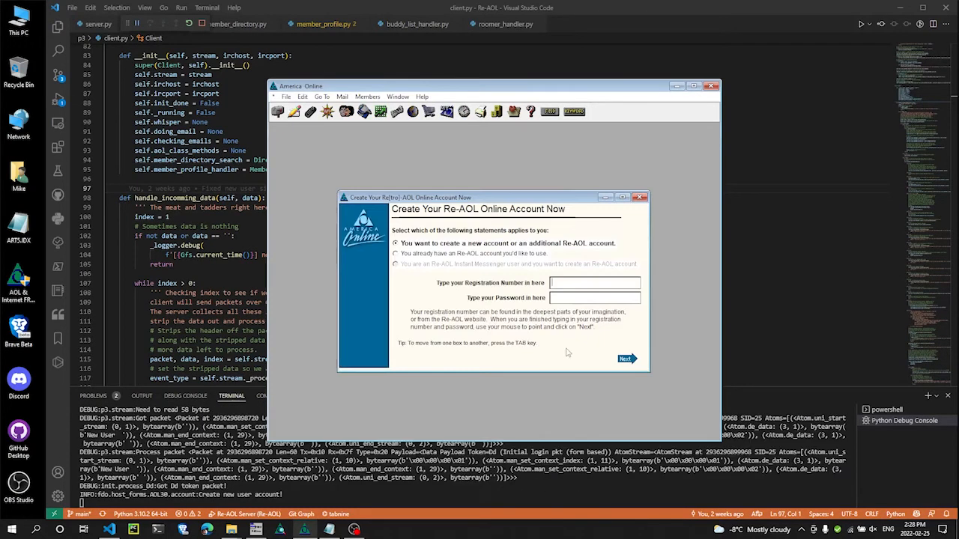
# Step: Choose the existing-account option and sign on as SlaptU with its password
pyautogui.click(395, 253)
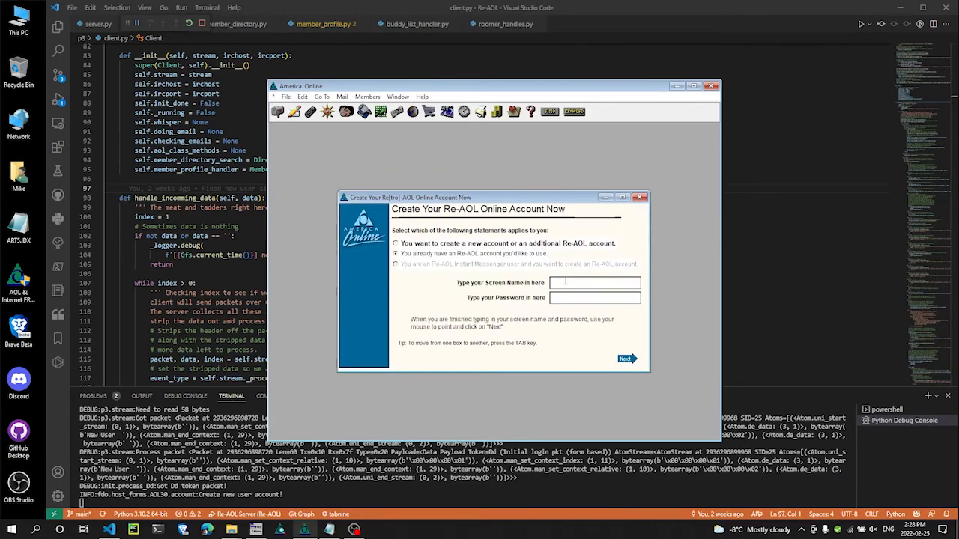
pyautogui.write('Slapt')
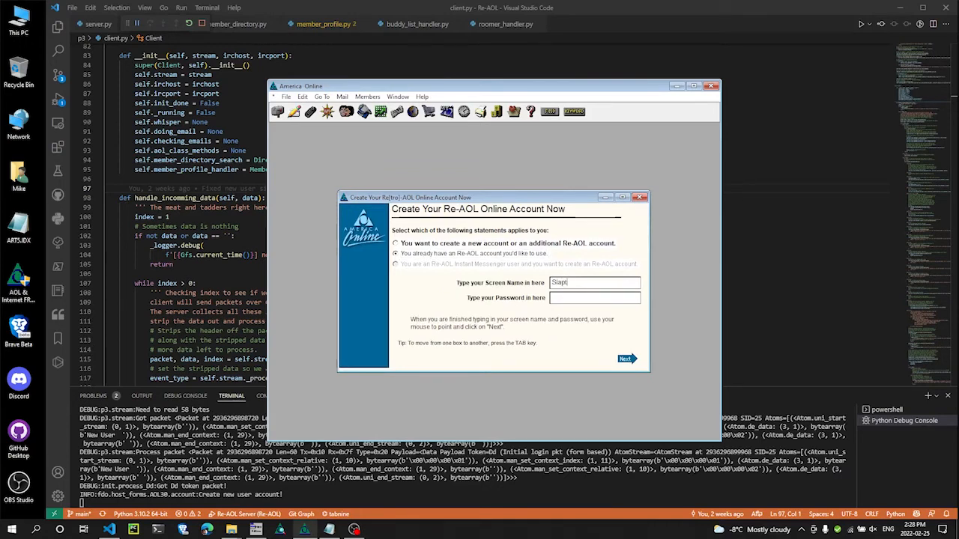
pyautogui.write('U')
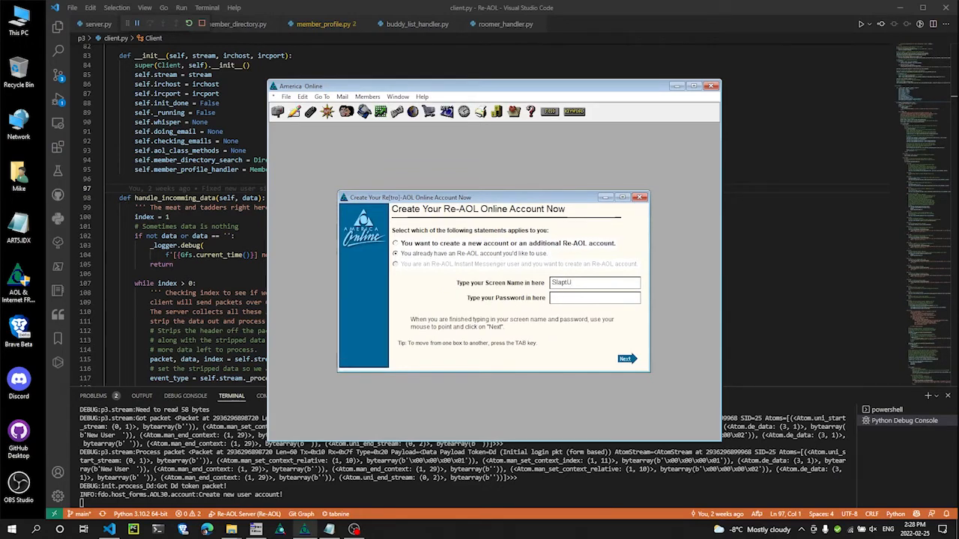
pyautogui.write('***')
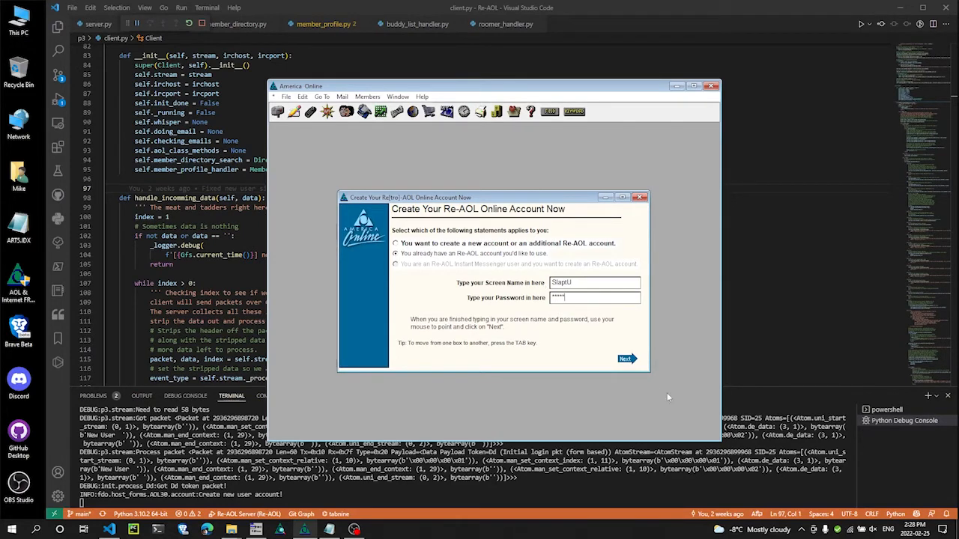
pyautogui.click(625, 359)
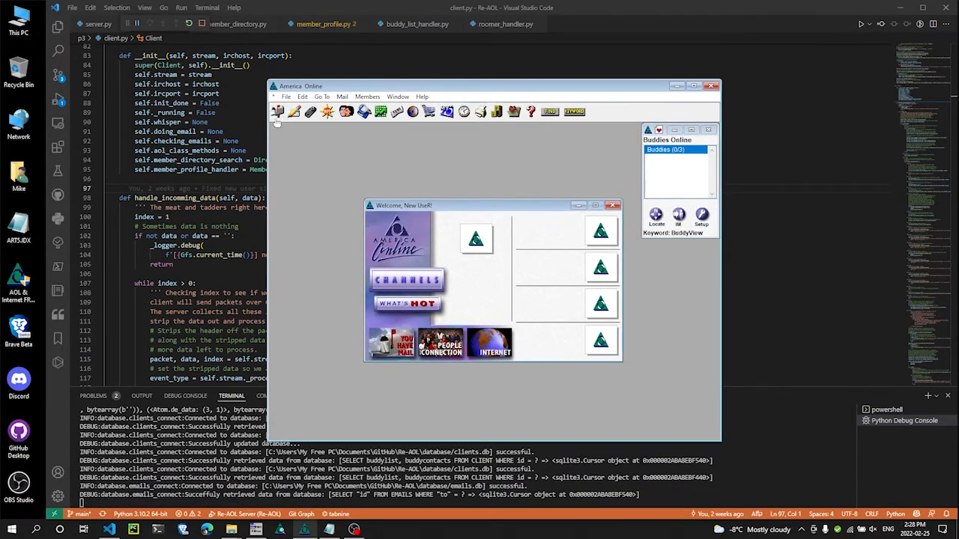
pyautogui.moveTo(393, 343)
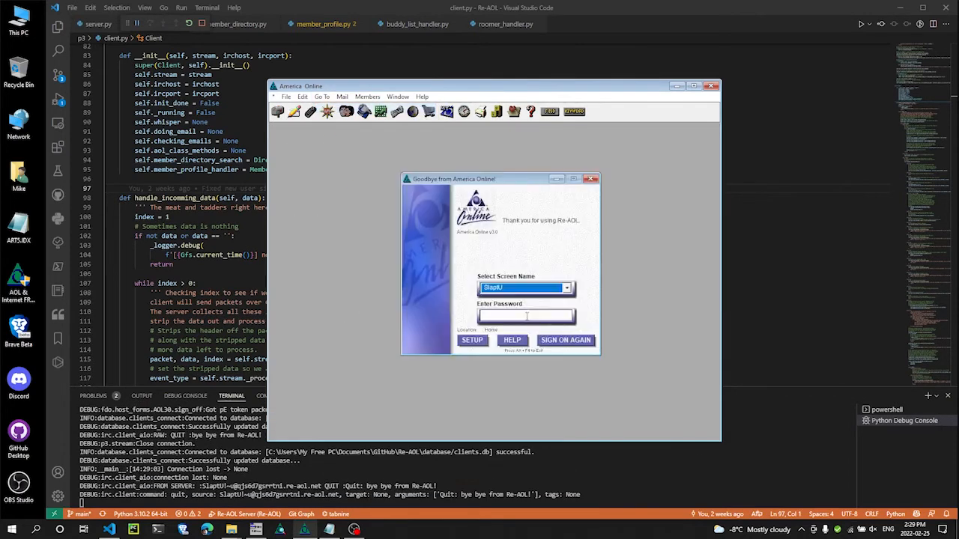
pyautogui.write('**')
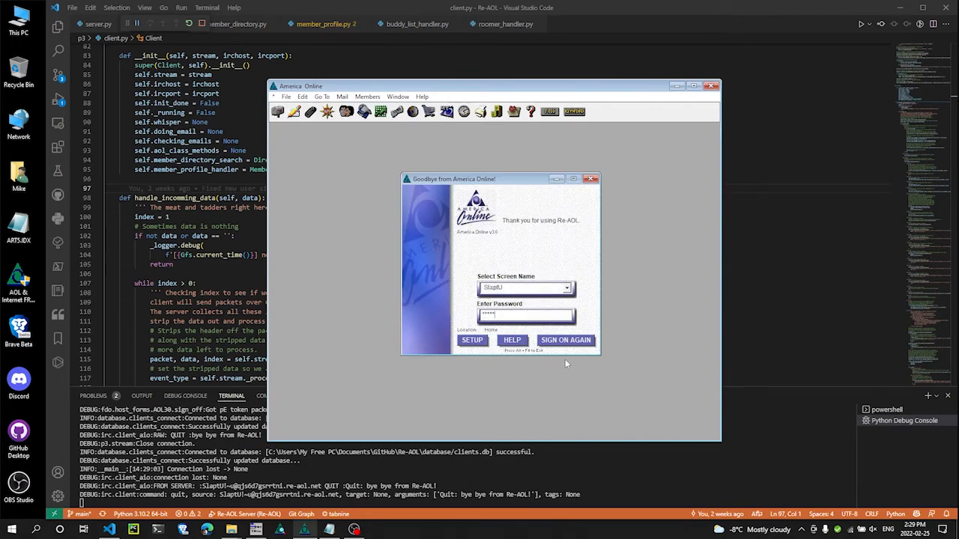
pyautogui.click(566, 340)
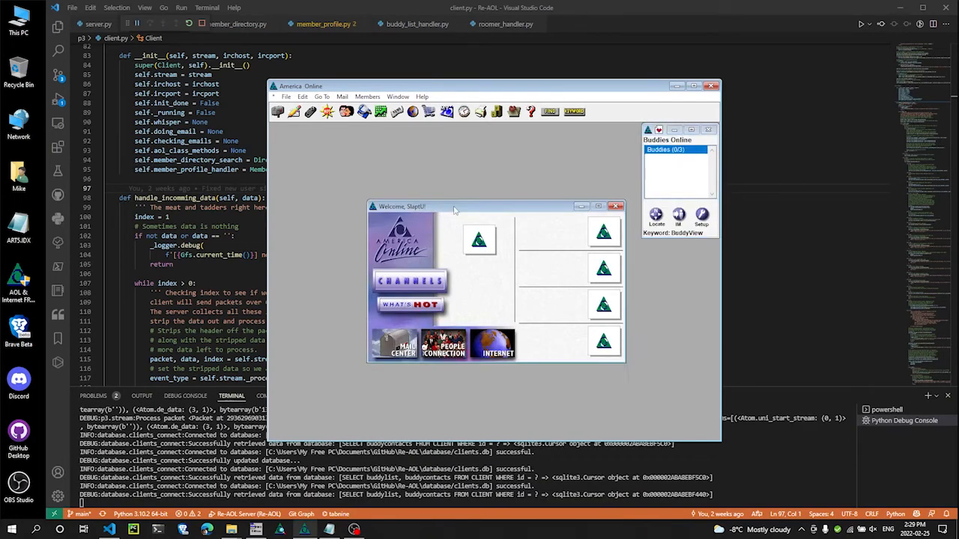
pyautogui.moveTo(517, 197)
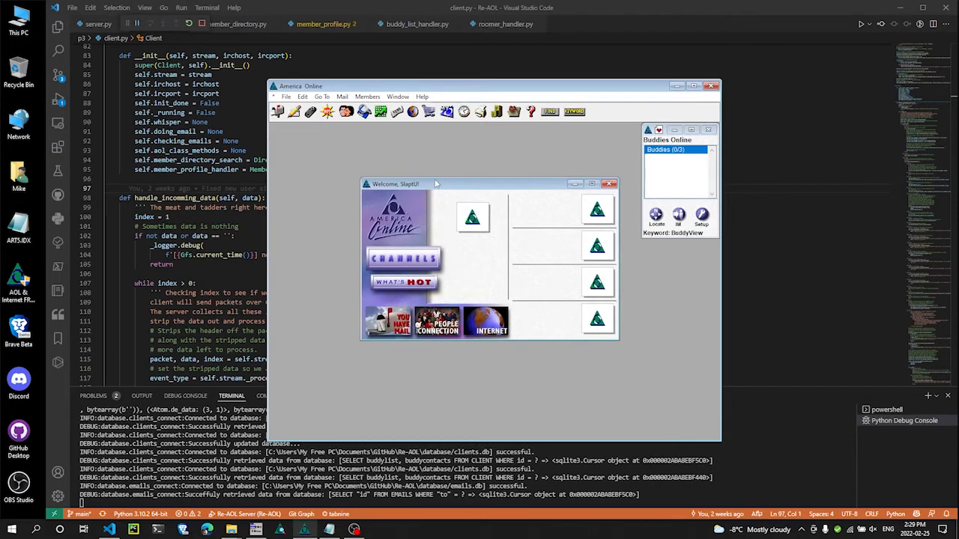
pyautogui.moveTo(436, 183); pyautogui.dragTo(409, 203)
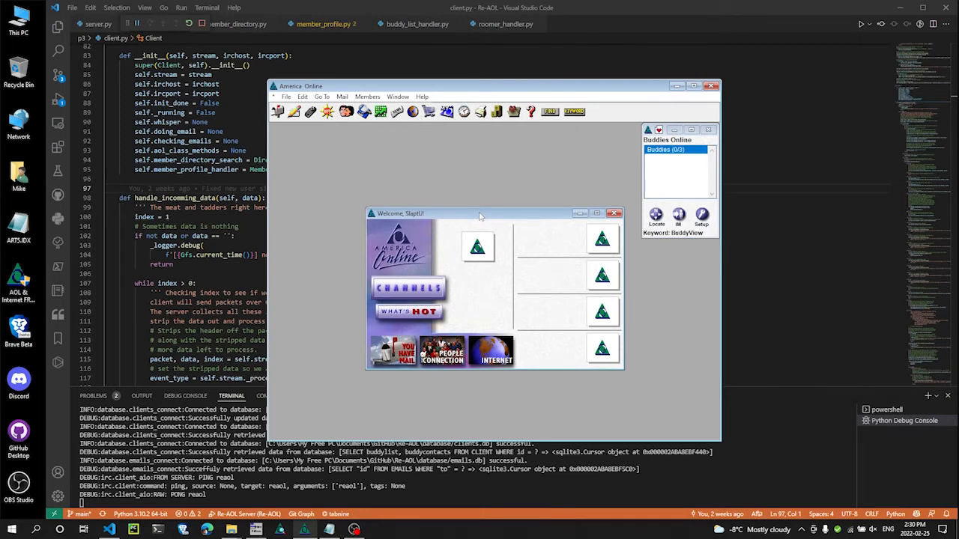
pyautogui.moveTo(480, 213); pyautogui.dragTo(483, 209)
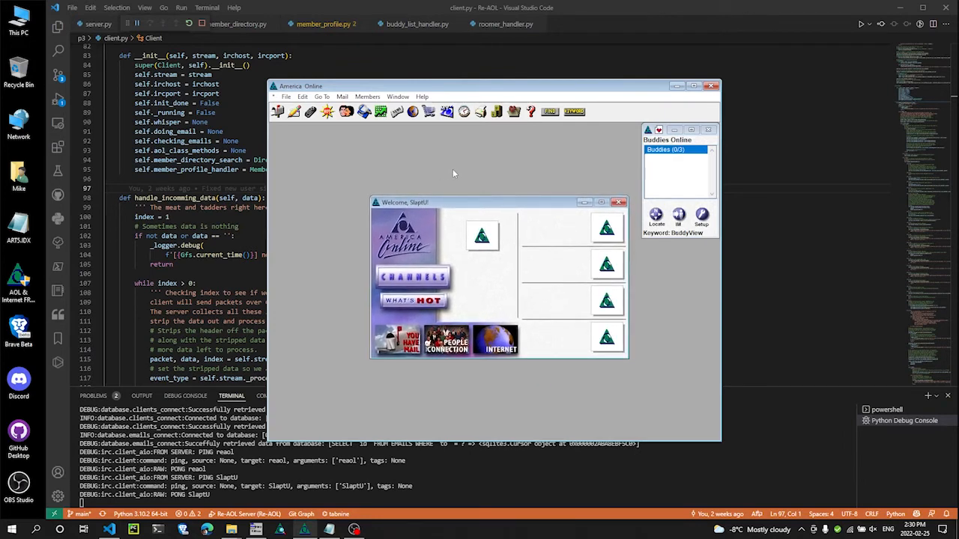
pyautogui.moveTo(445, 177)
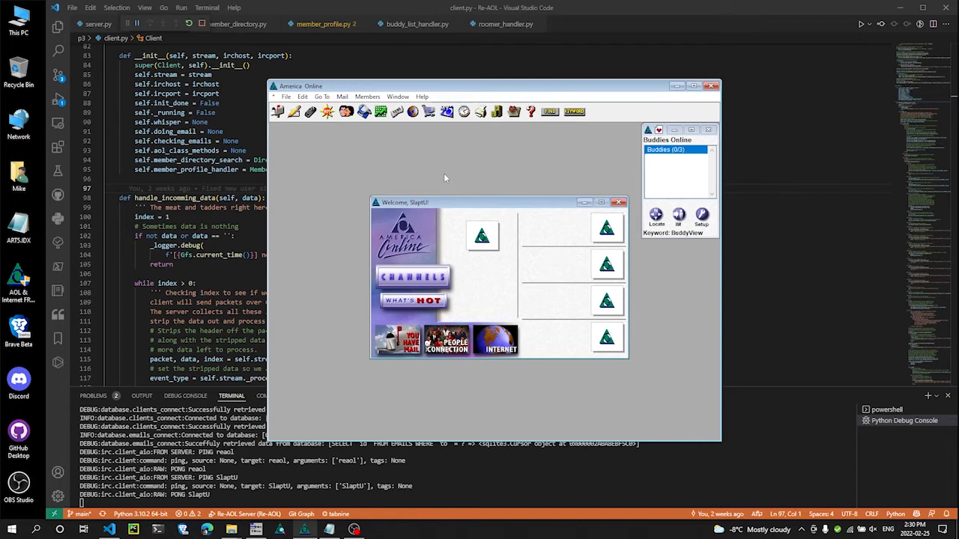
pyautogui.moveTo(376, 163)
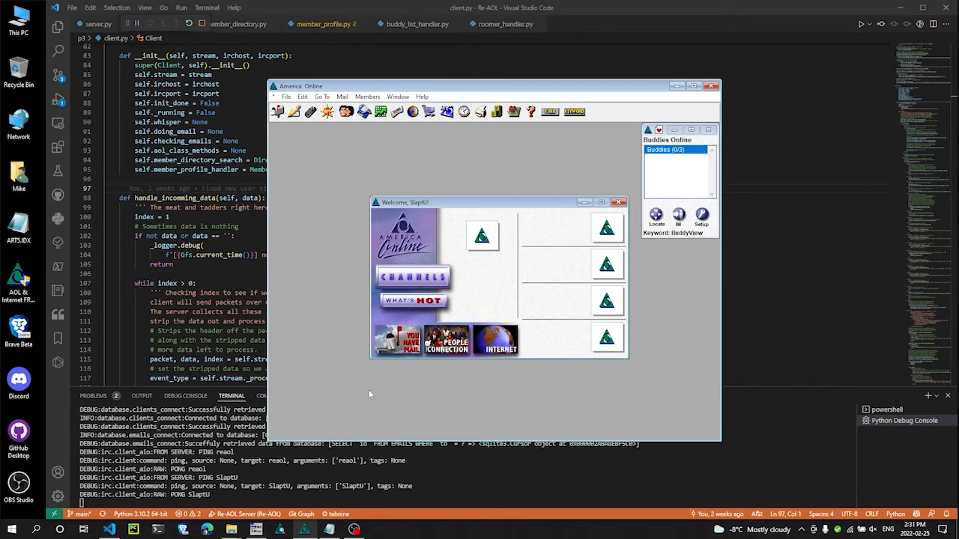
pyautogui.moveTo(361, 307)
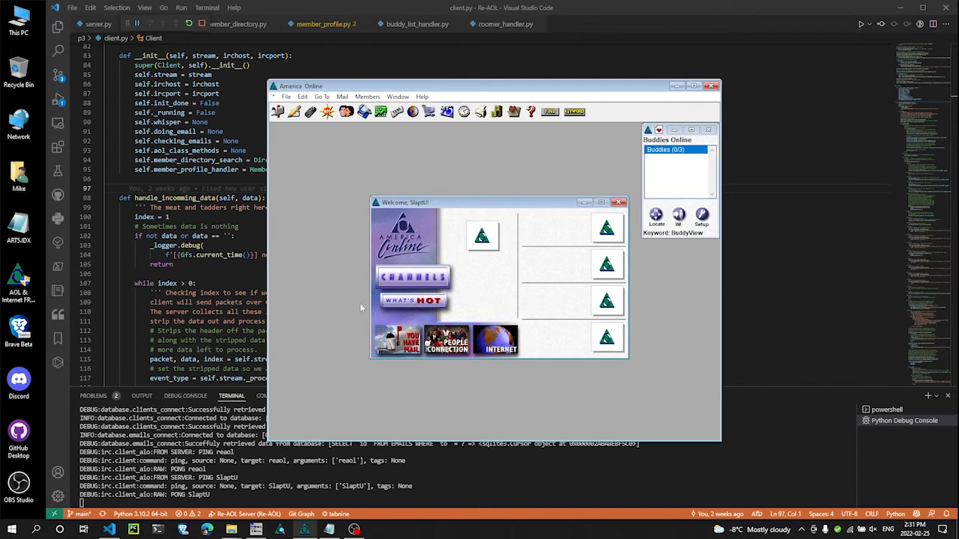
pyautogui.moveTo(329, 251)
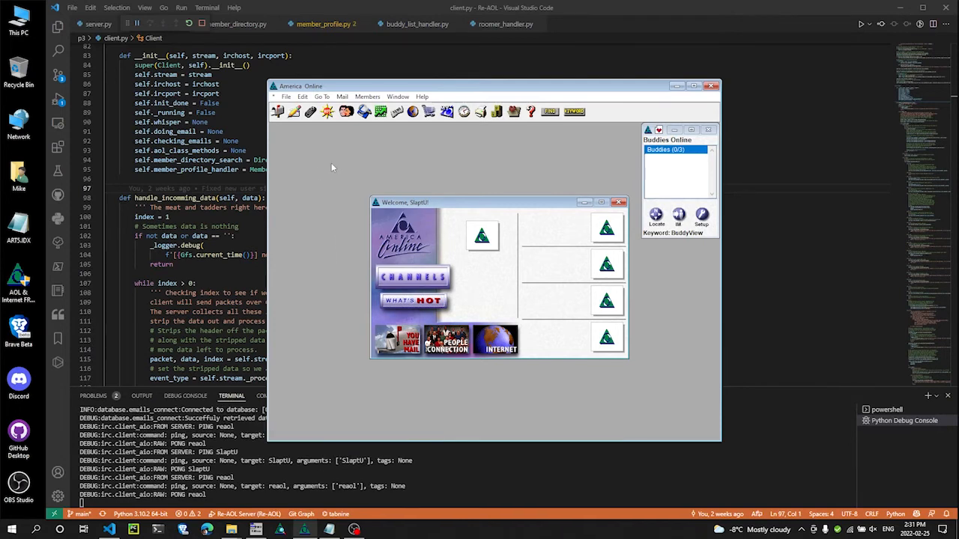
pyautogui.moveTo(358, 163)
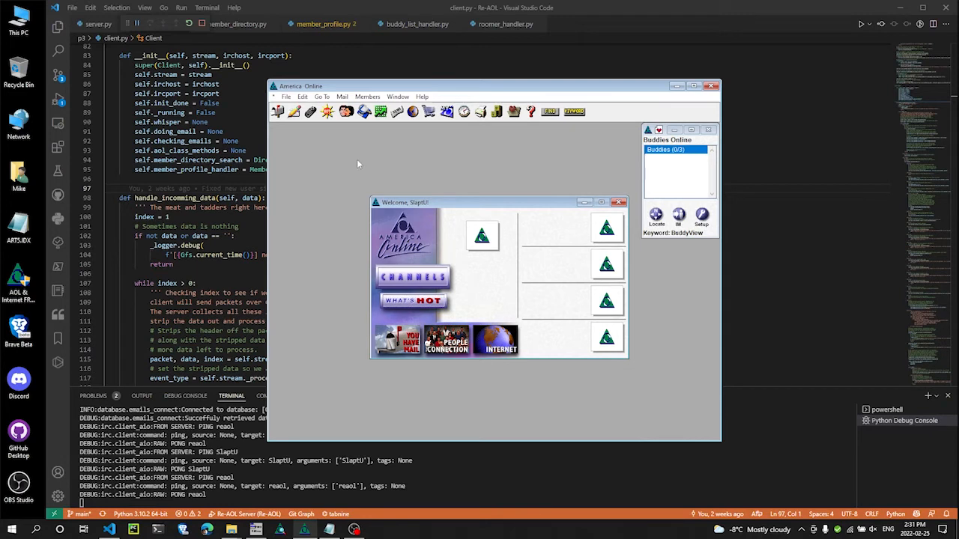
pyautogui.moveTo(414, 171)
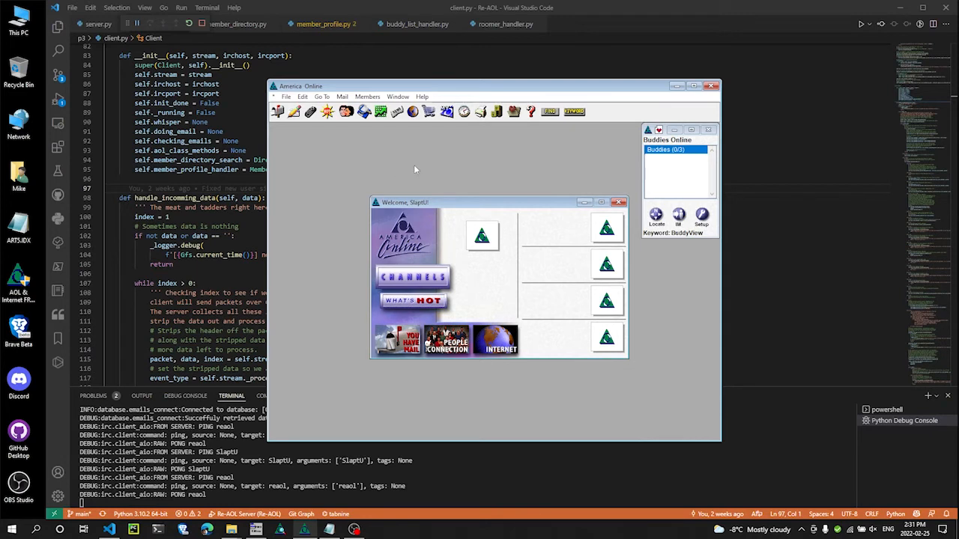
pyautogui.moveTo(459, 176)
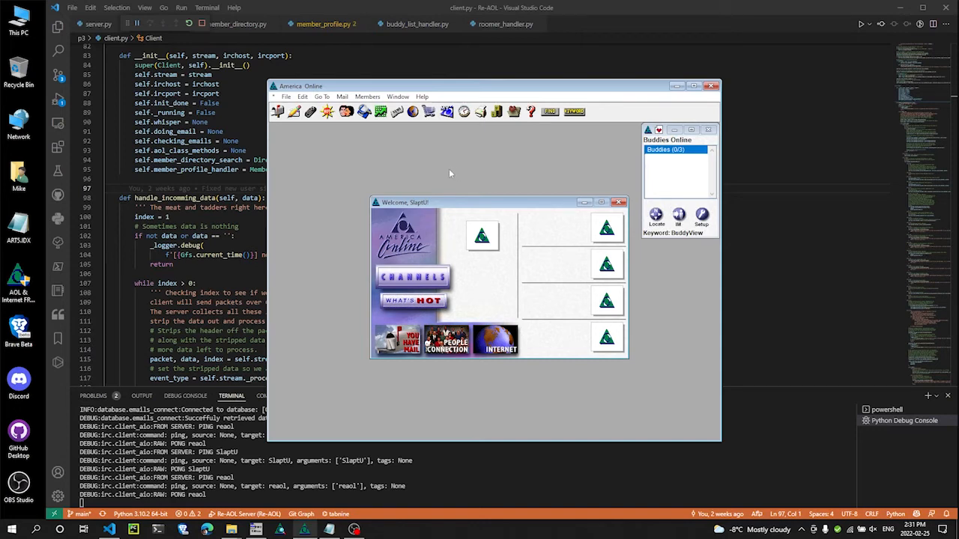
pyautogui.moveTo(475, 171)
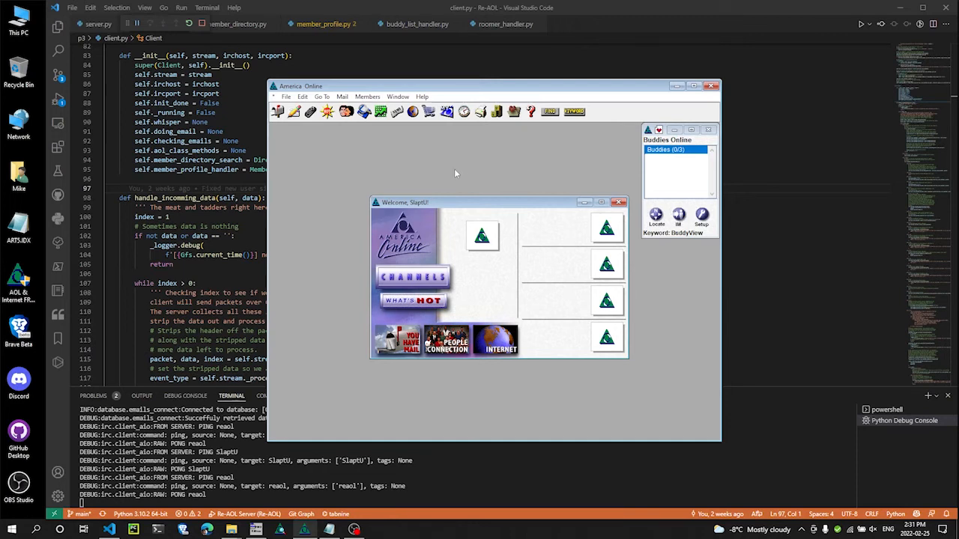
pyautogui.moveTo(387, 168)
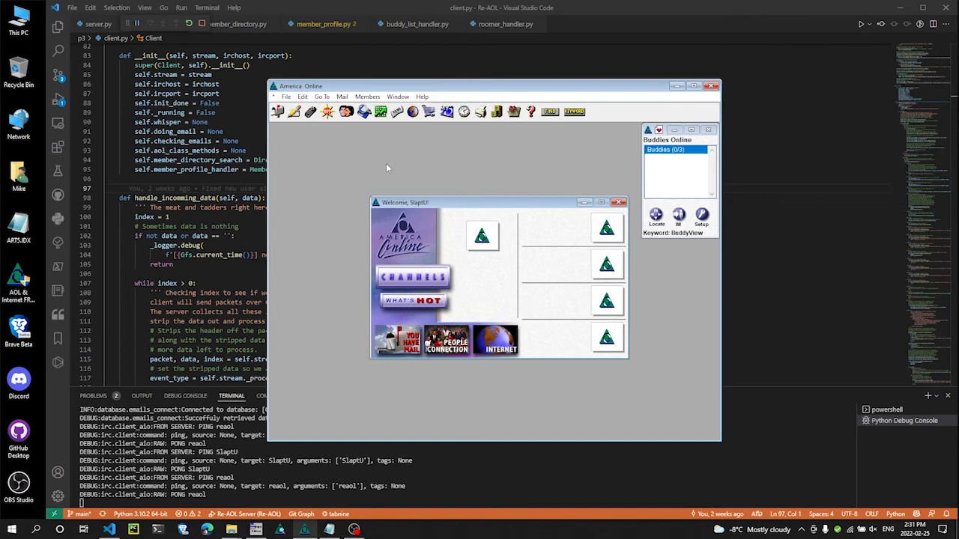
pyautogui.moveTo(318, 173)
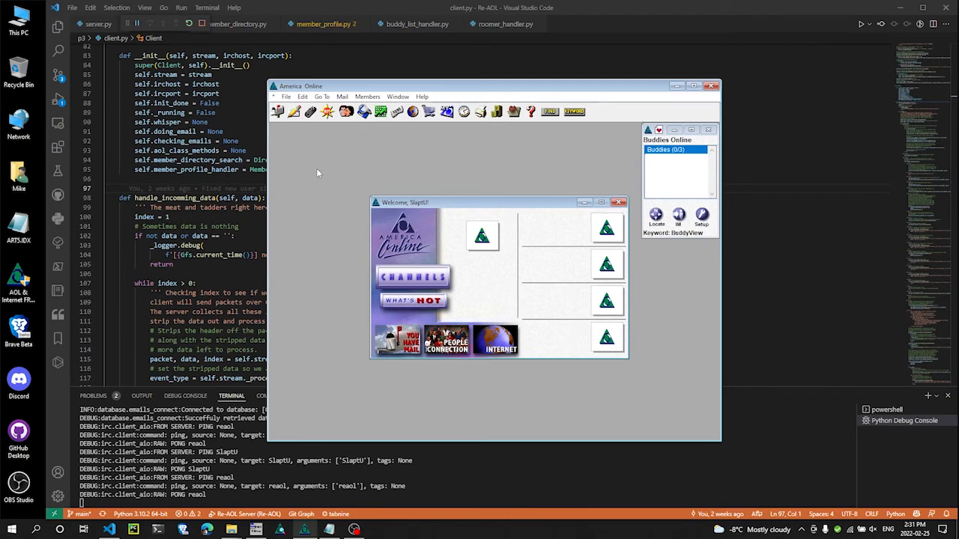
pyautogui.moveTo(329, 175)
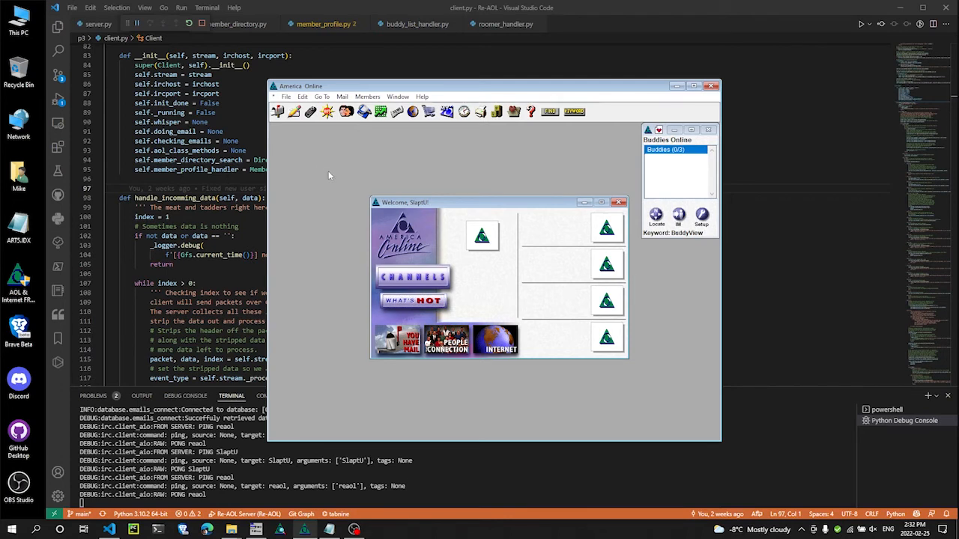
pyautogui.moveTo(450, 180)
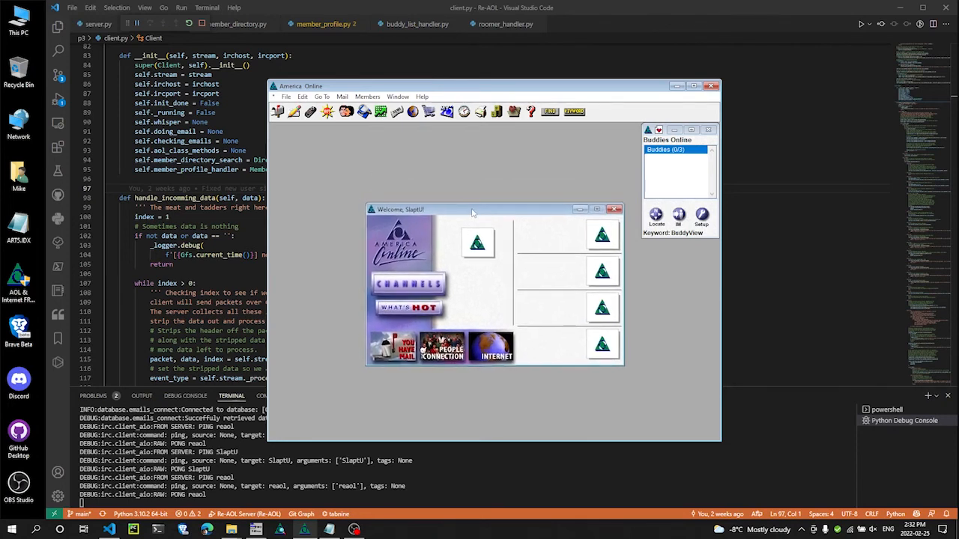
pyautogui.moveTo(441, 176)
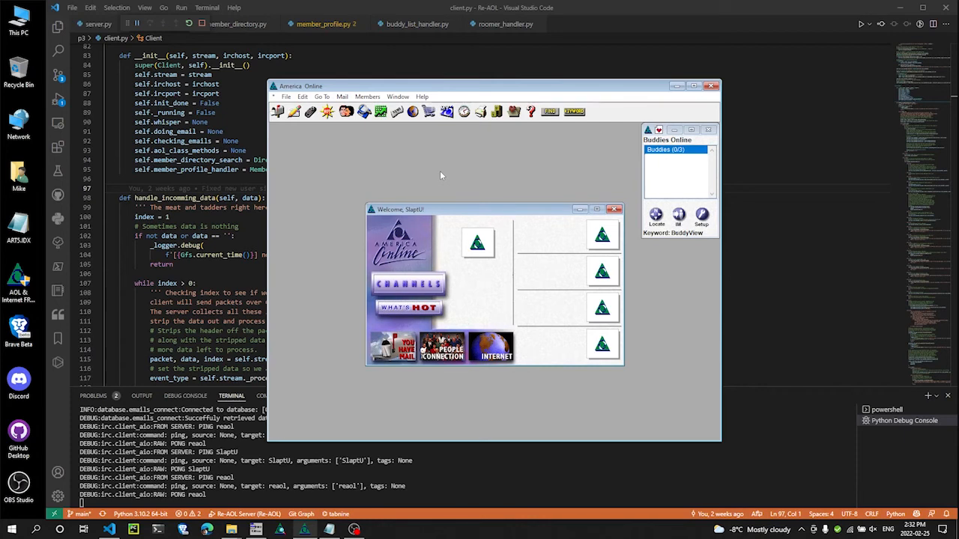
pyautogui.scroll(-3)
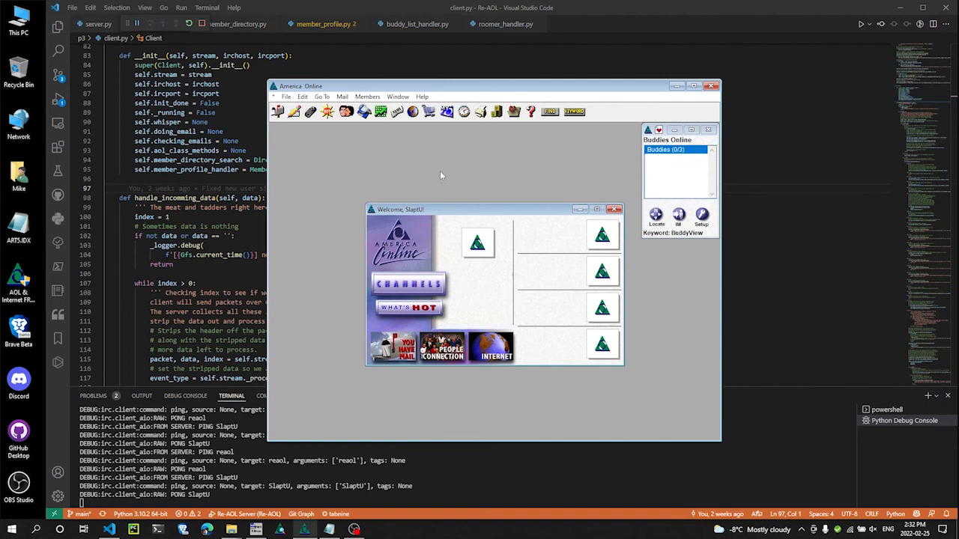
pyautogui.moveTo(480, 189)
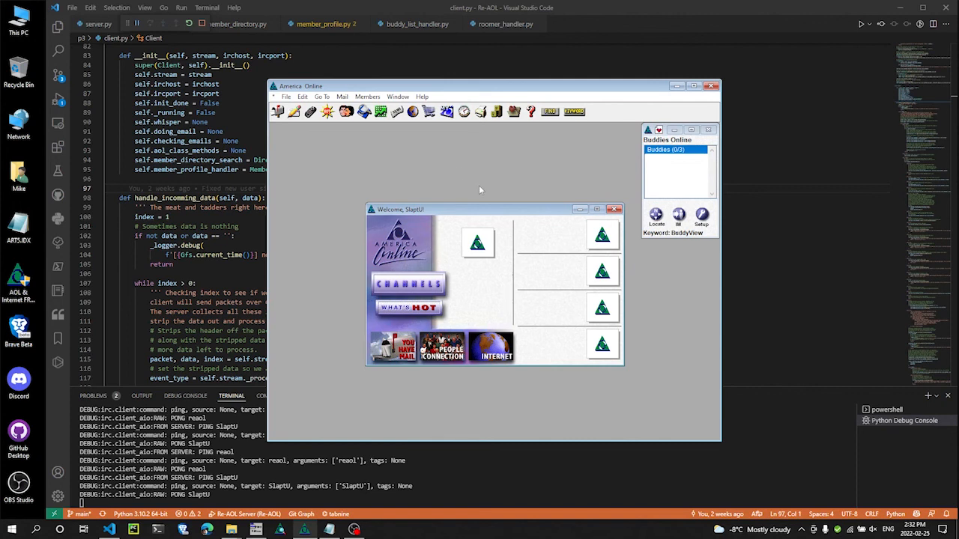
pyautogui.moveTo(460, 185)
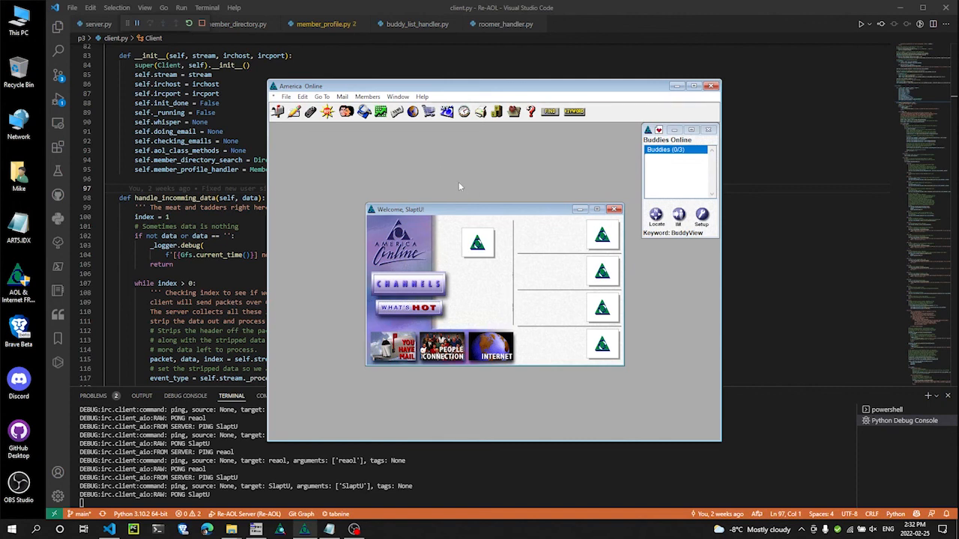
pyautogui.moveTo(469, 172)
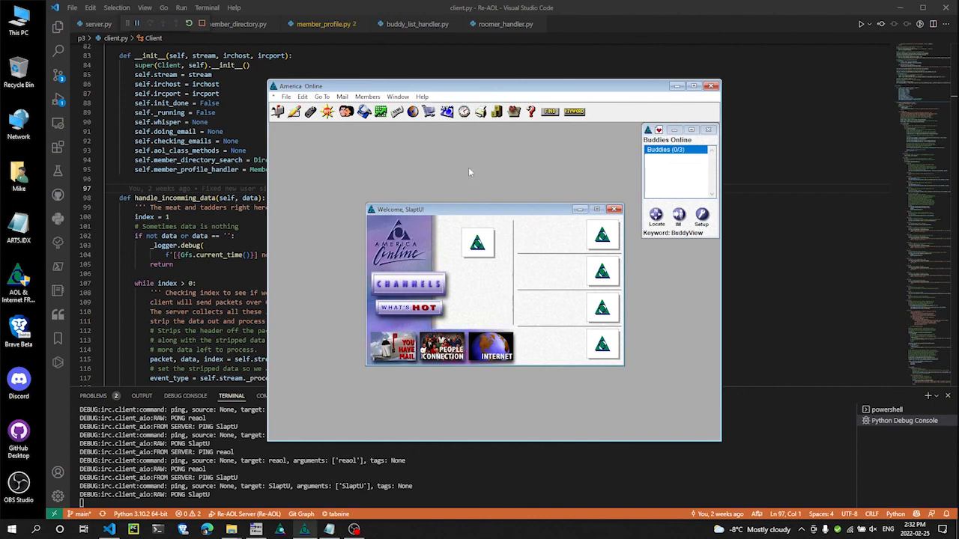